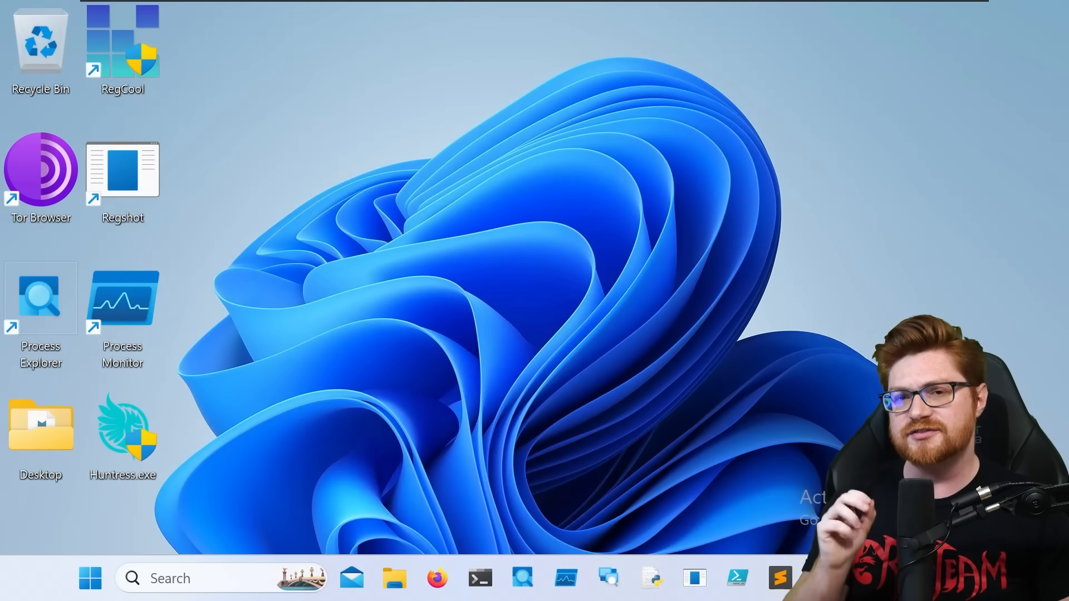
- Launch Firefox and run a Google search for whatsapp download
text(f)
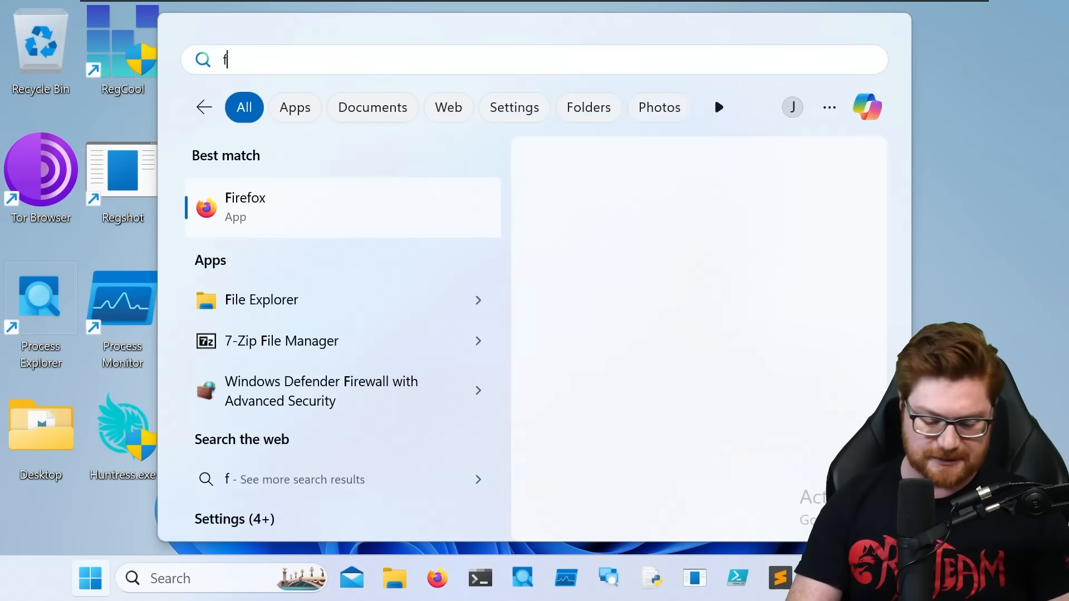
click(245, 208)
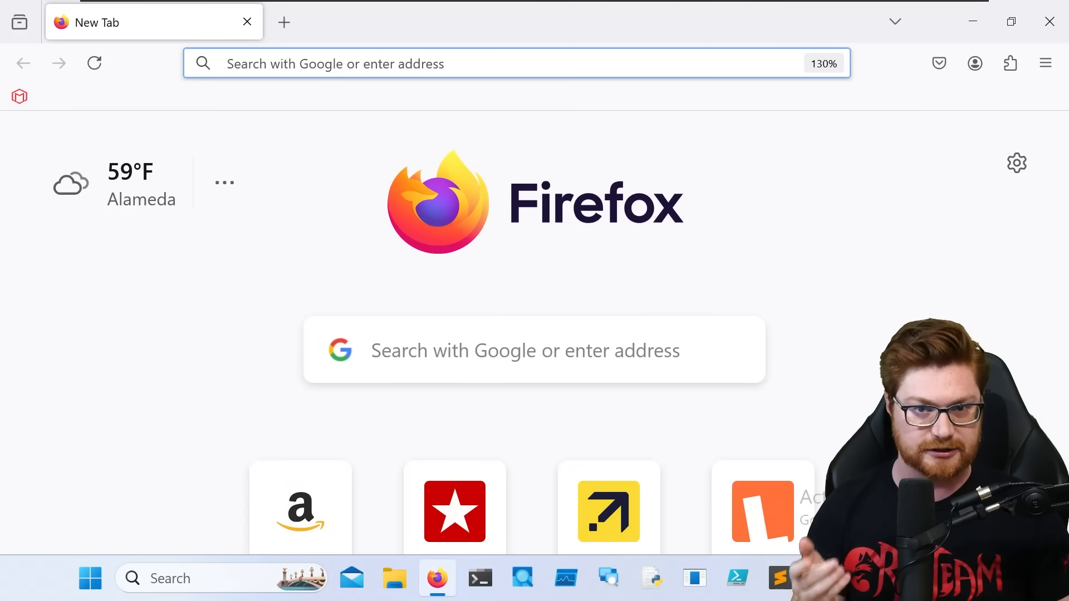
text(whats)
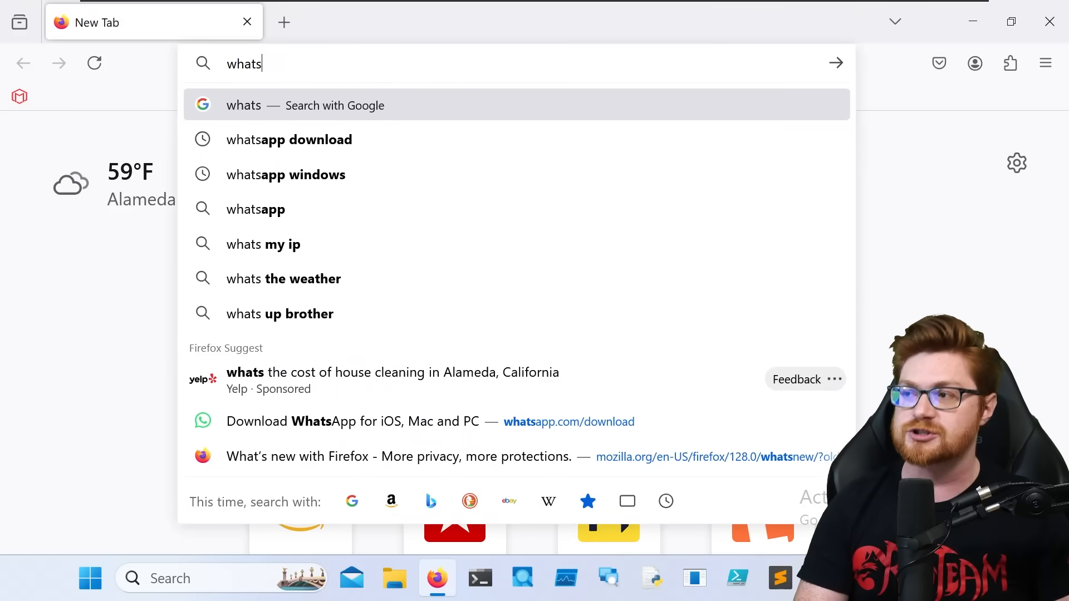
click(288, 141)
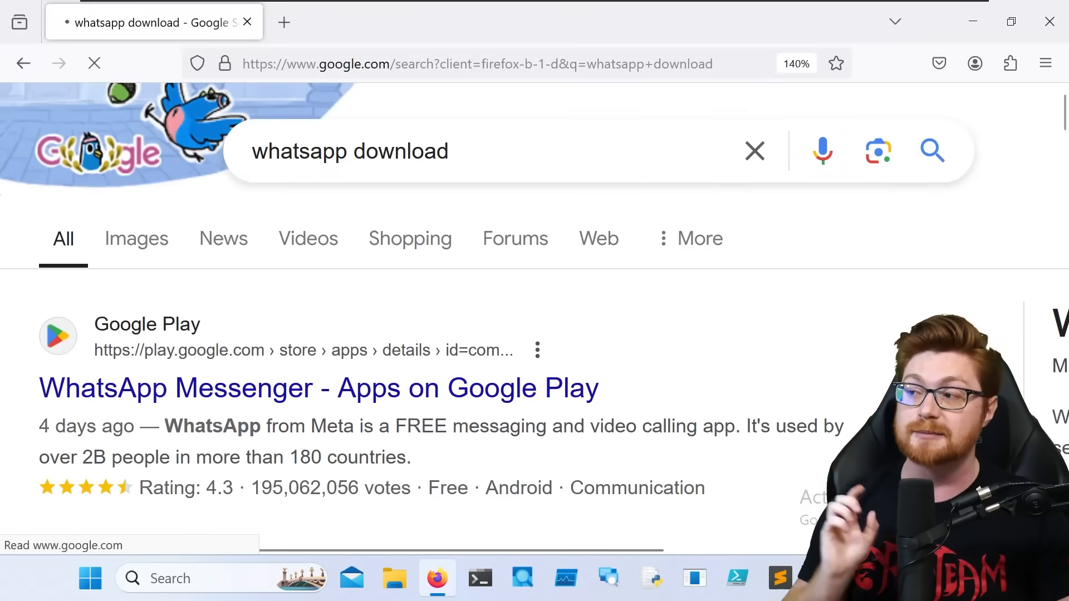
- Open the official whatsapp.com download result and get the Windows installer from Microsoft
scroll(down, 3)
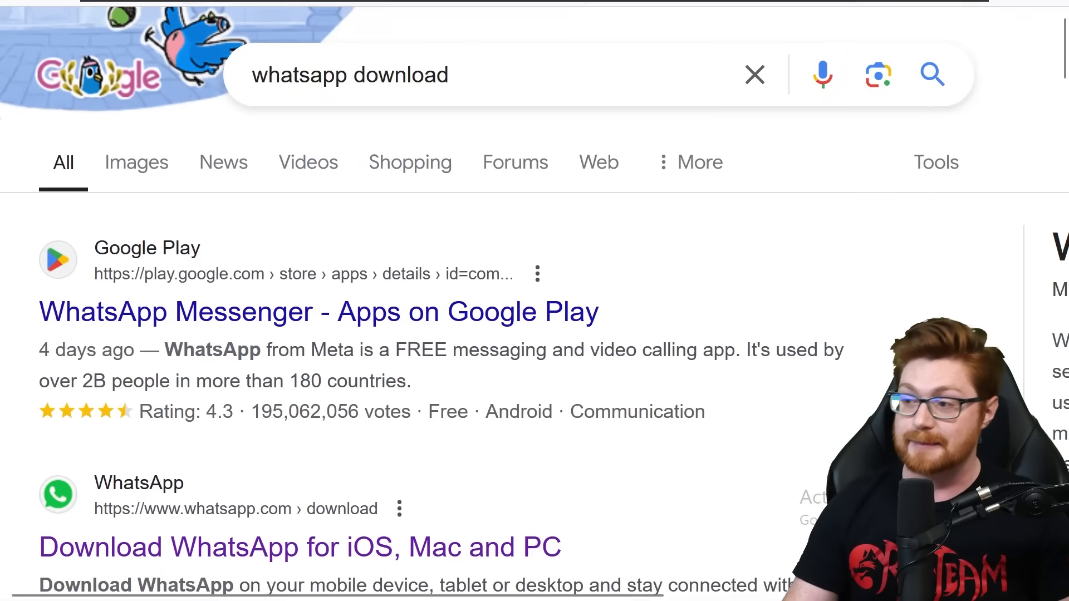
scroll(down, 3)
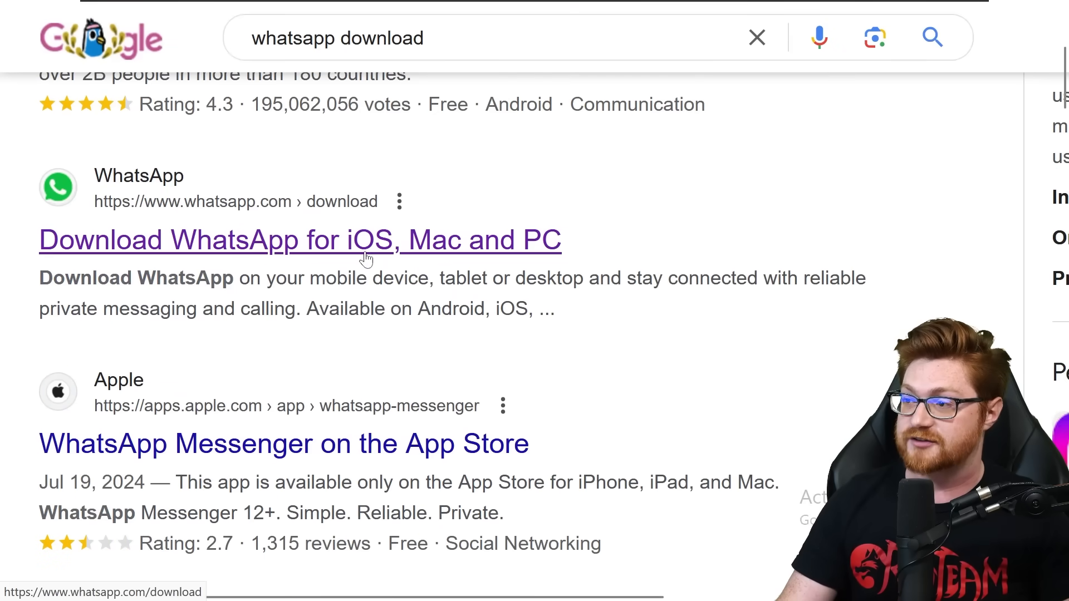
click(294, 238)
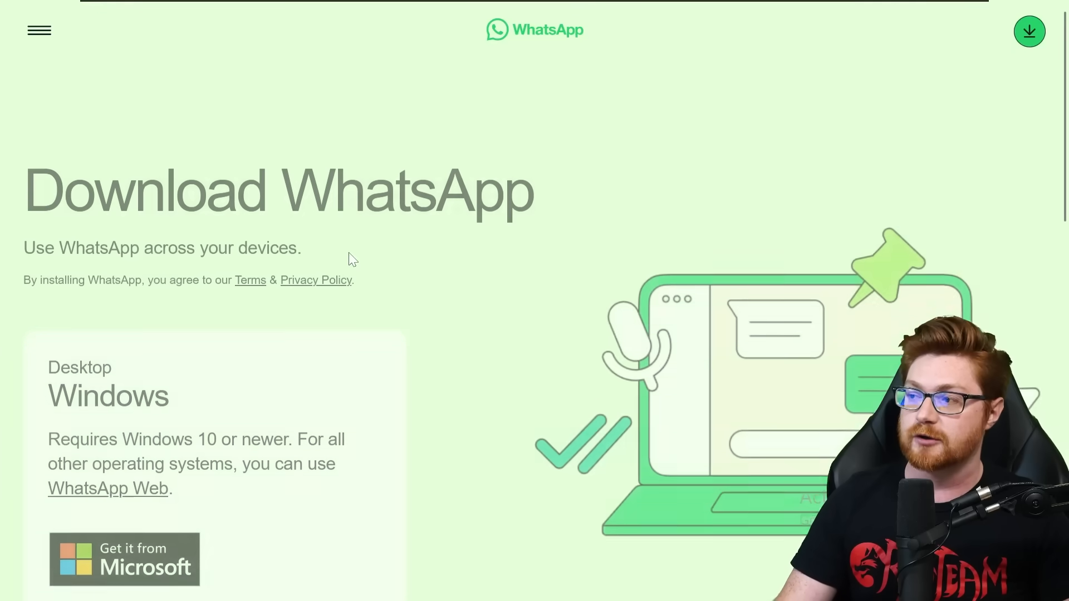
scroll(down, 3)
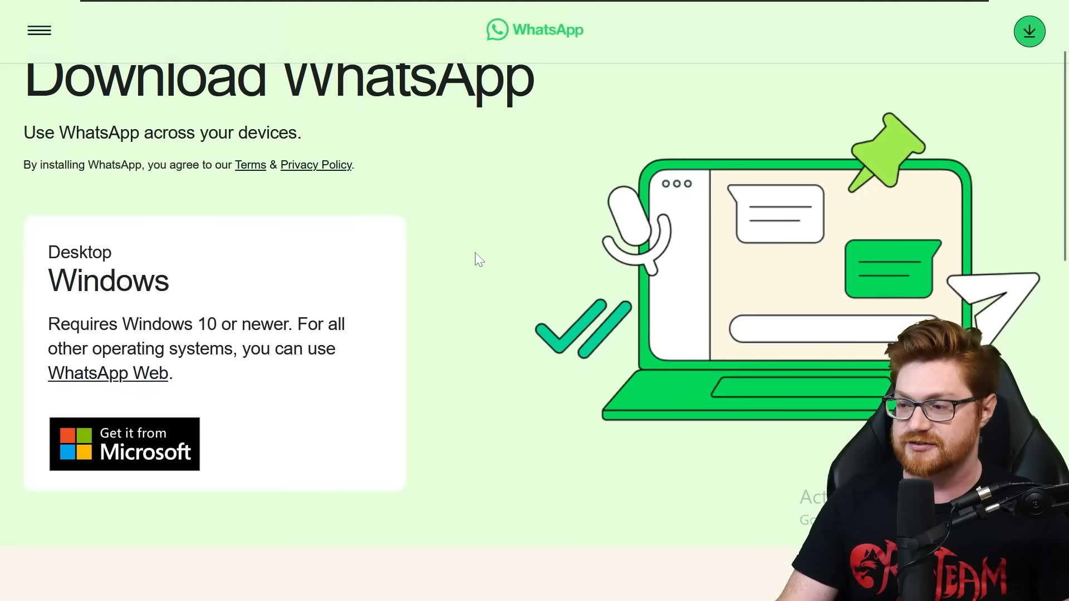
click(147, 449)
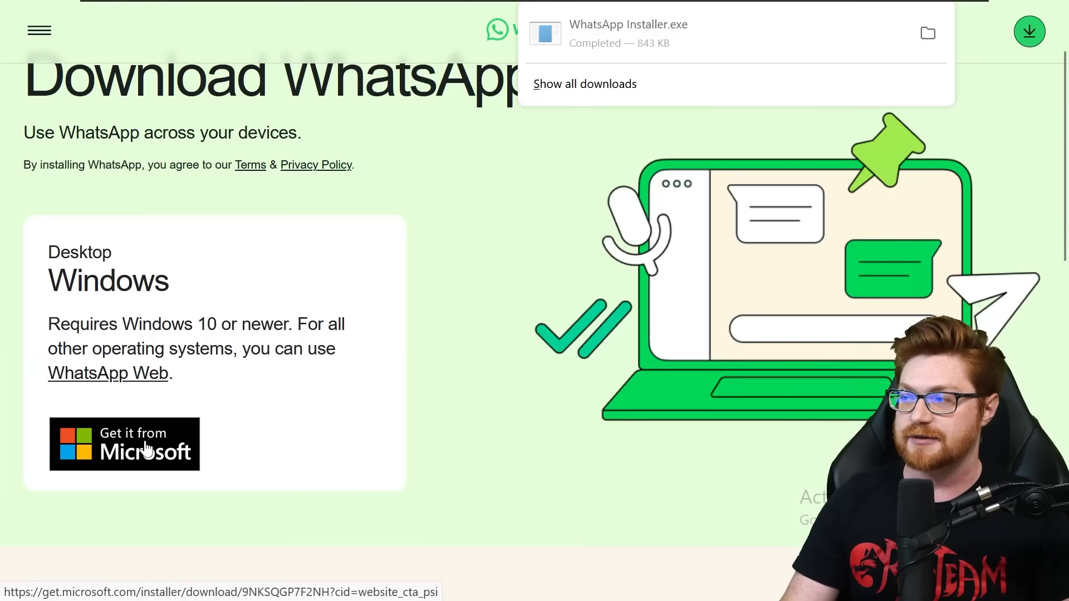
mouse_move(808, 123)
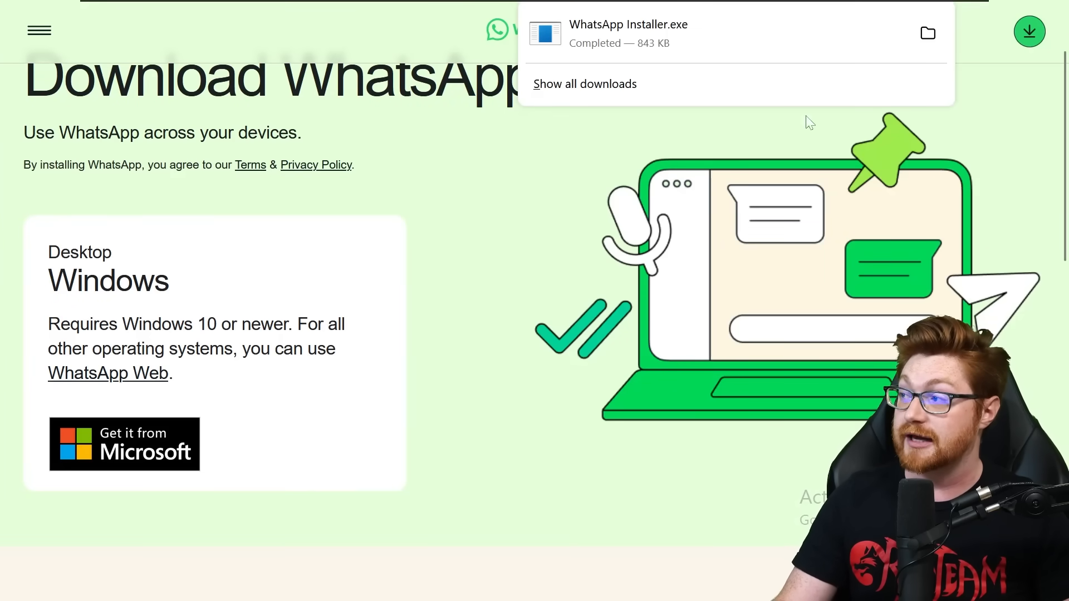
- Run WhatsApp Installer.exe from Downloads, dismiss the Store notice and get started in the app
click(928, 32)
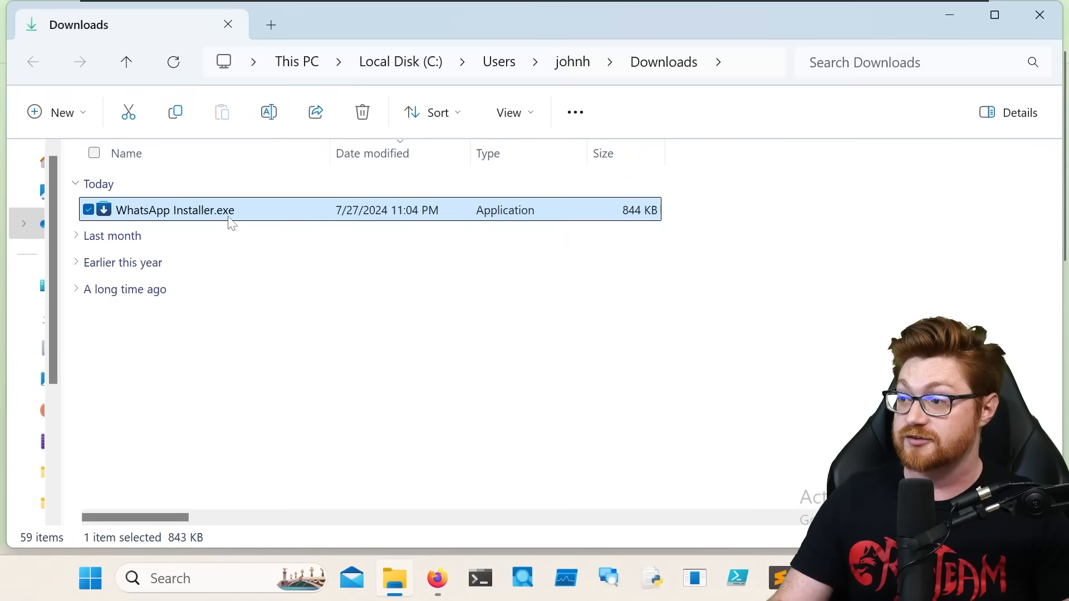
click(513, 112)
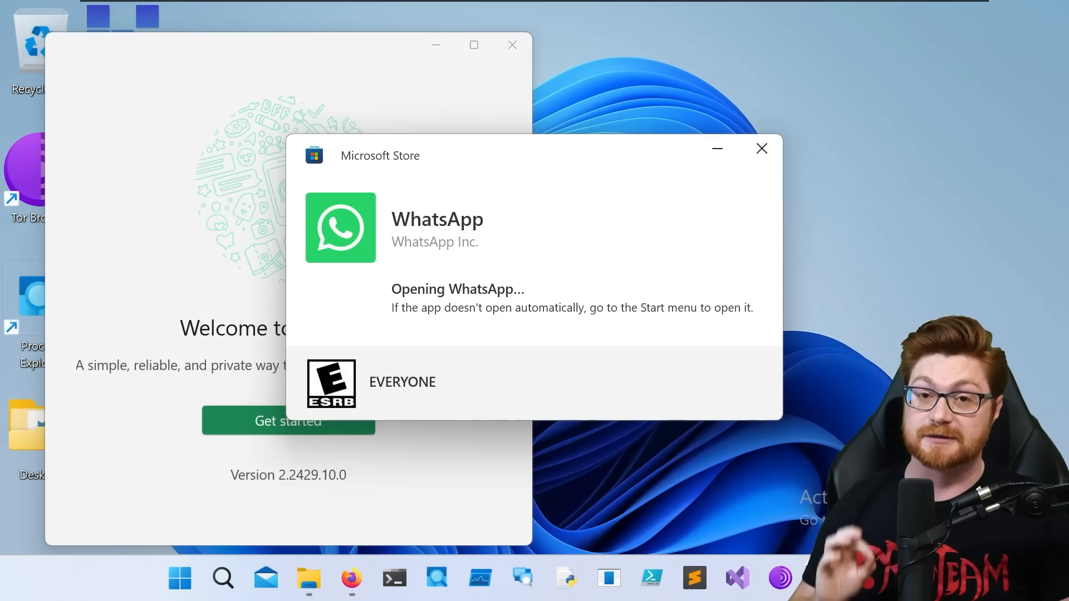
click(762, 148)
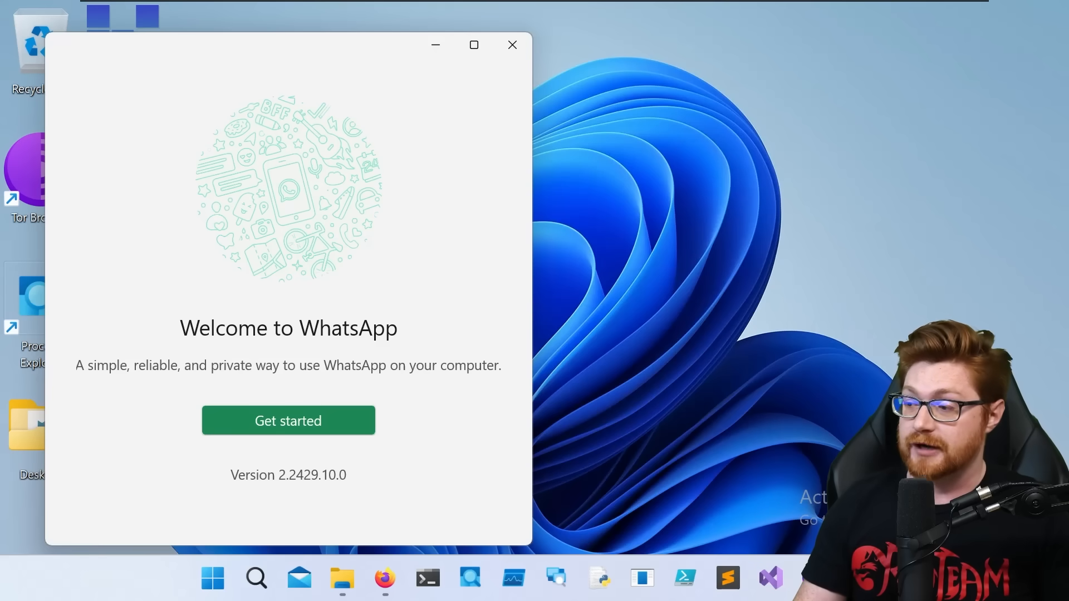
mouse_move(313, 491)
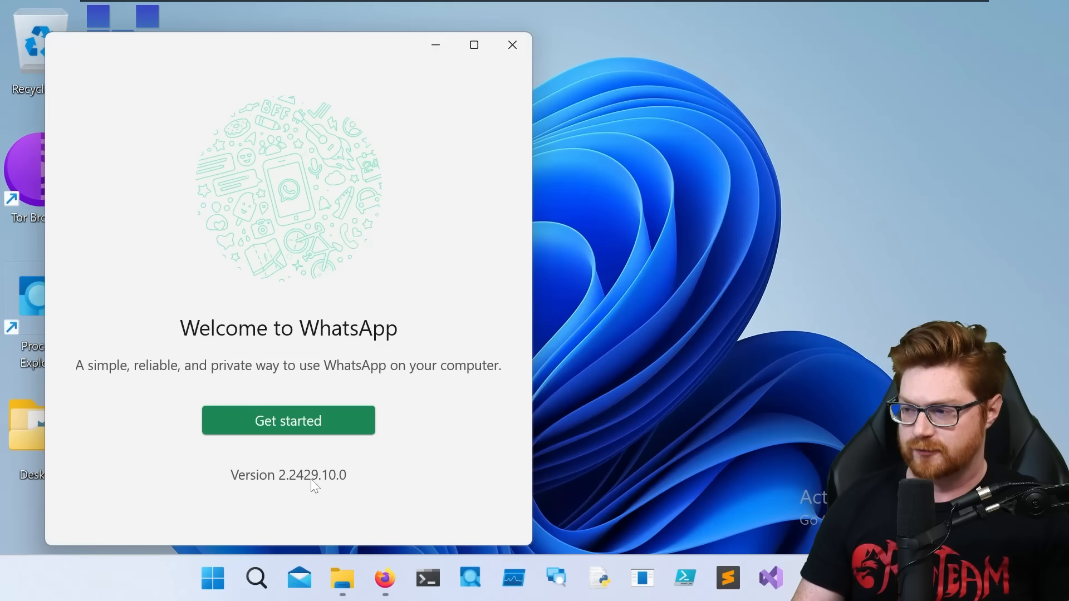
mouse_move(354, 430)
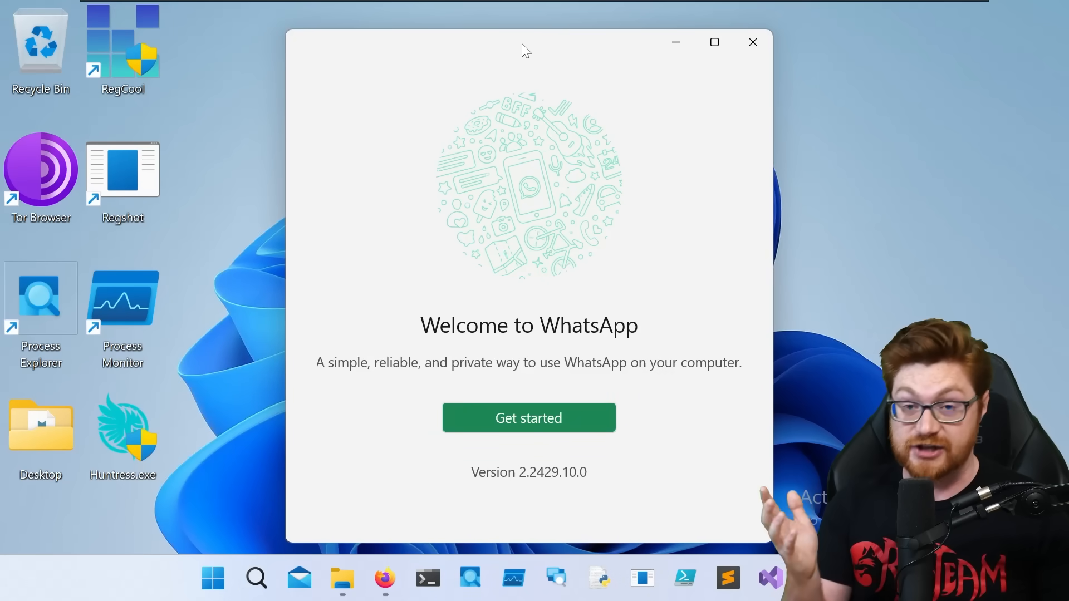
click(529, 418)
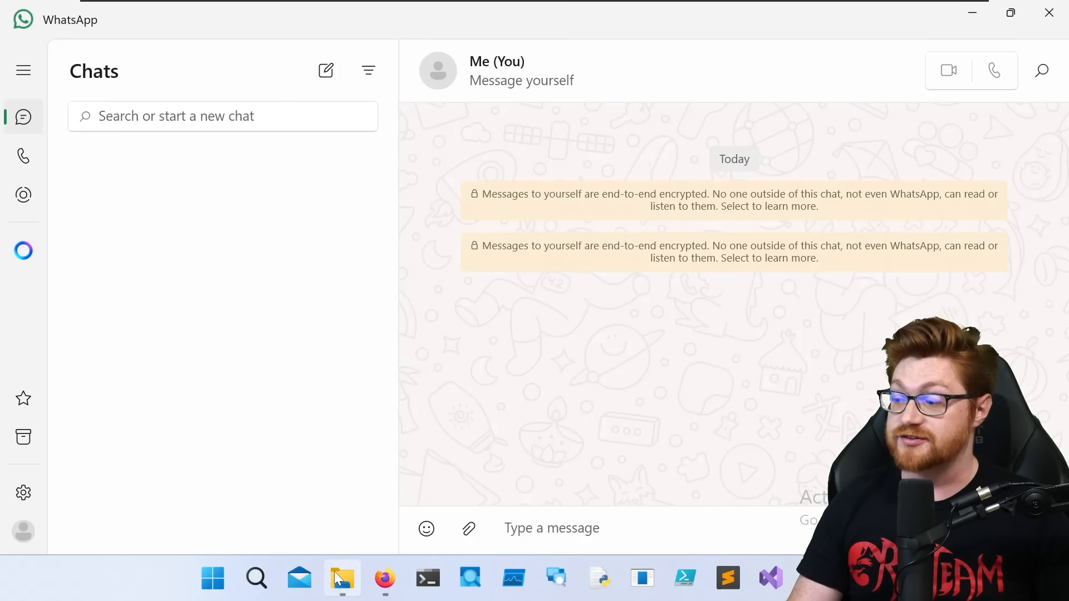
- Browse to C:\Windows\System32 and attach cmd.exe to the Me (You) chat
click(342, 578)
text(C:\Windows\System)
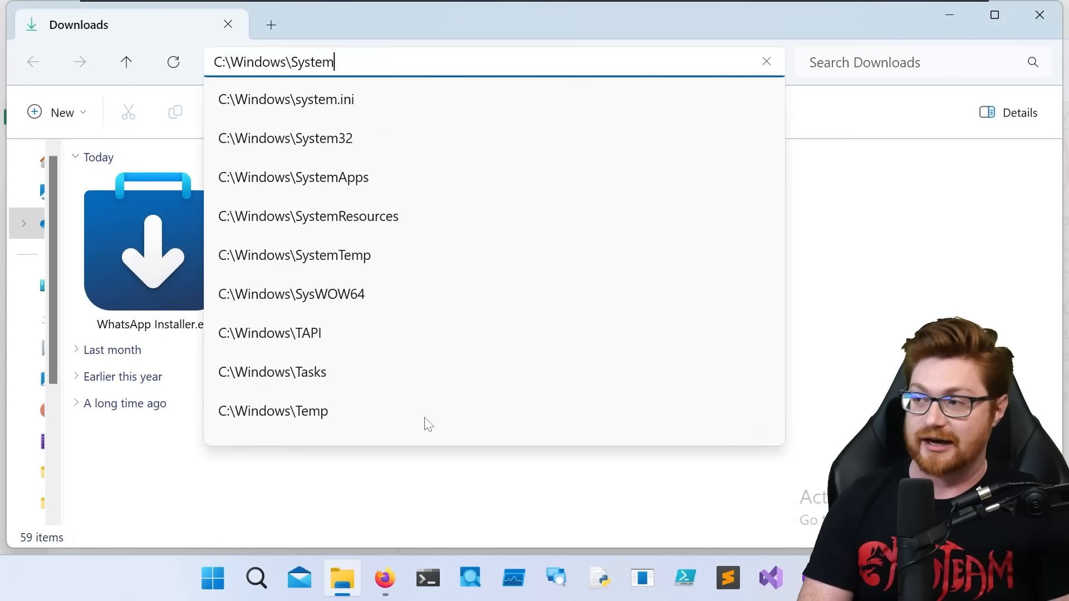
click(284, 138)
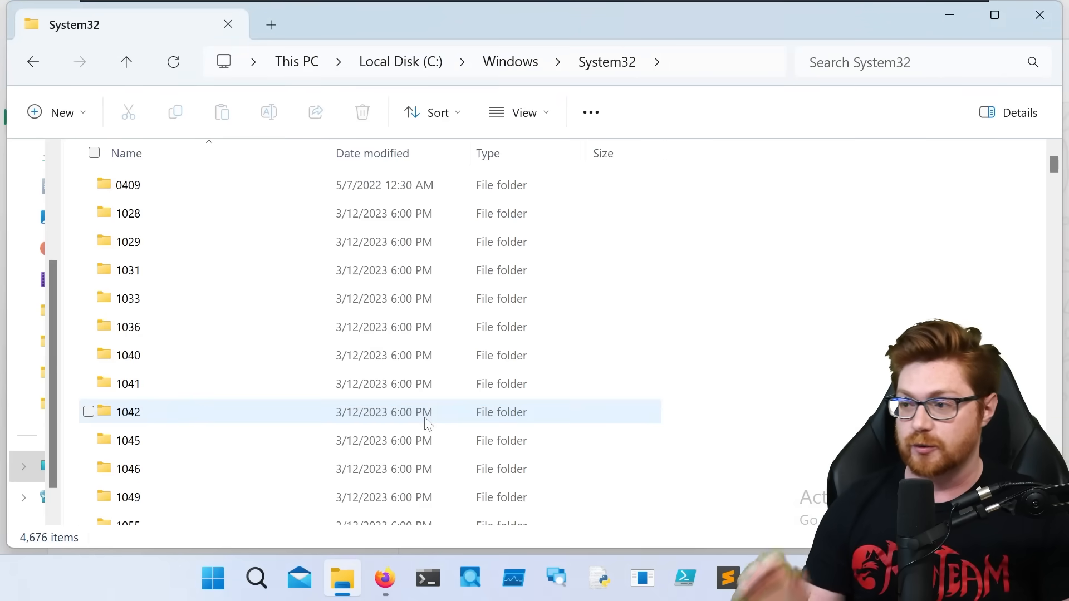
scroll(down, 3)
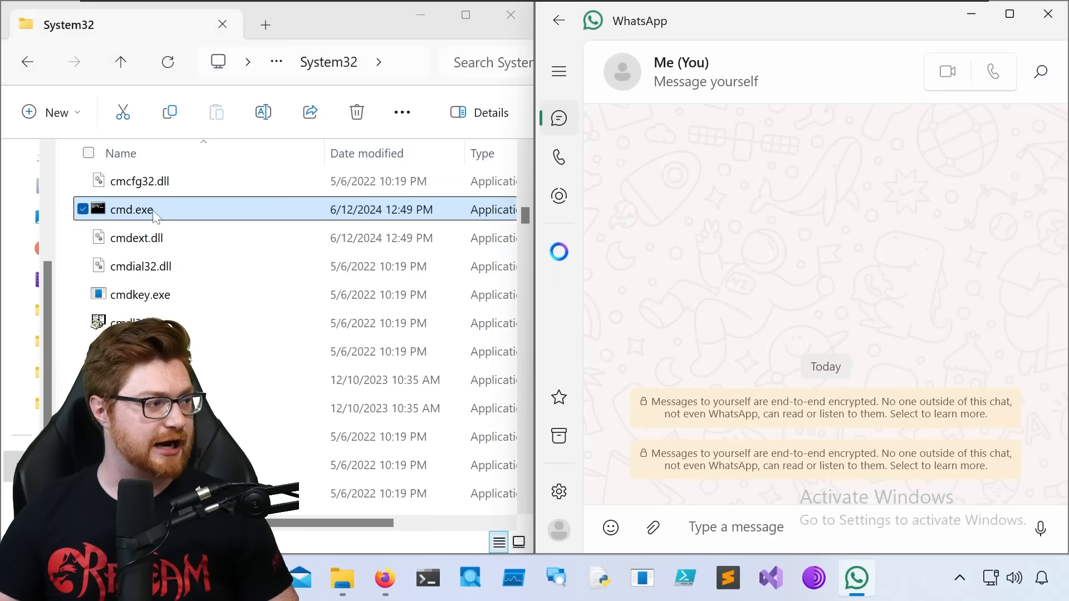
click(736, 528)
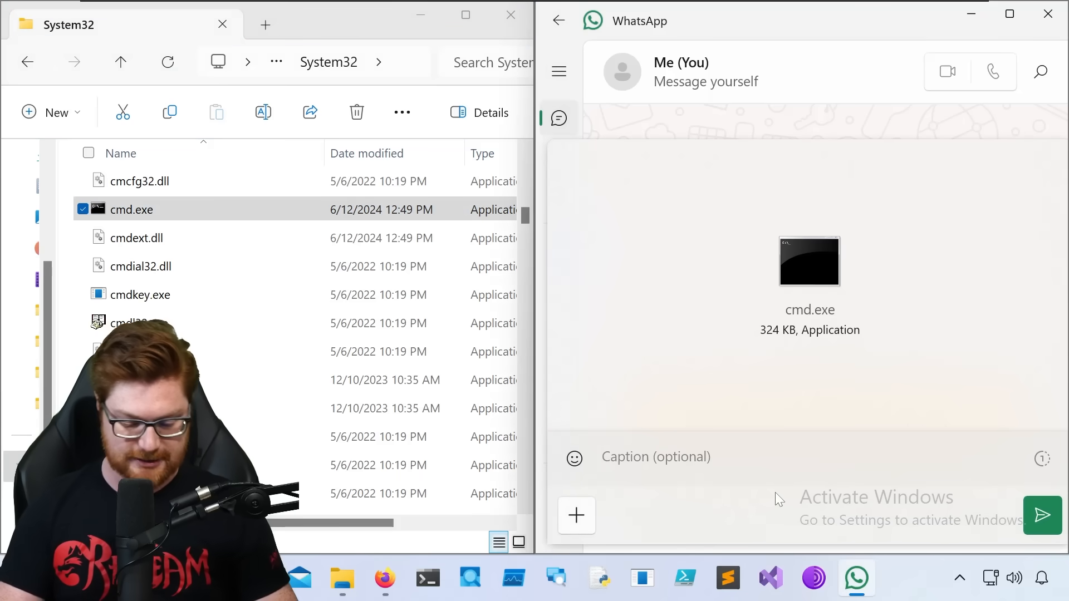
- Send cmd.exe with the caption 'please subscribe' and try opening it from the chat
text(please subscribe)
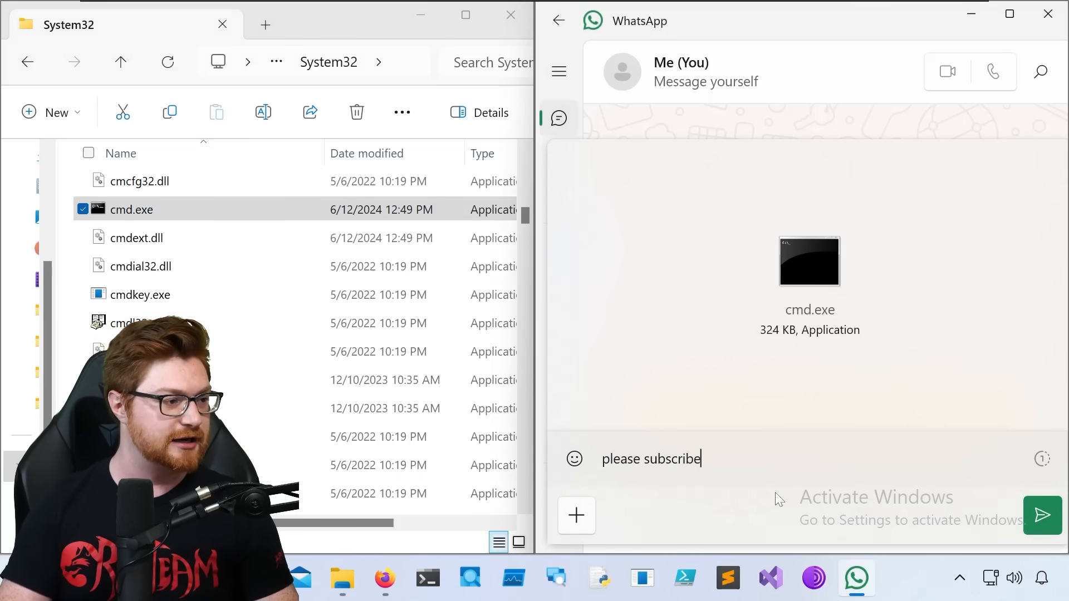
click(1044, 515)
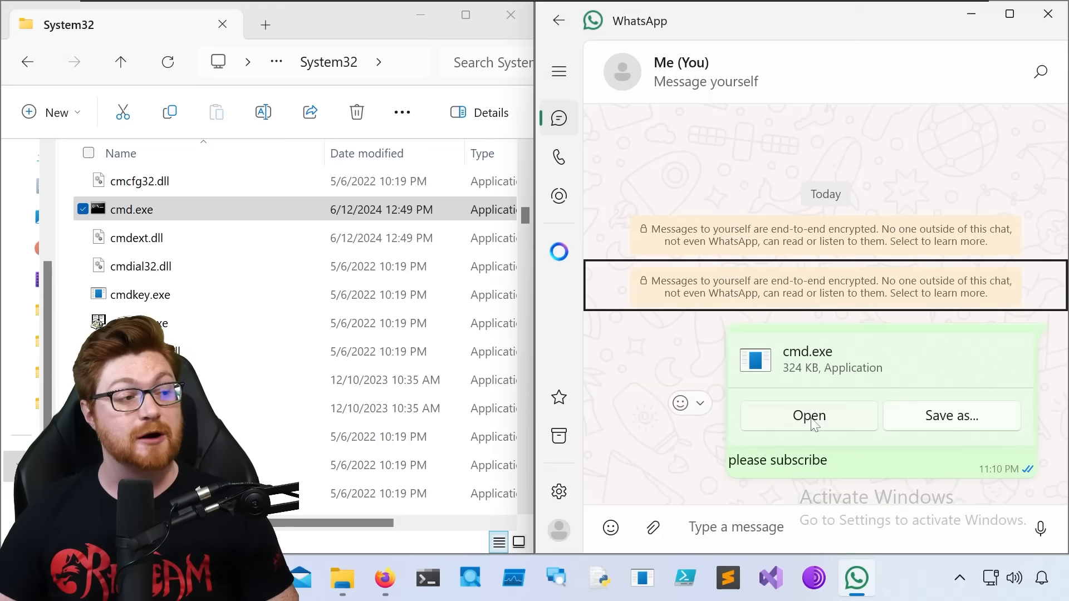
click(951, 415)
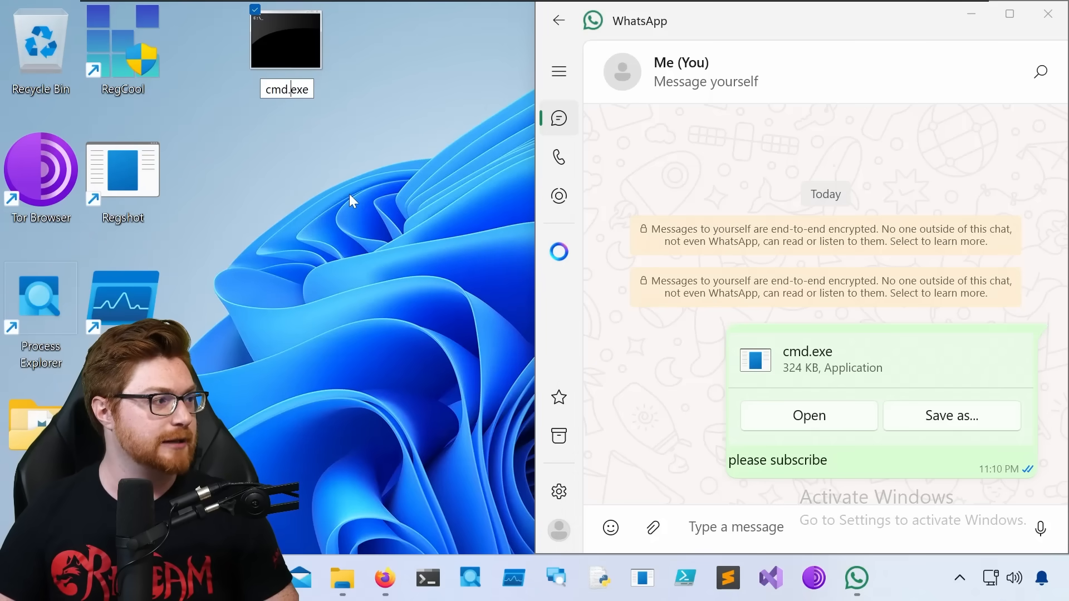
- Rename the desktop copy to cmd.hta, accepting the extension warning, and send it to yourself
key(Enter)
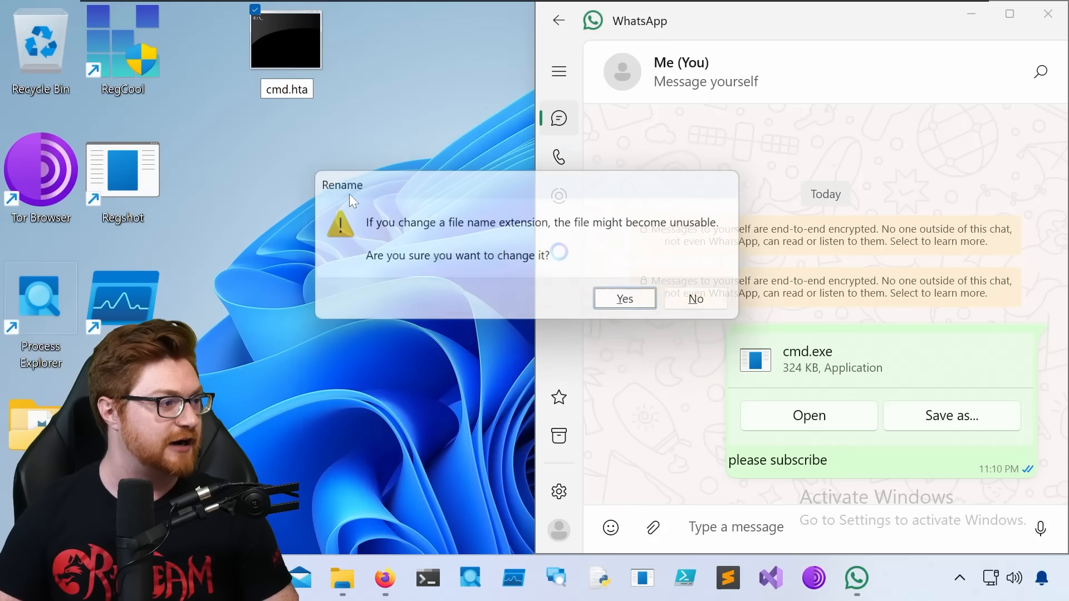
click(624, 298)
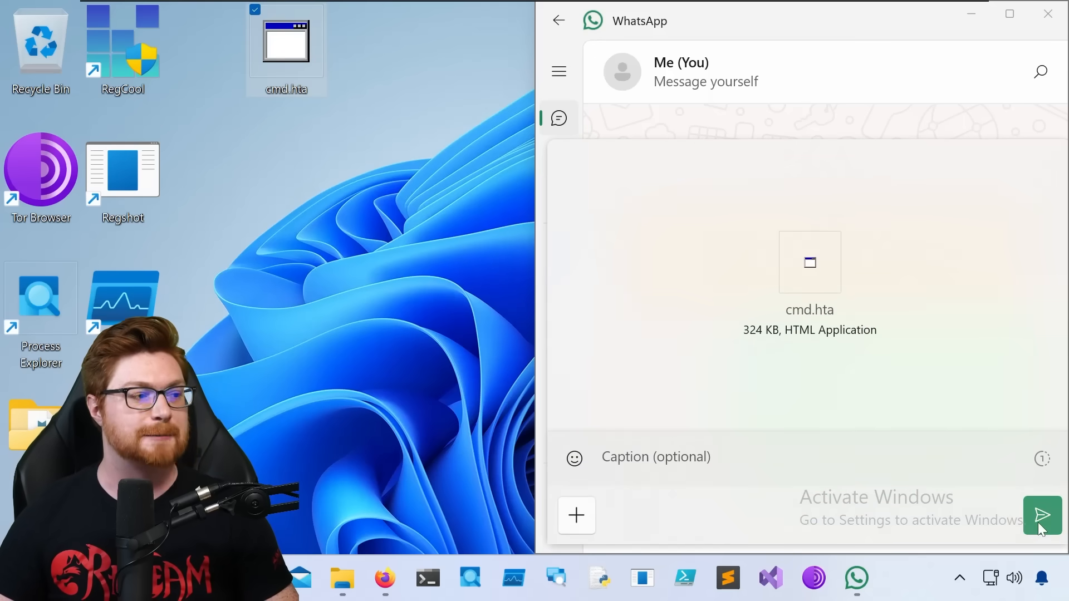
click(1042, 515)
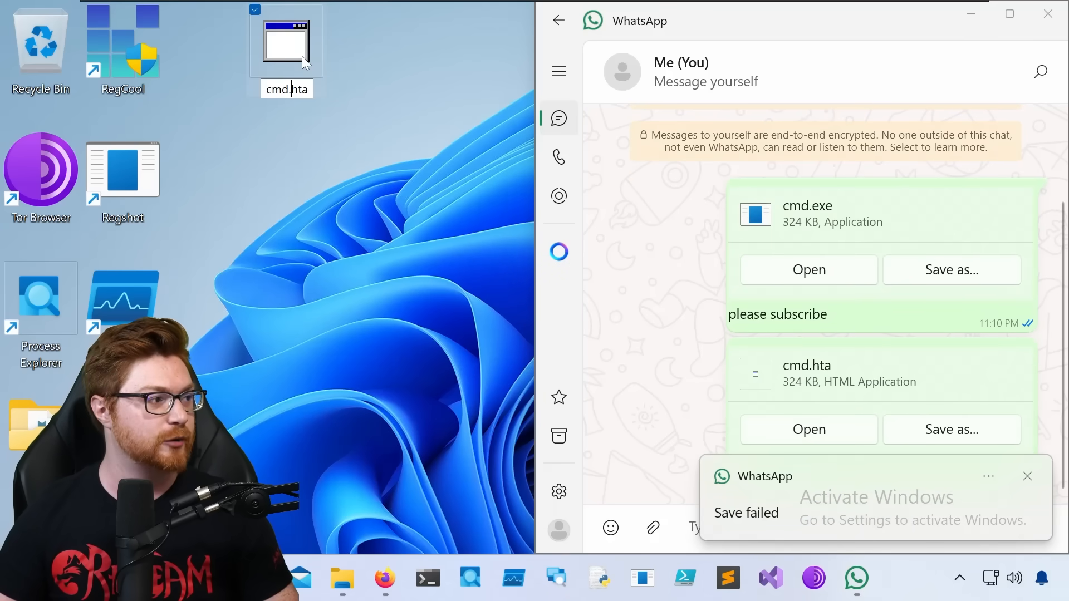
- Rename the file to cmd.txt, send it and open the cmd.txt attachment from the chat
key(Enter)
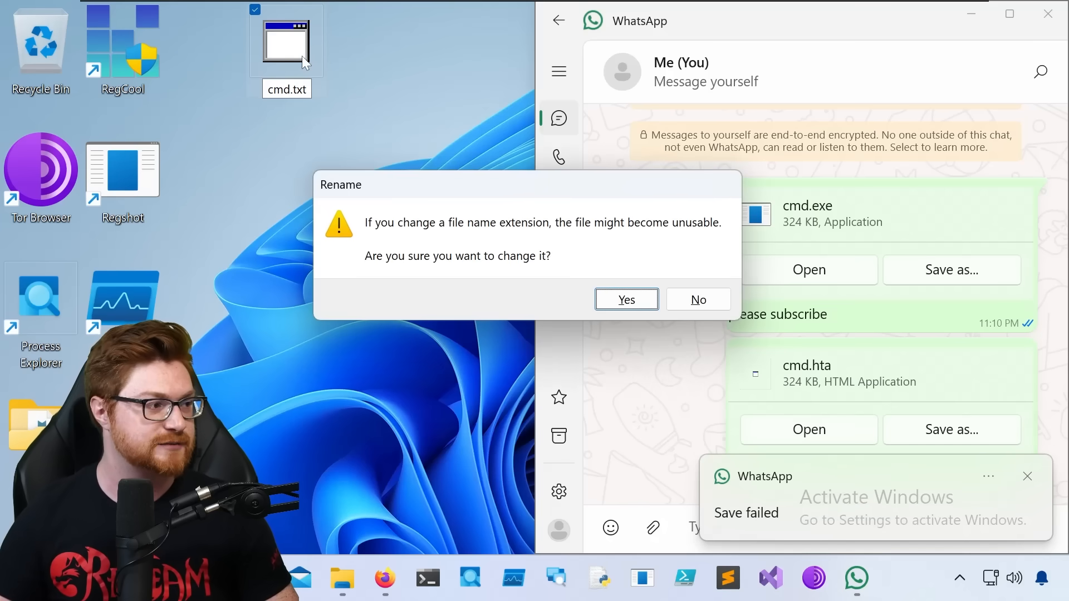
click(627, 299)
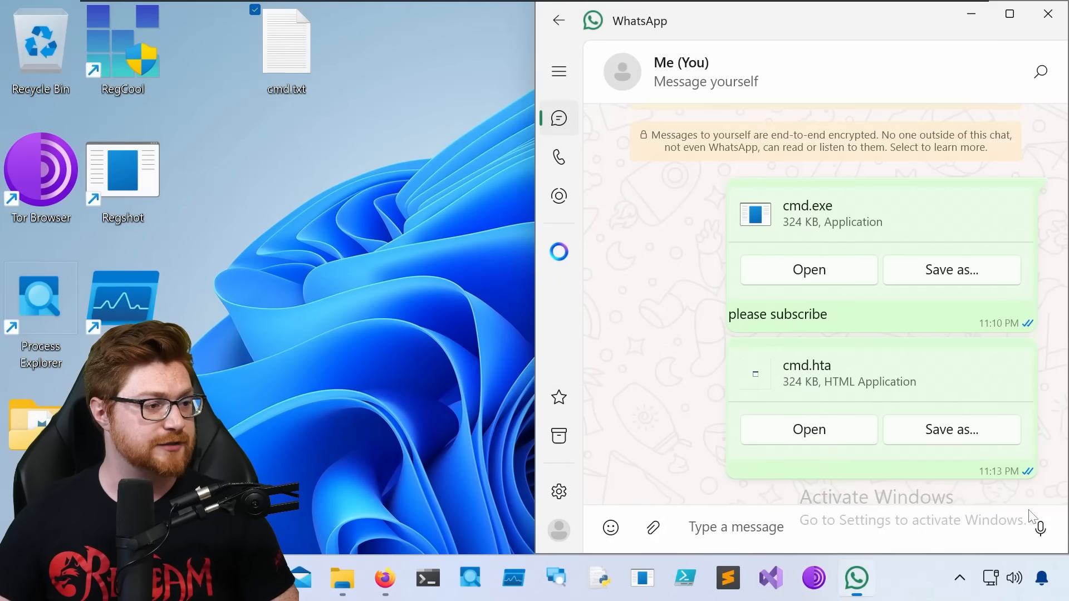
click(808, 429)
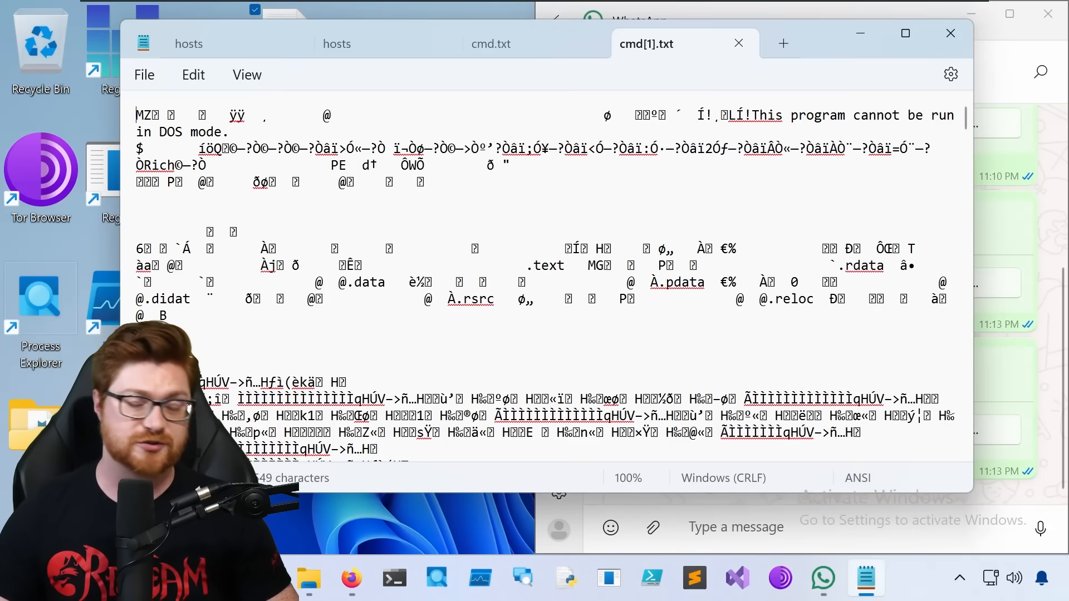
scroll(down, 3)
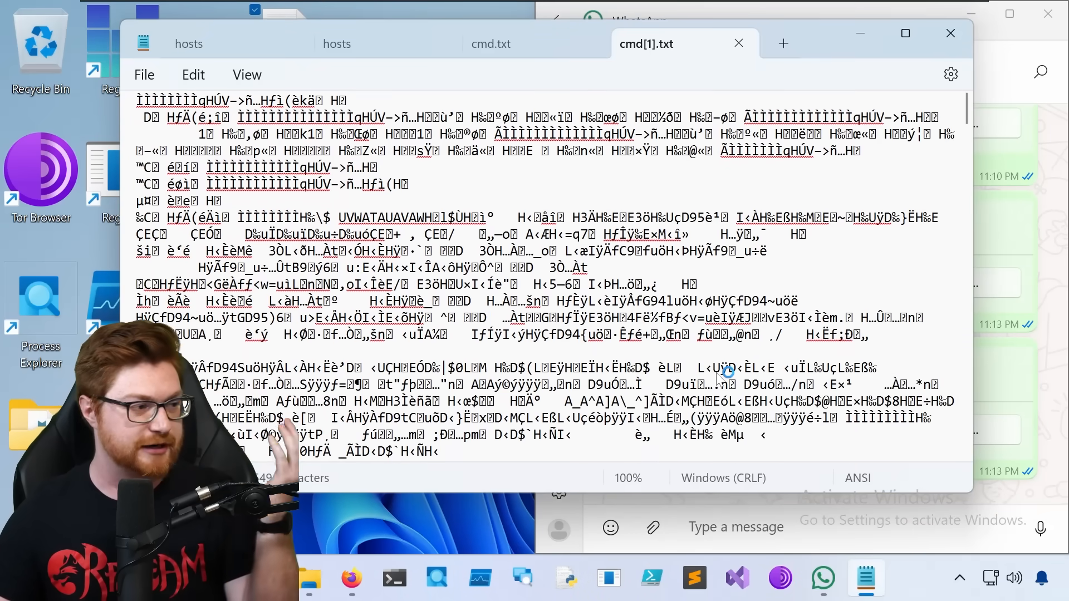
click(951, 33)
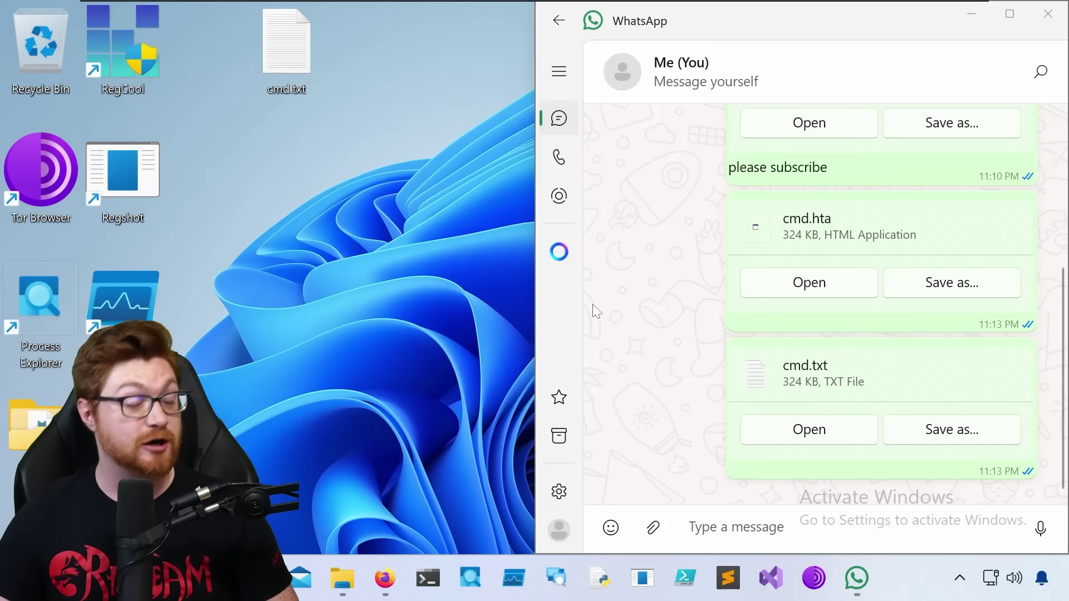
click(285, 45)
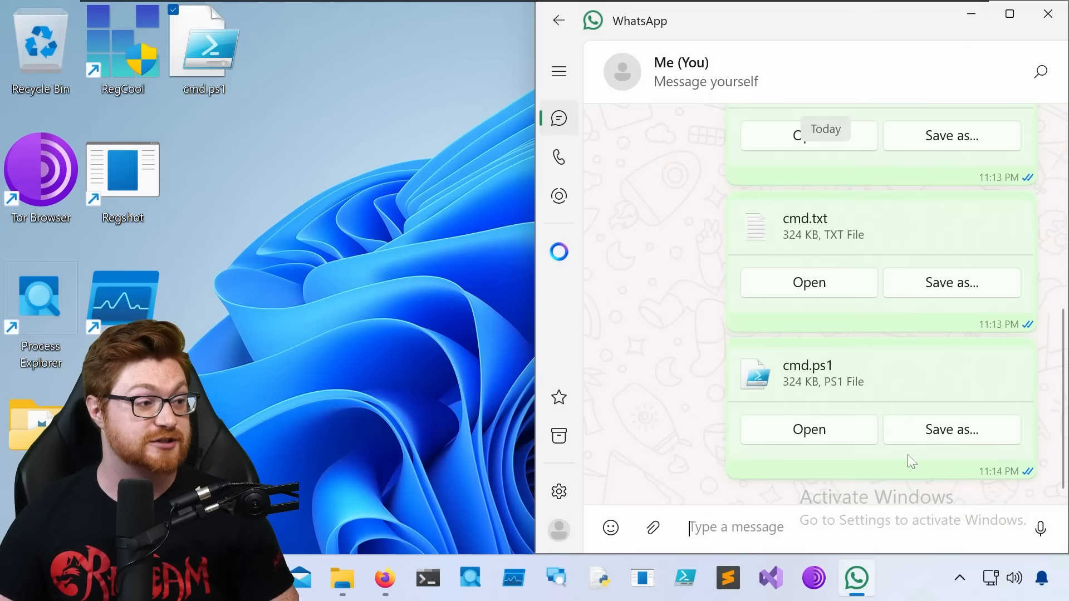
- Send the payload as cmd.ps1 and cmd.bat and try opening each attachment from the chat
click(808, 430)
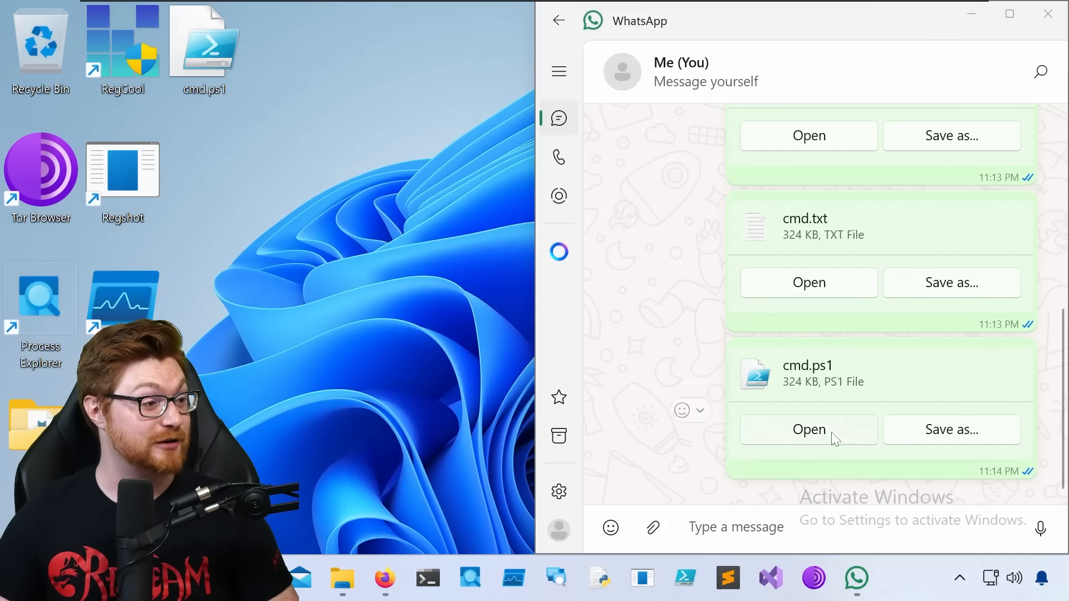
click(809, 430)
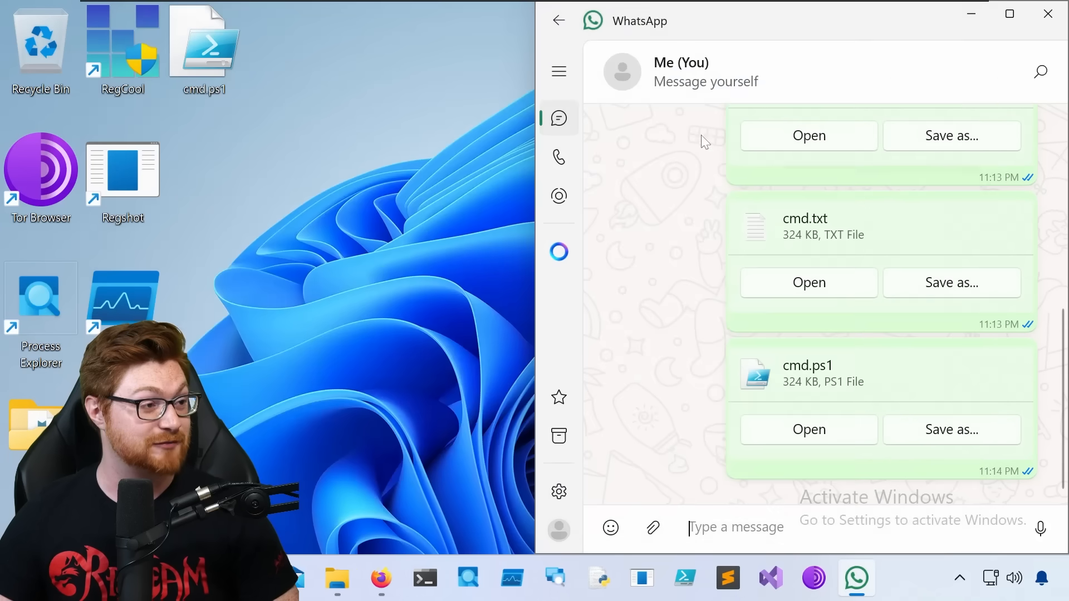
click(204, 50)
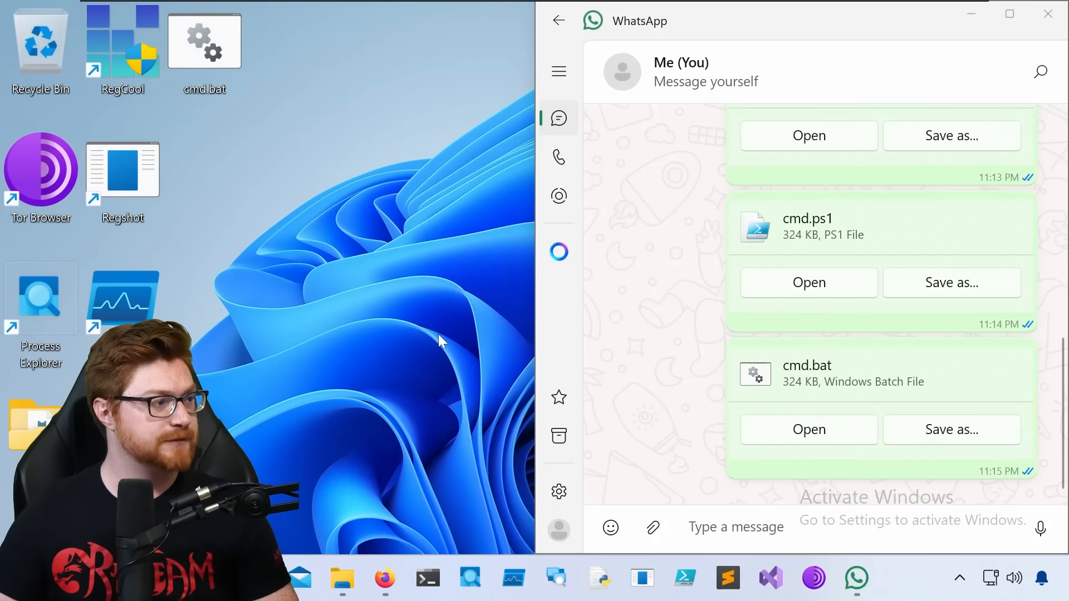
click(204, 43)
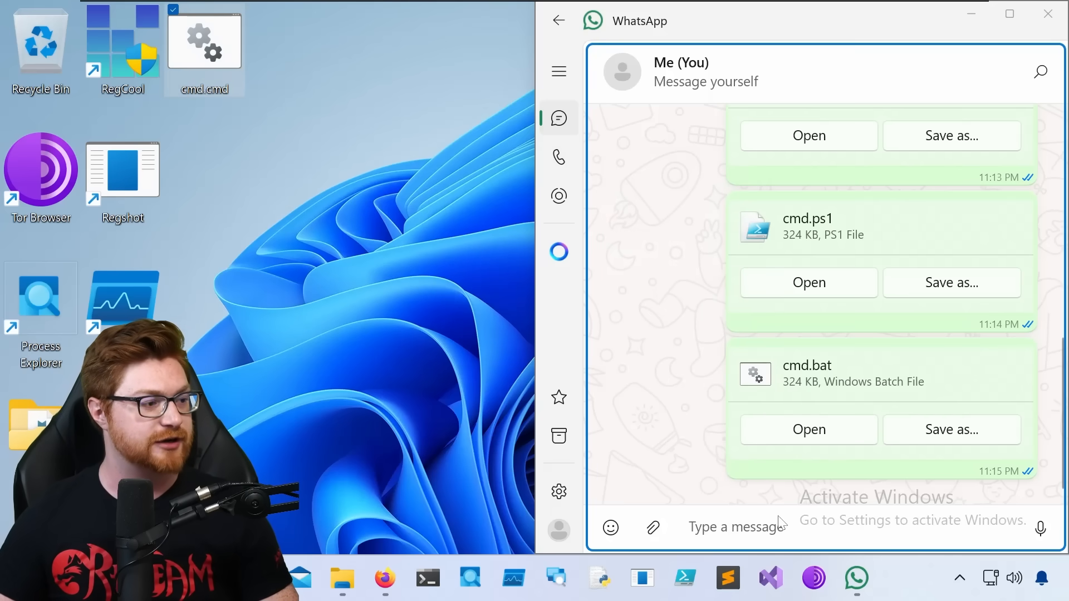
- Move from the WhatsApp article to antisyphontraining.com and its Pay What You Can page
scroll(down, 3)
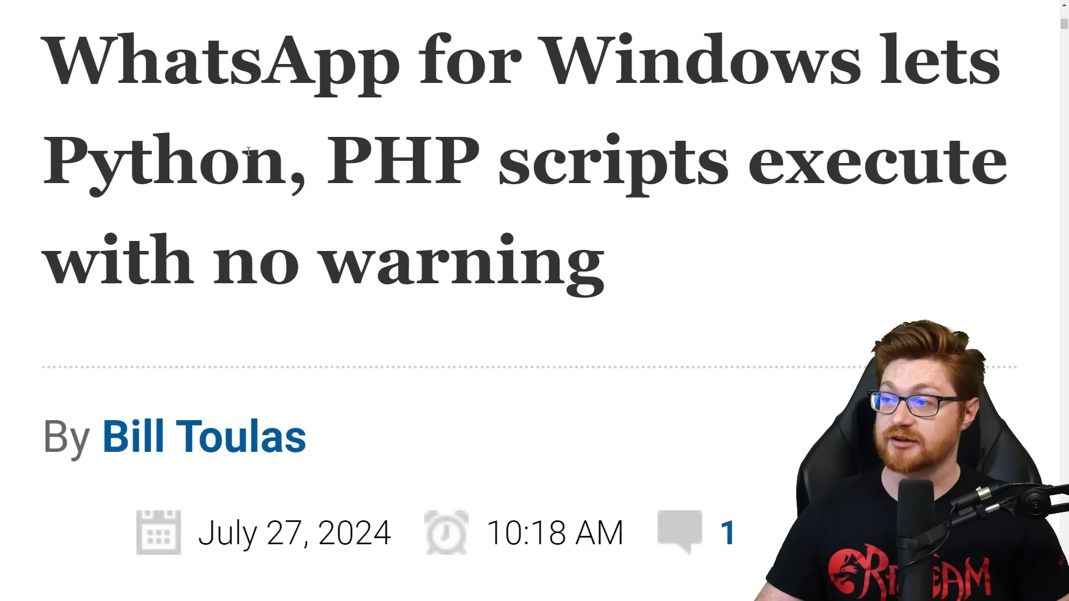
double_click(402, 165)
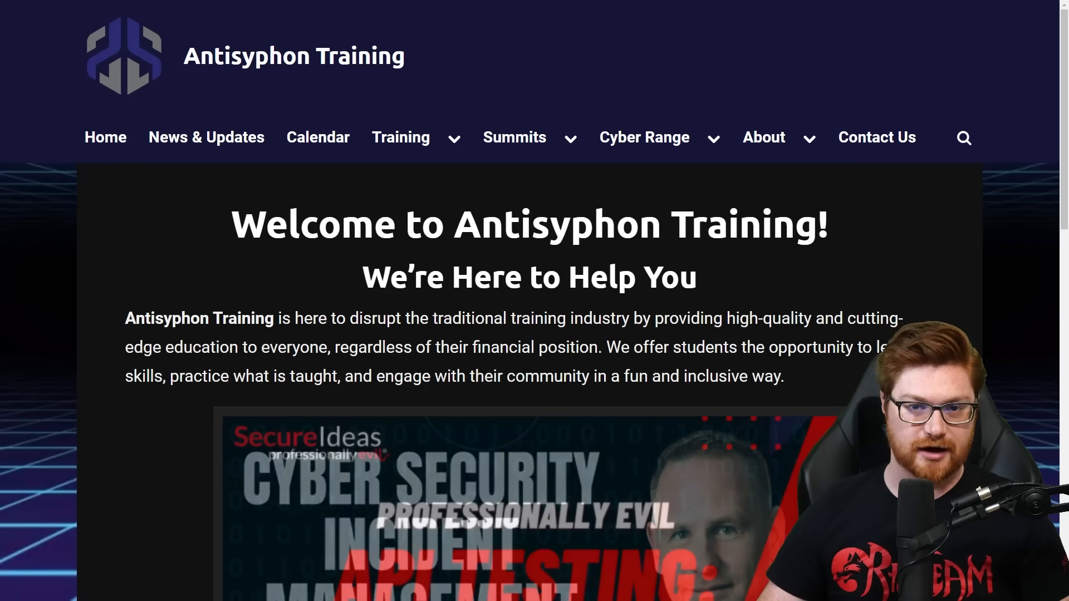
click(401, 138)
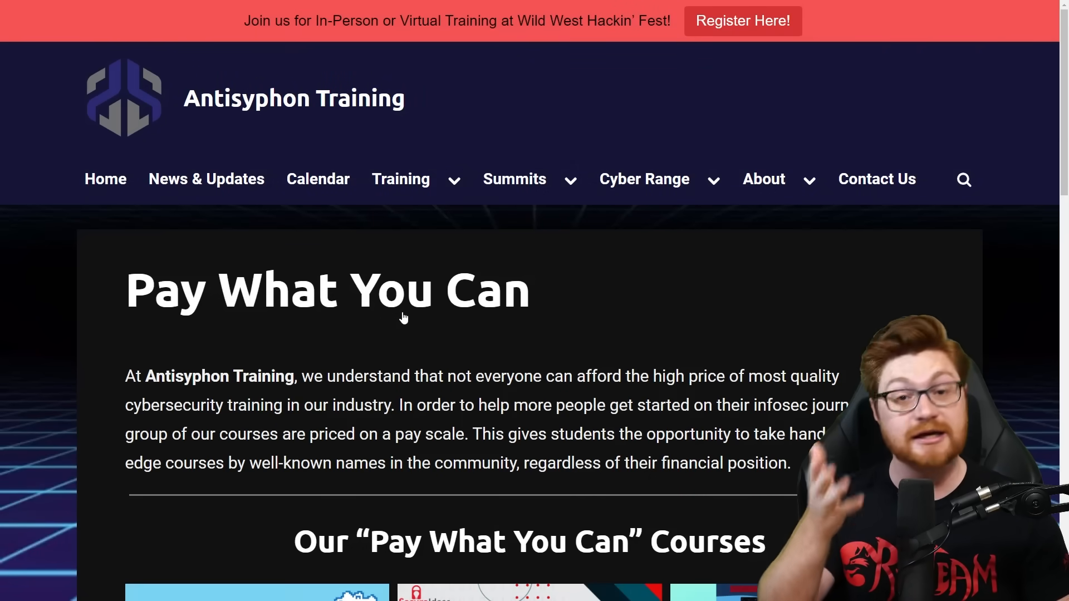
- Scroll through the pay-what-you-can course list toward the strandjs/IntroLabs GitHub tab
scroll(down, 3)
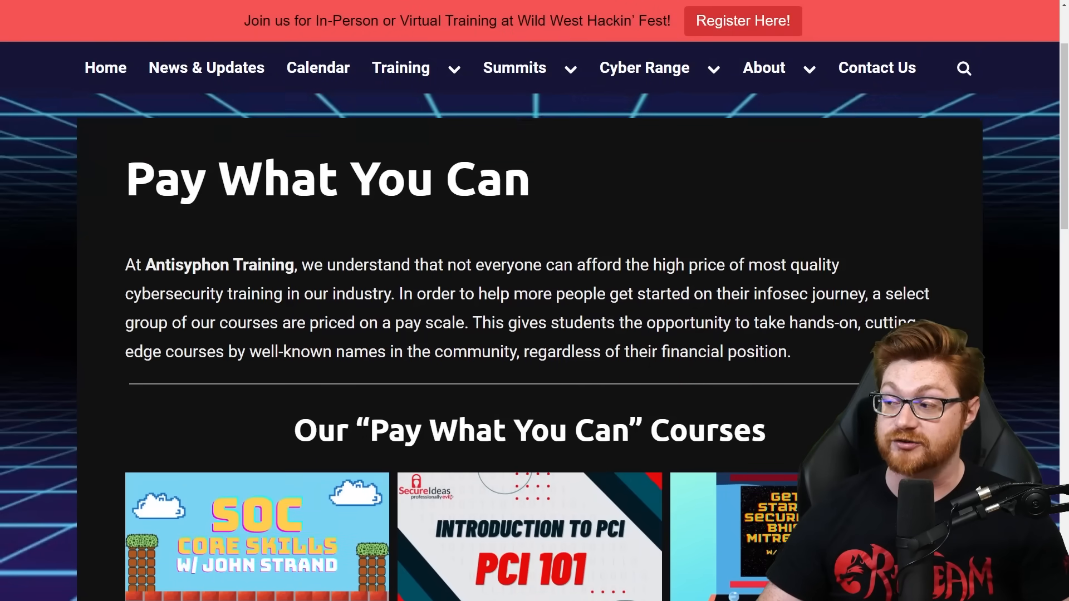
scroll(down, 3)
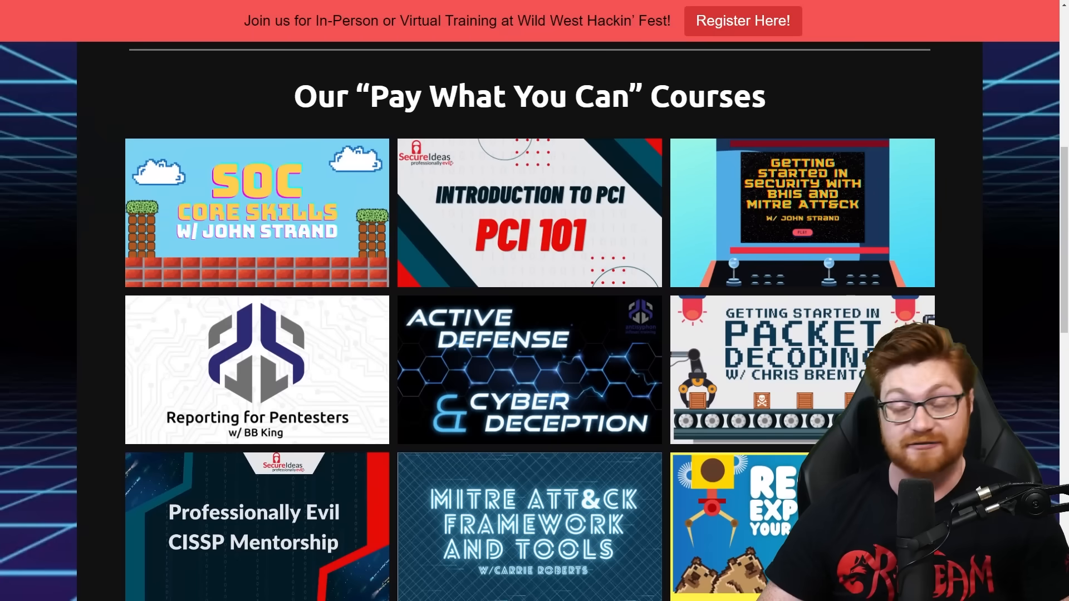
scroll(down, 3)
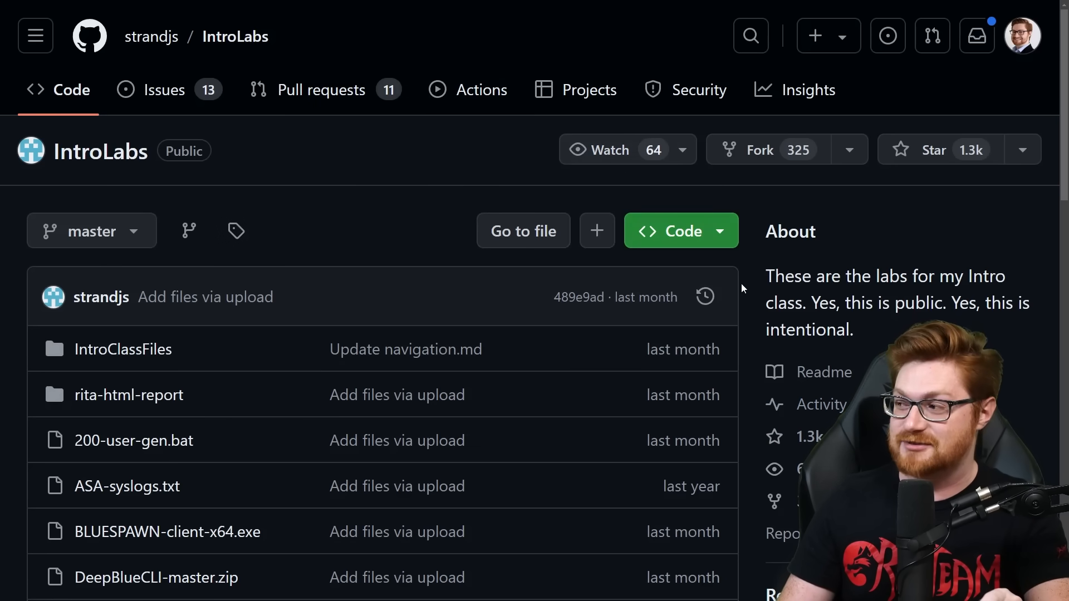
- Look over the IntroLabs repository and go into its IntroClassFiles folder
drag(766, 276, 851, 333)
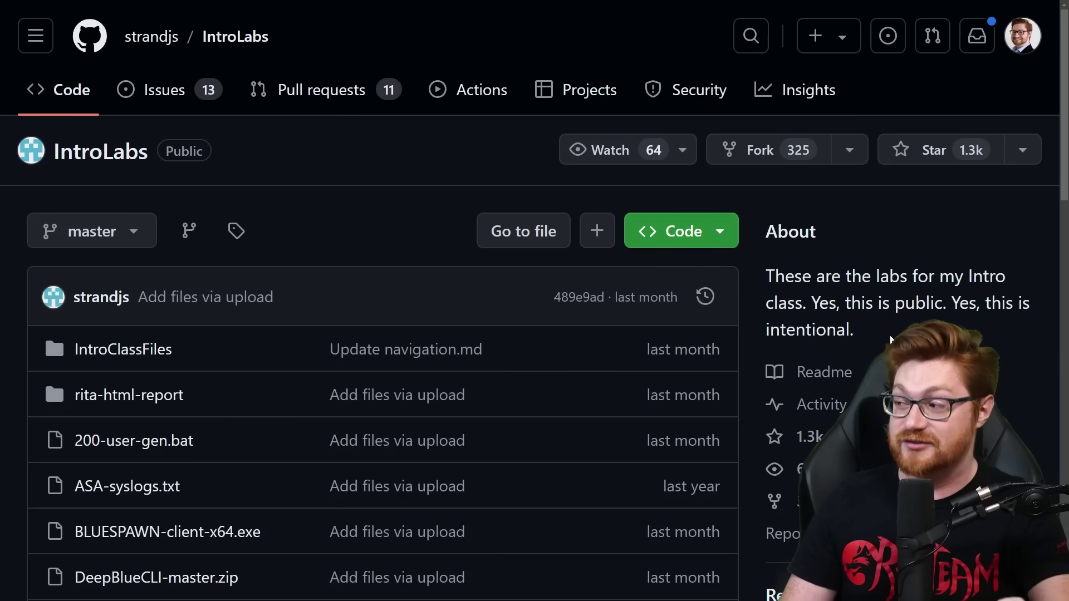
scroll(down, 3)
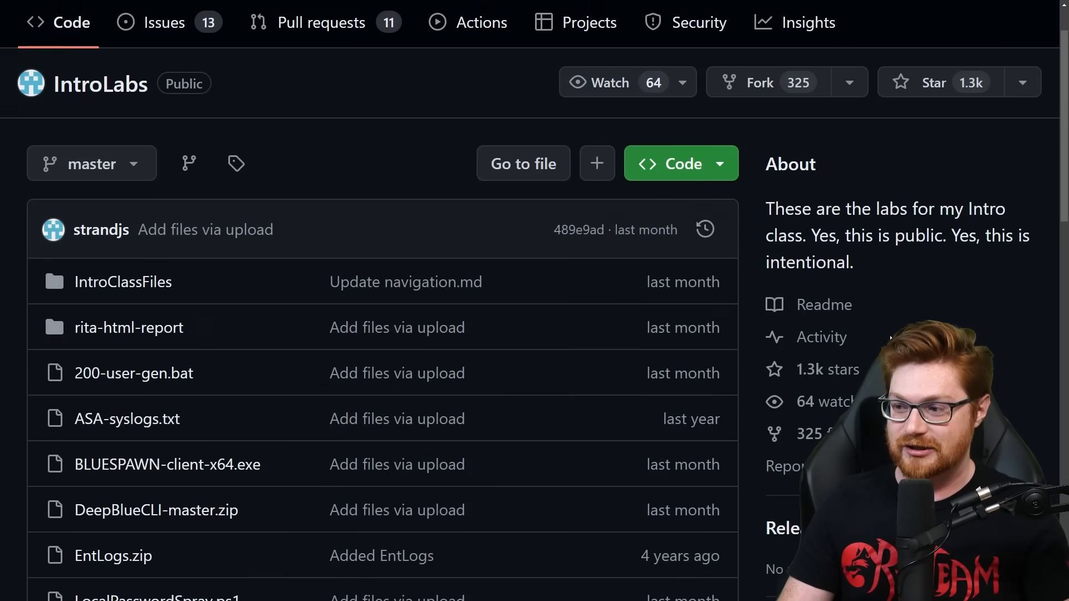
scroll(down, 3)
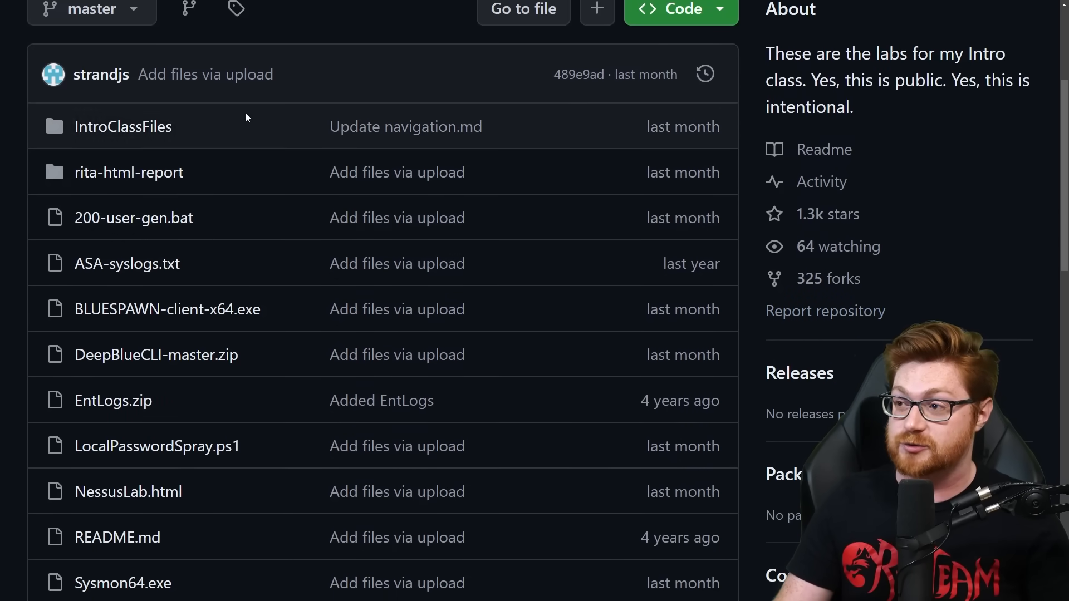
click(122, 126)
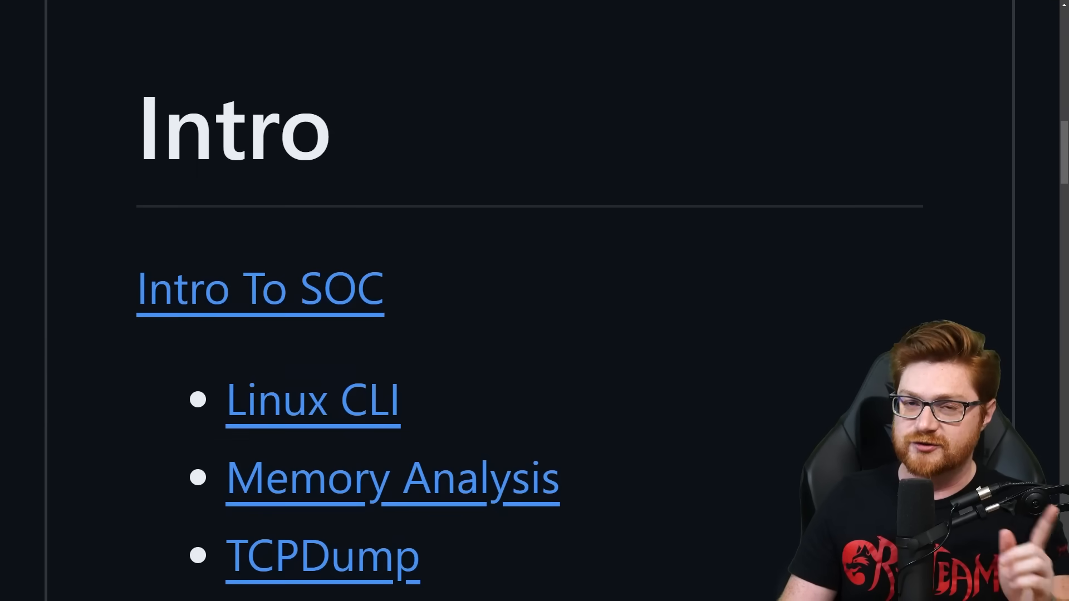
- Scroll through the Intro To SOC, Intro To Security and Cyber Deception lab link lists
scroll(down, 3)
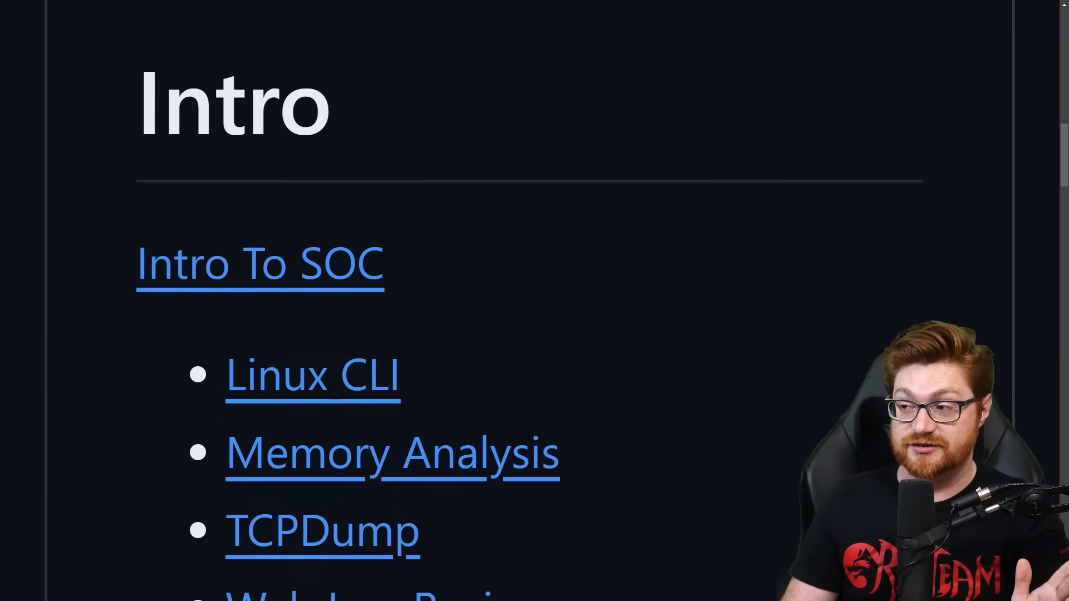
scroll(down, 3)
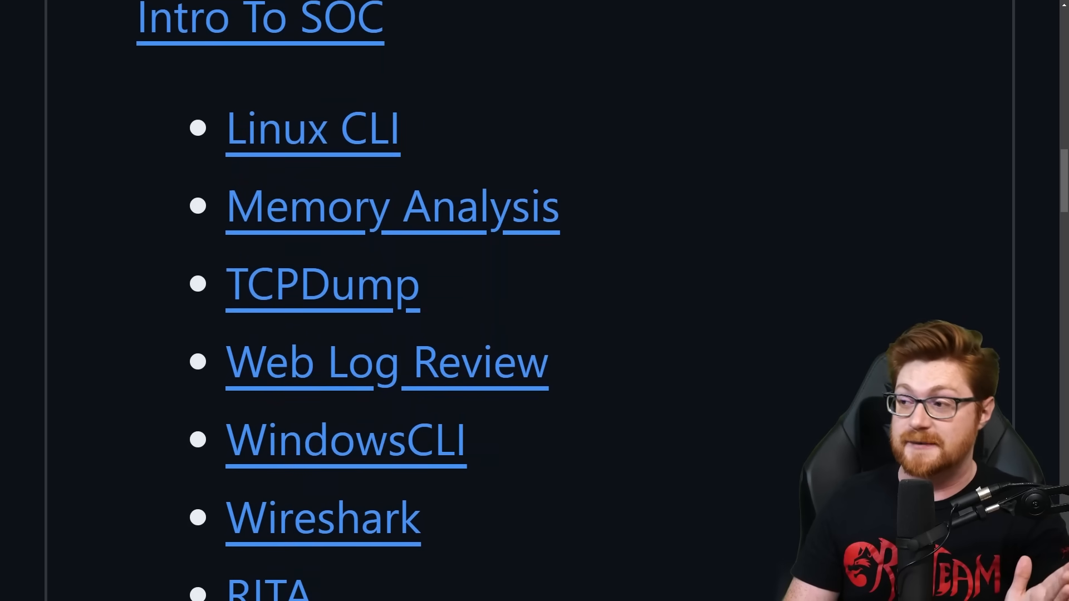
scroll(down, 3)
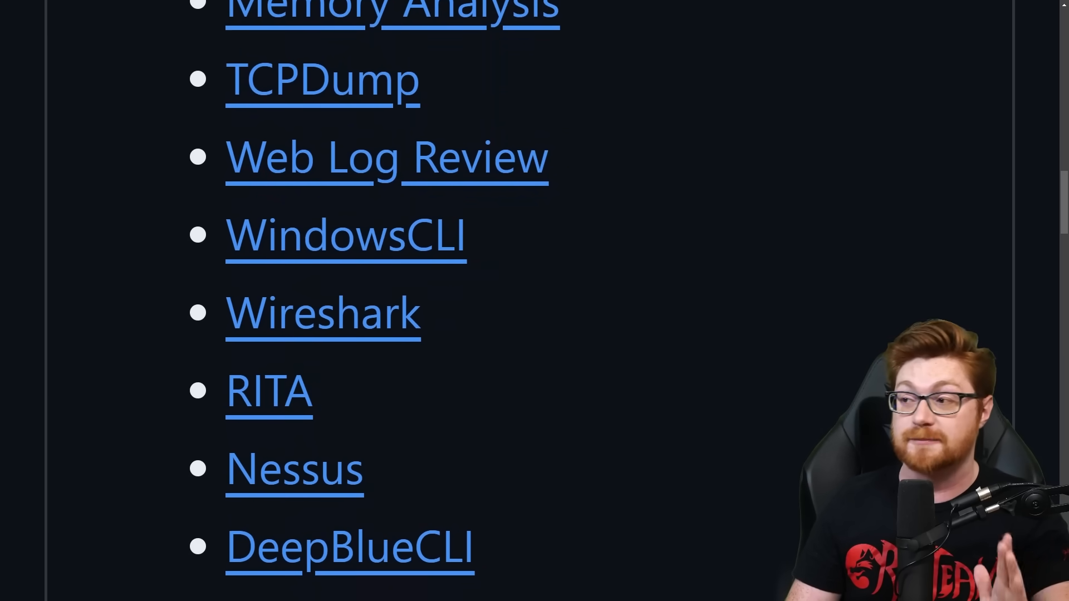
scroll(down, 3)
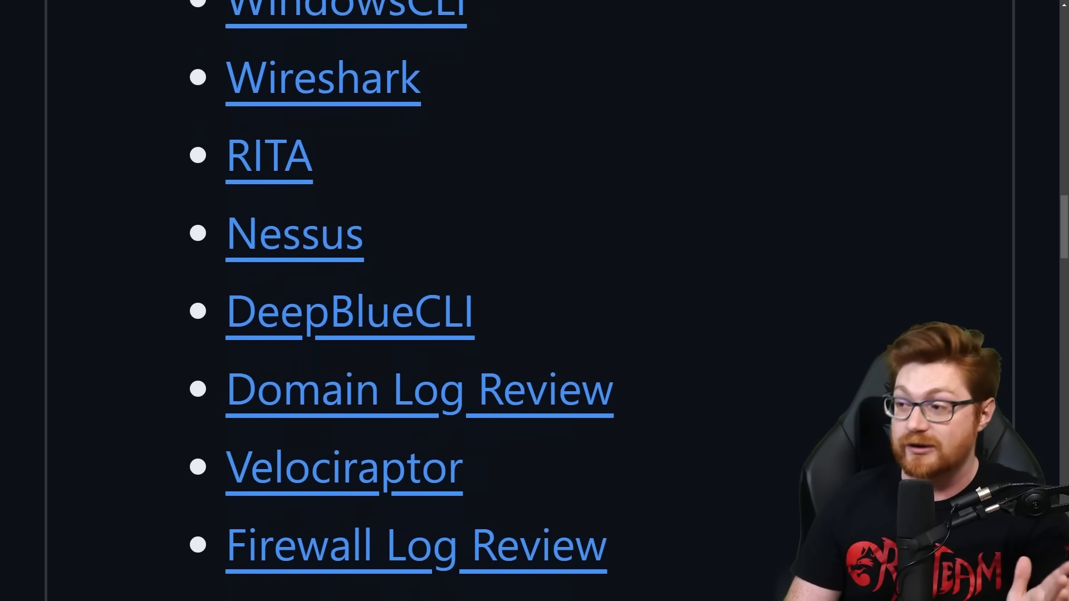
scroll(down, 3)
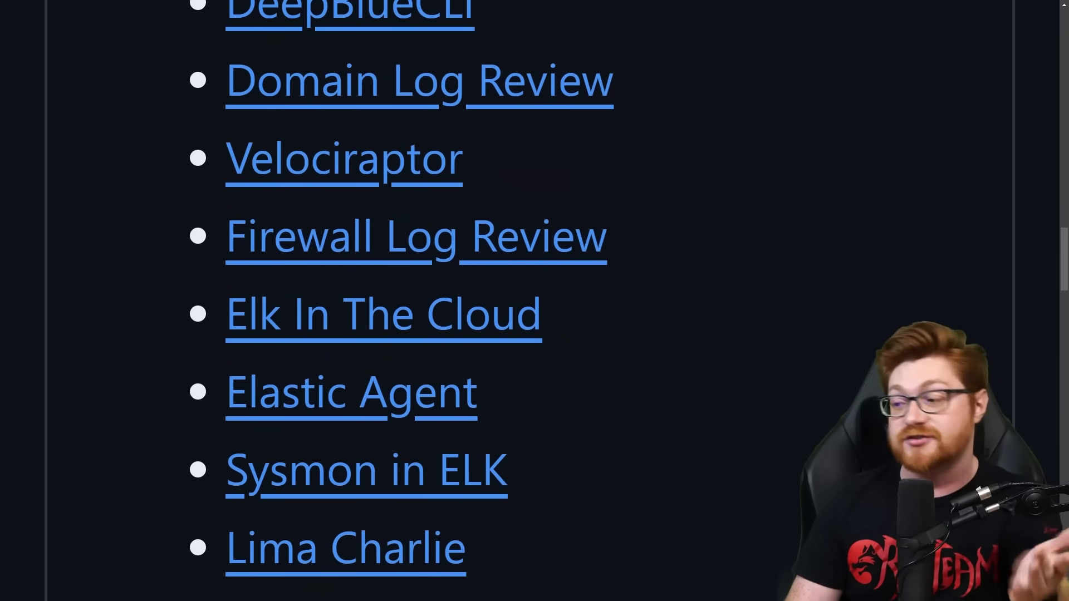
scroll(down, 3)
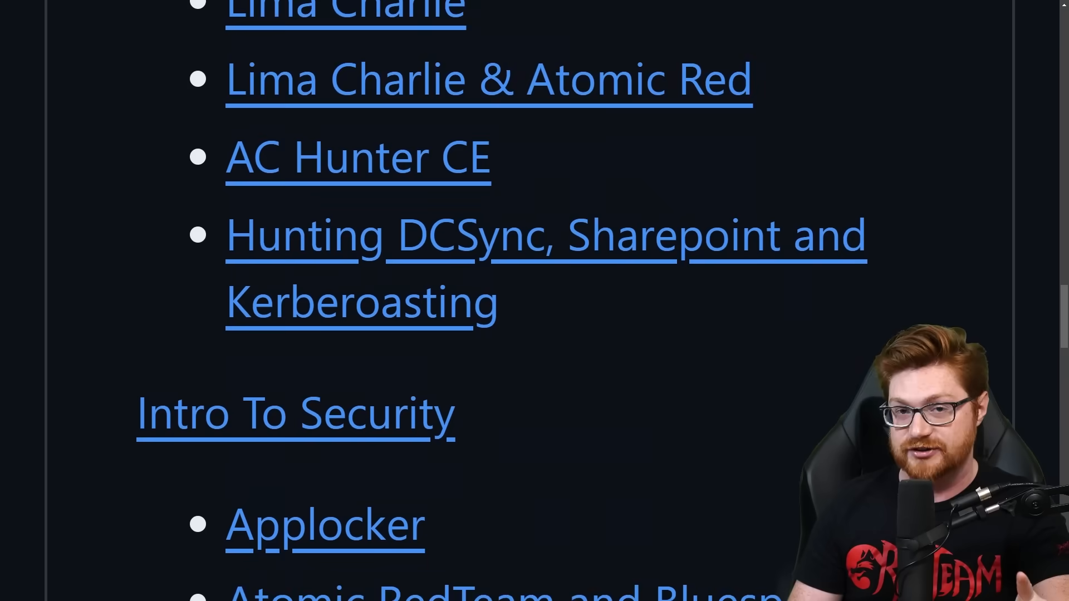
scroll(down, 3)
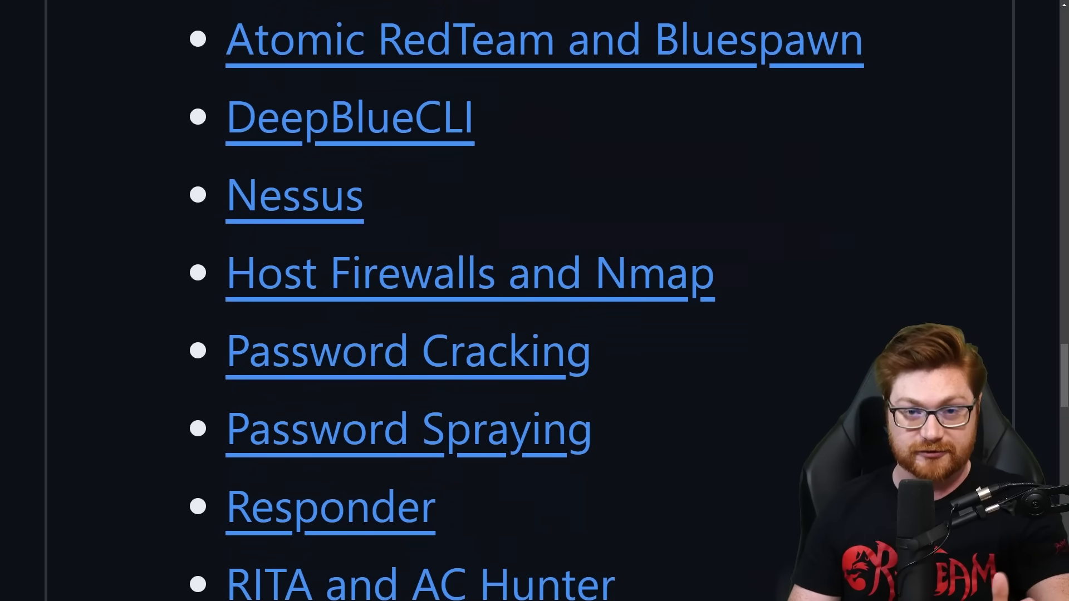
scroll(down, 3)
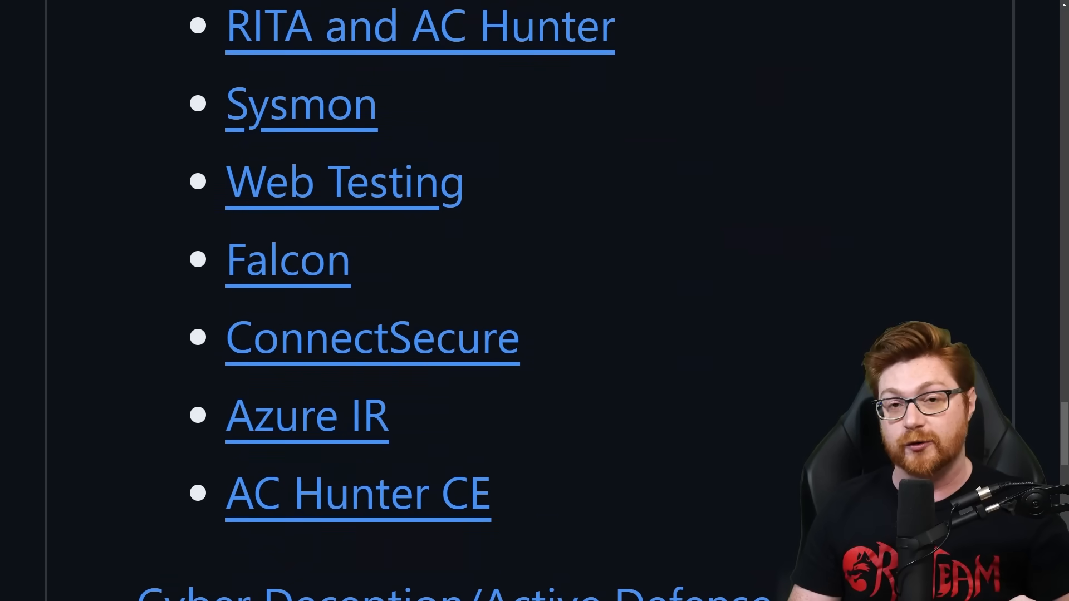
scroll(down, 3)
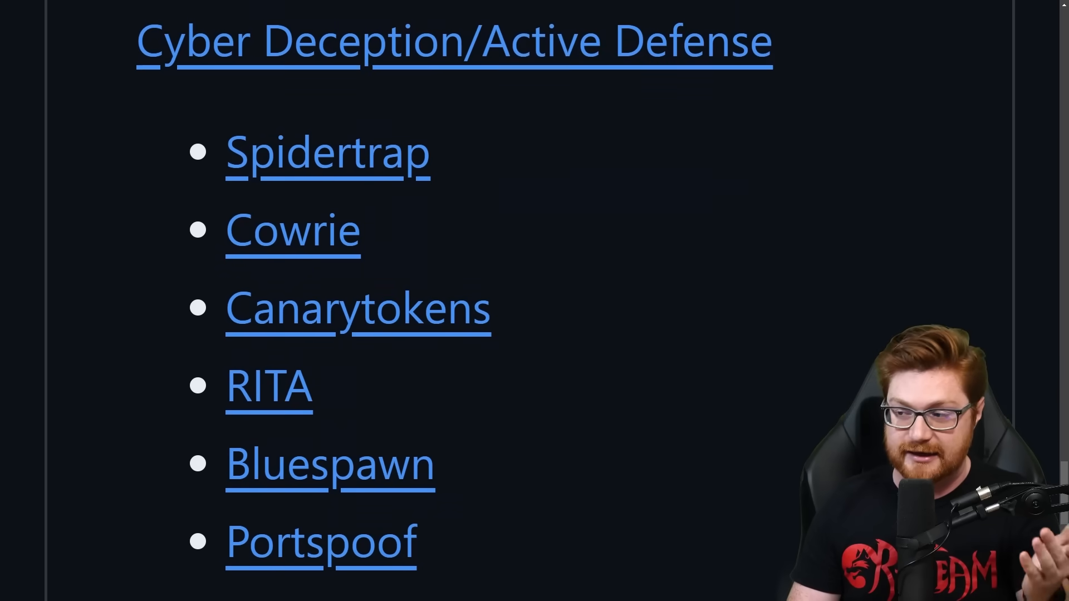
scroll(down, 3)
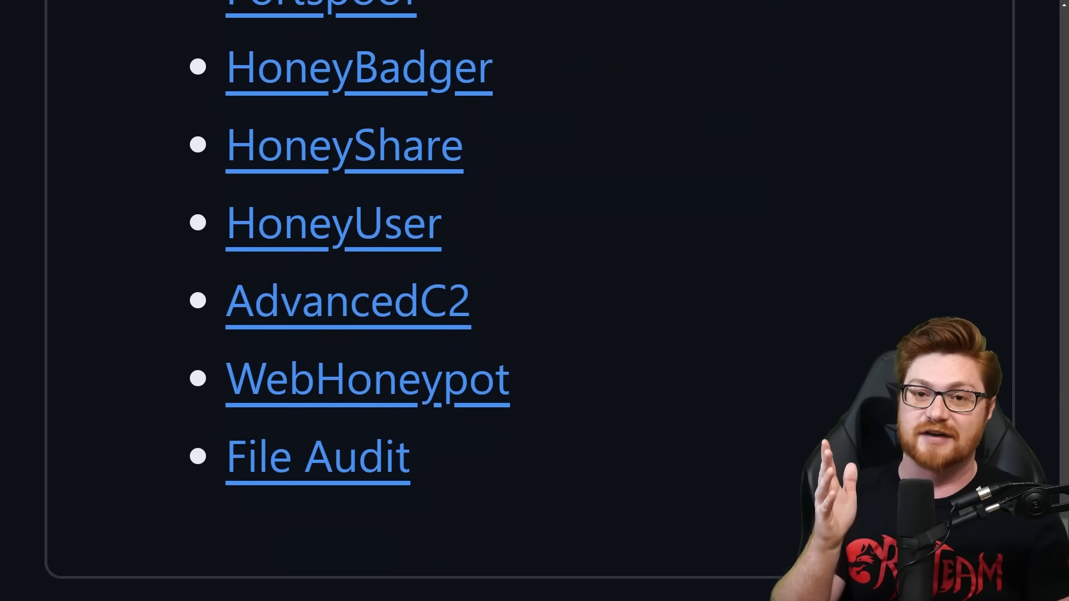
scroll(down, 3)
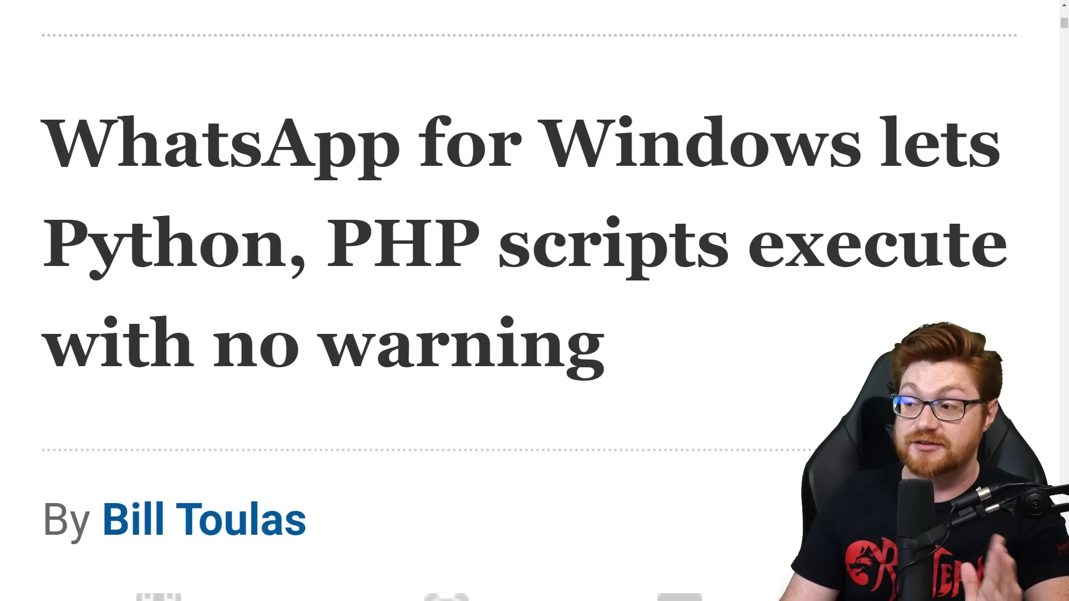
- Read down the BleepingComputer article, highlighting 'Python' and the developers/researchers/power users phrase
scroll(down, 3)
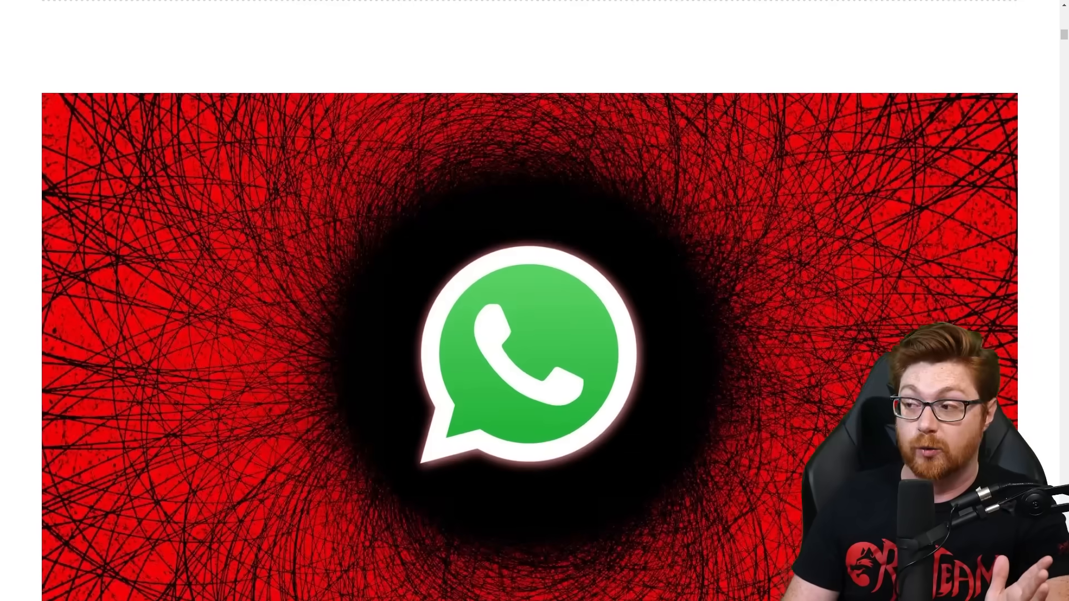
scroll(down, 3)
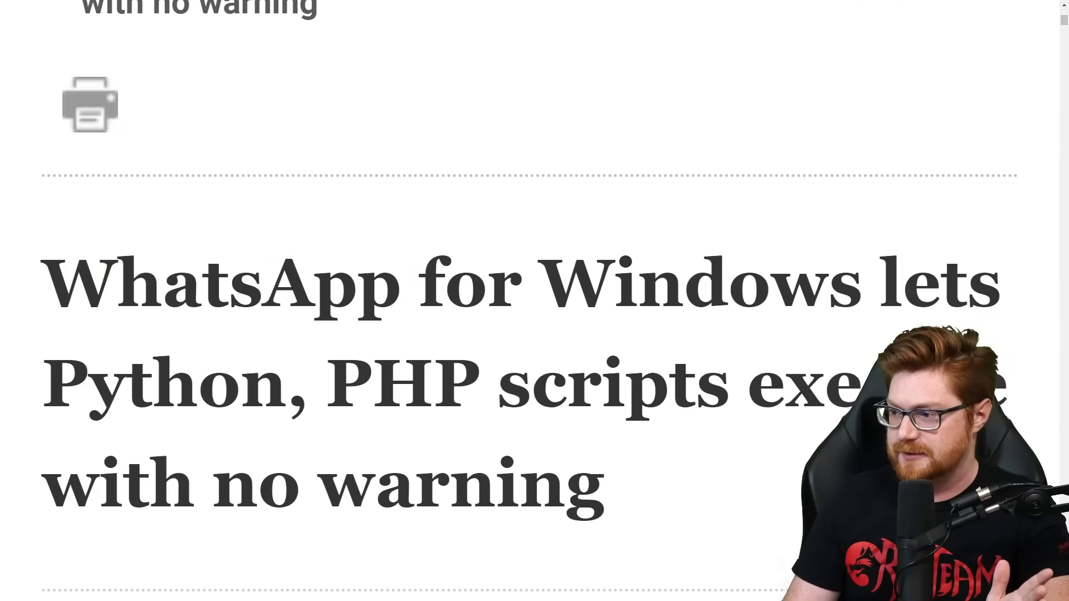
scroll(down, 3)
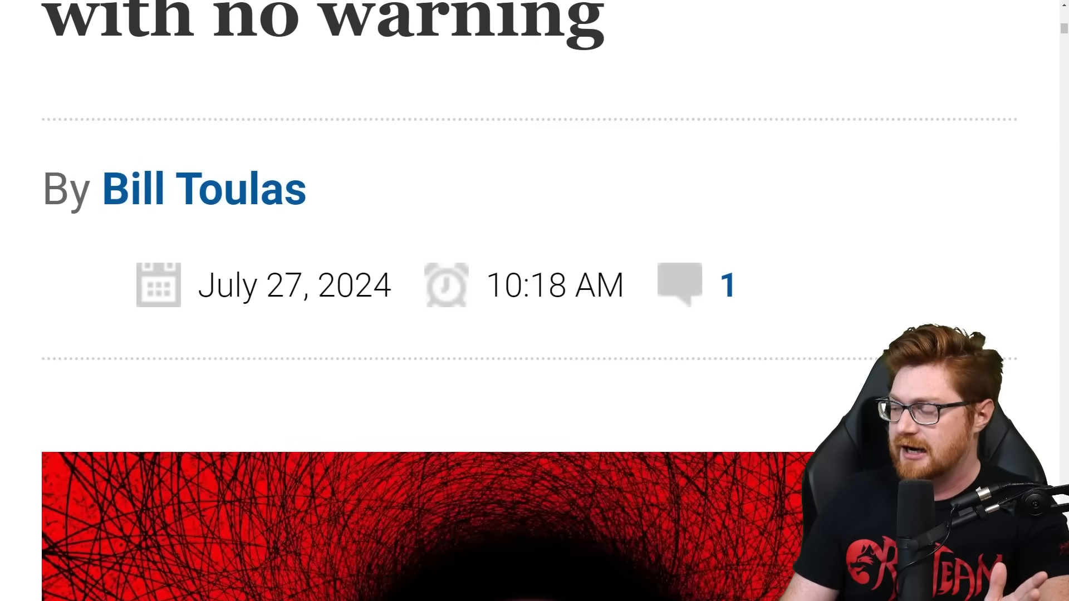
scroll(down, 3)
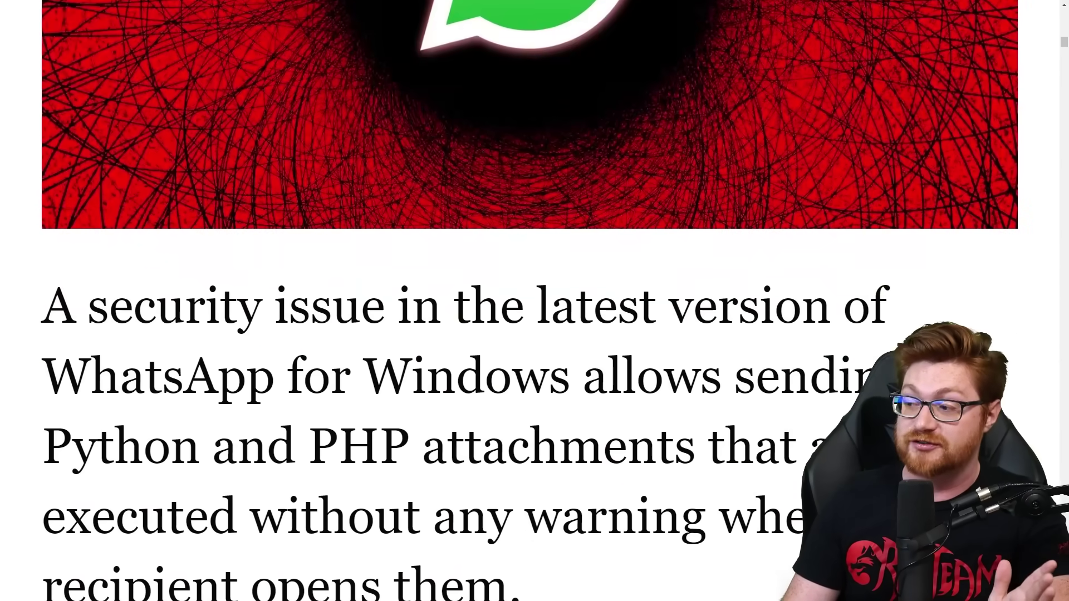
scroll(down, 3)
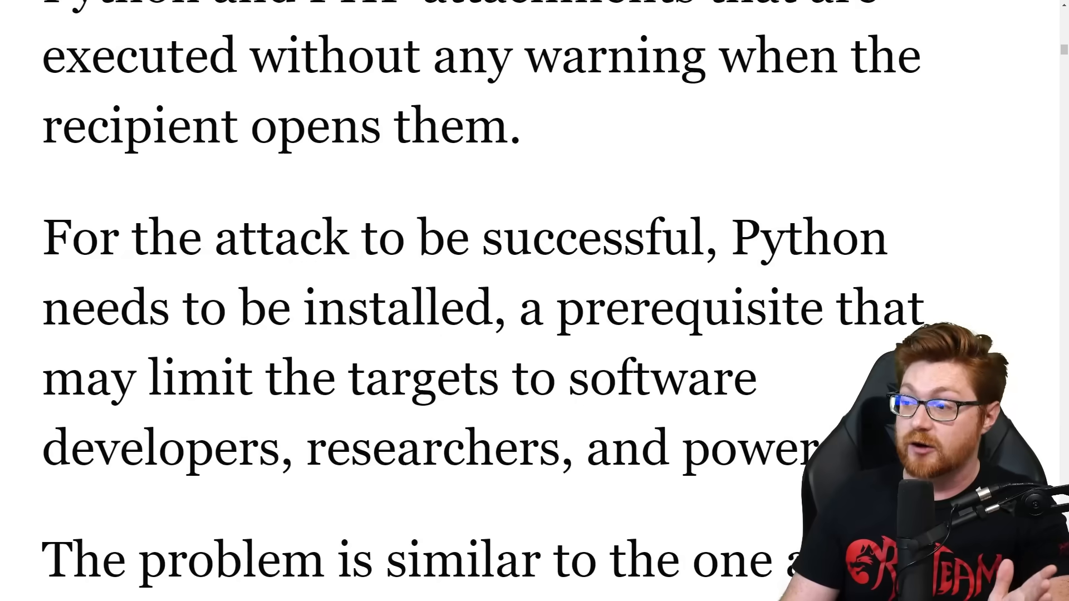
double_click(794, 237)
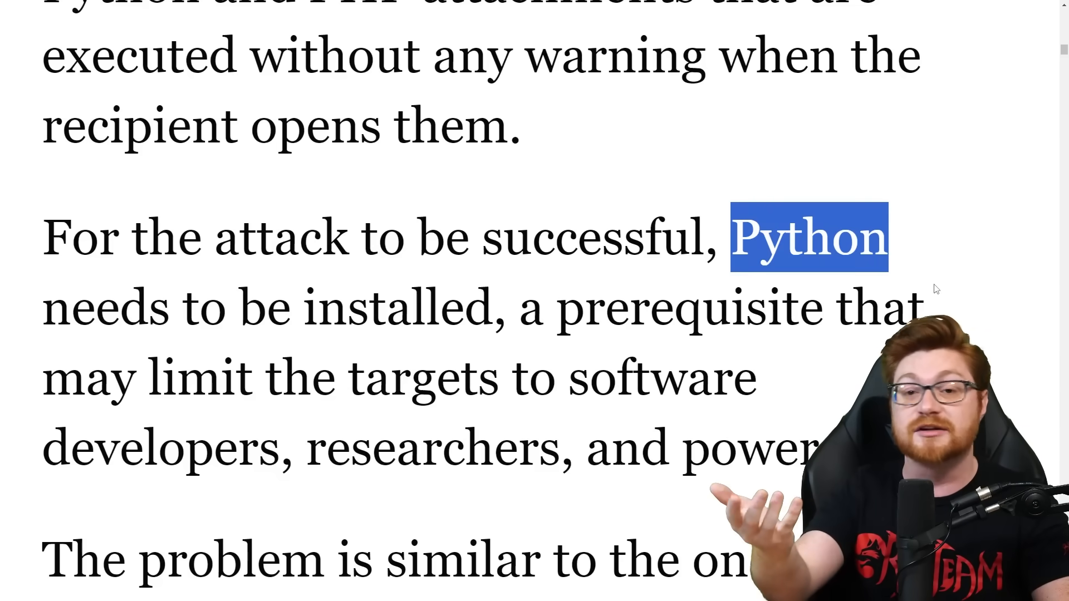
scroll(down, 3)
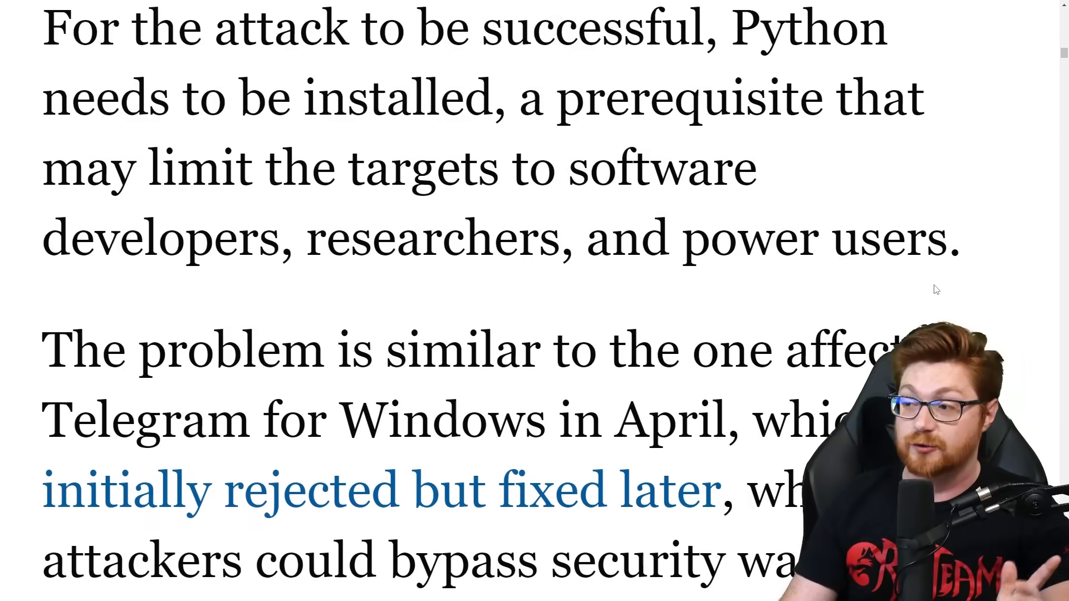
scroll(down, 3)
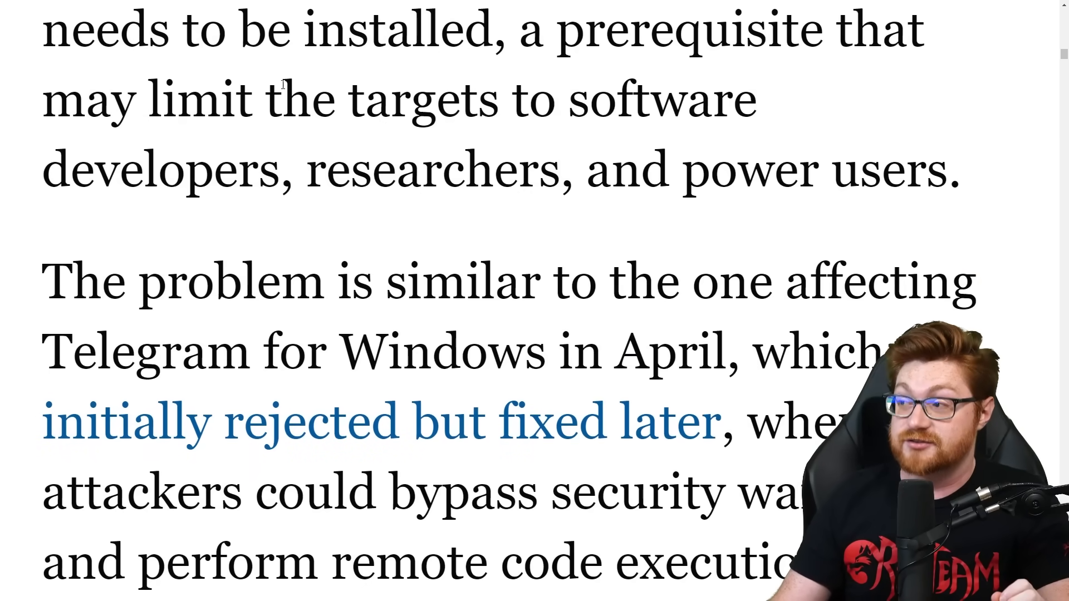
drag(569, 101, 958, 190)
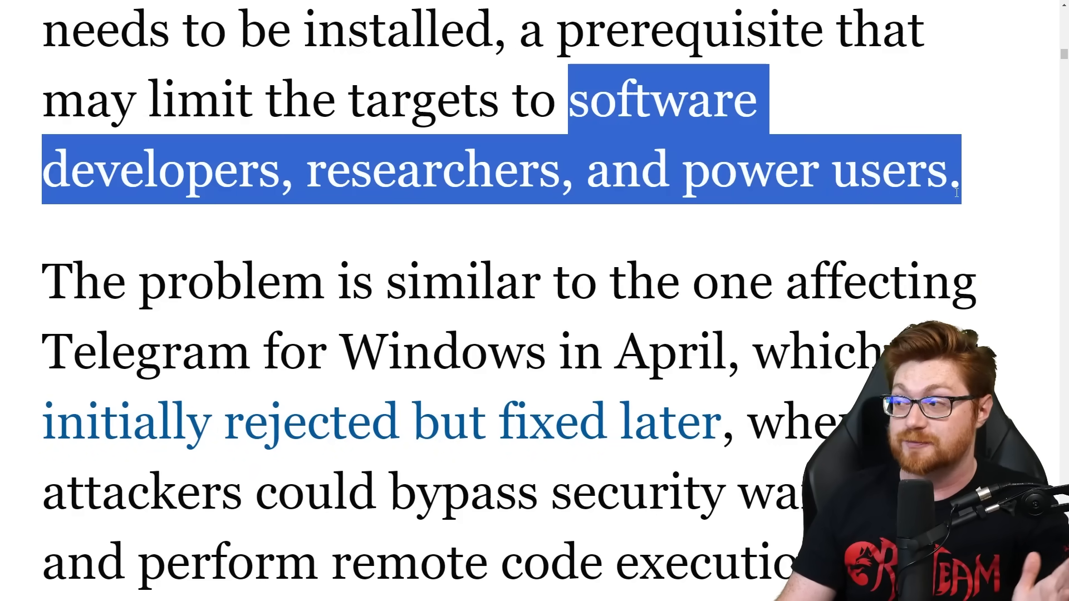
- Finish the article, highlighting 'Telegram' and '.pyzw', then bring up the Gmail vulnerability email
scroll(down, 3)
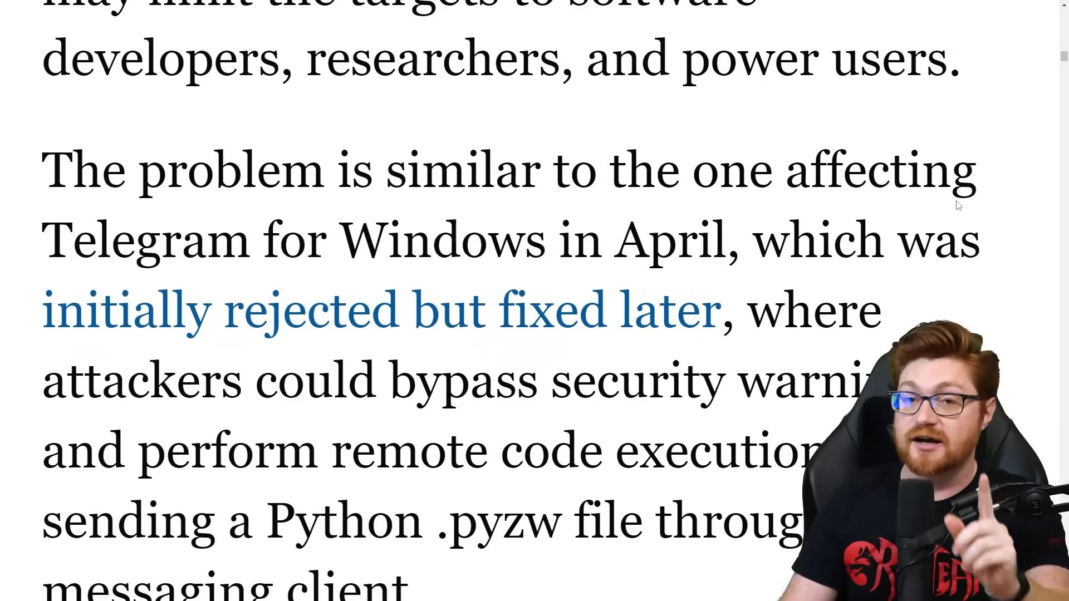
scroll(down, 3)
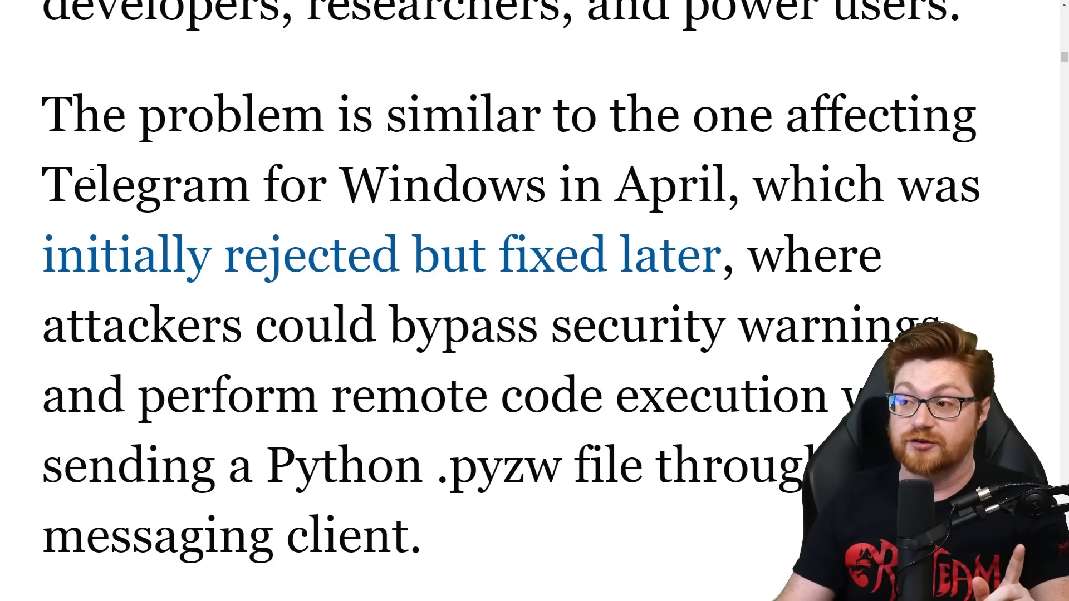
double_click(147, 187)
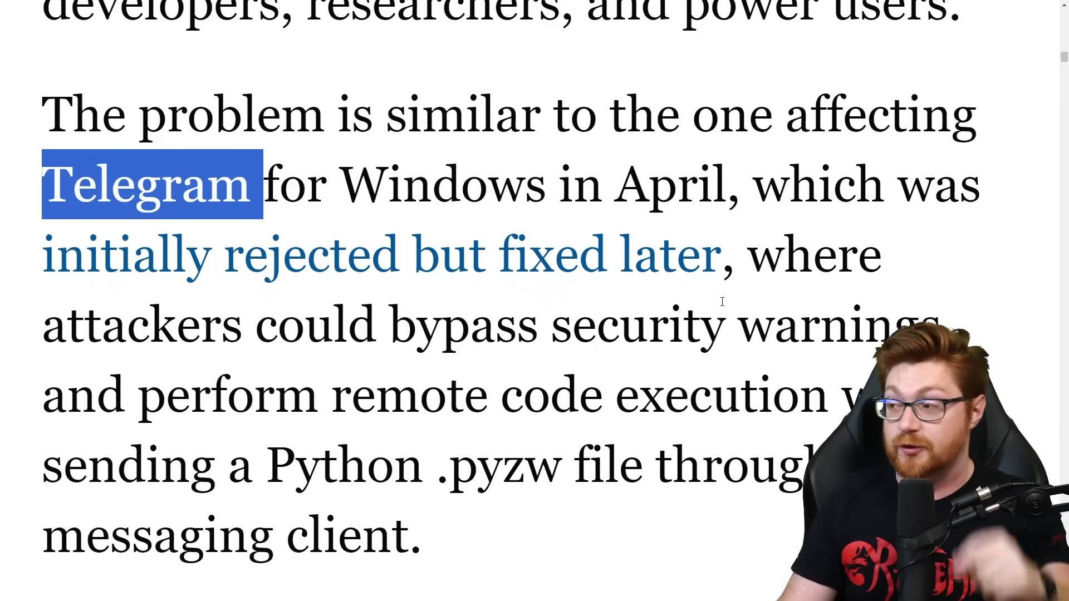
scroll(down, 3)
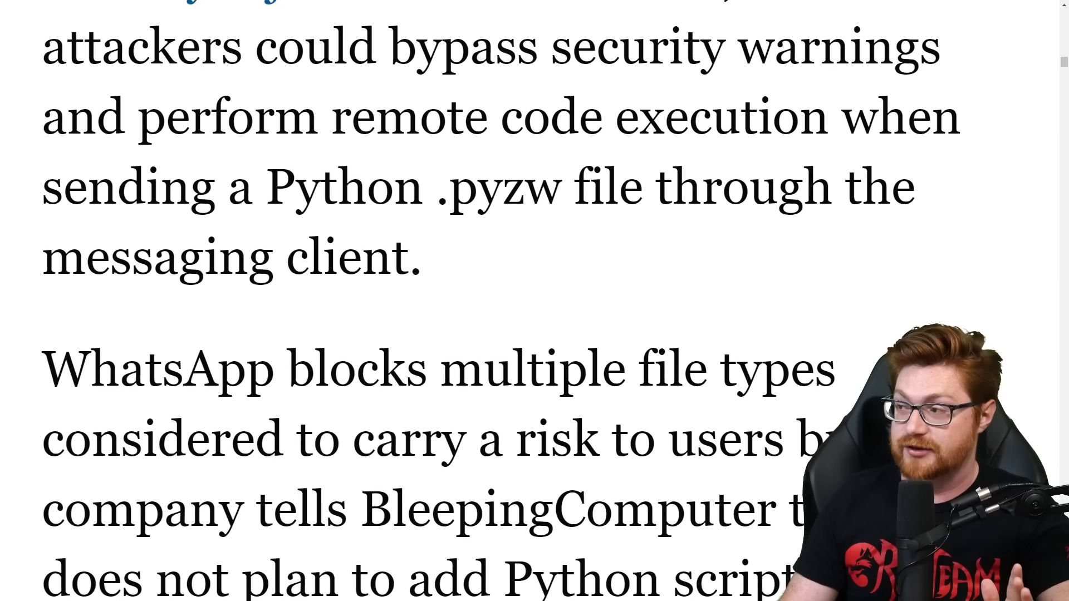
double_click(500, 187)
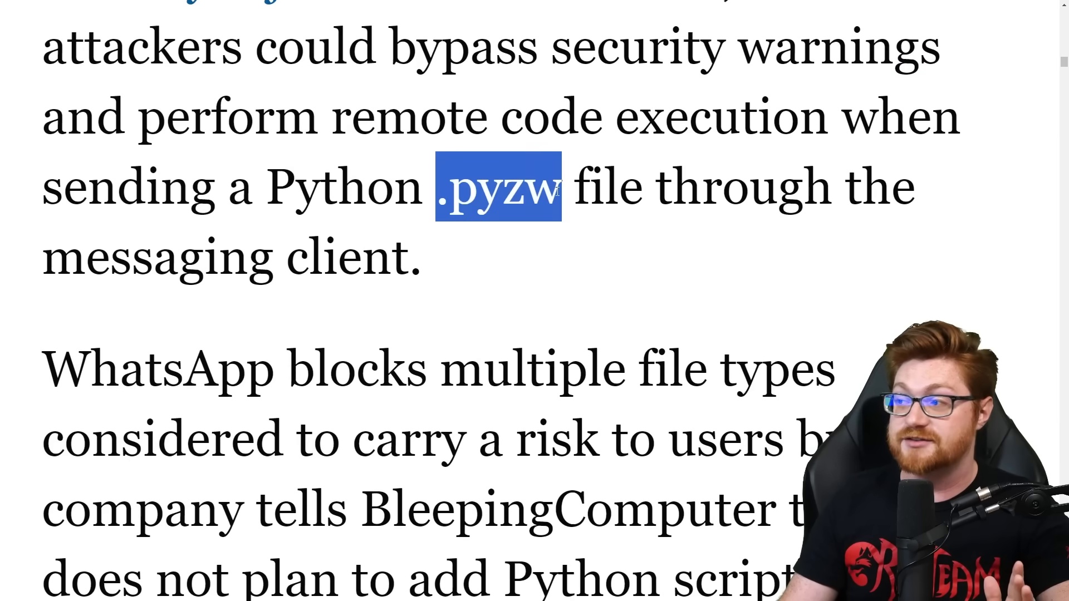
scroll(down, 3)
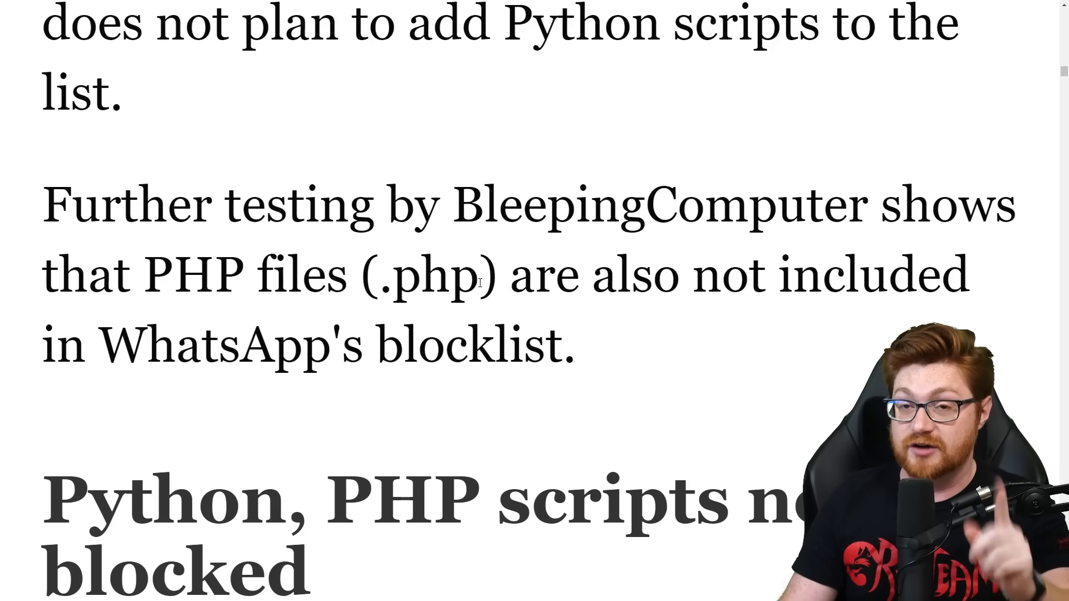
scroll(down, 3)
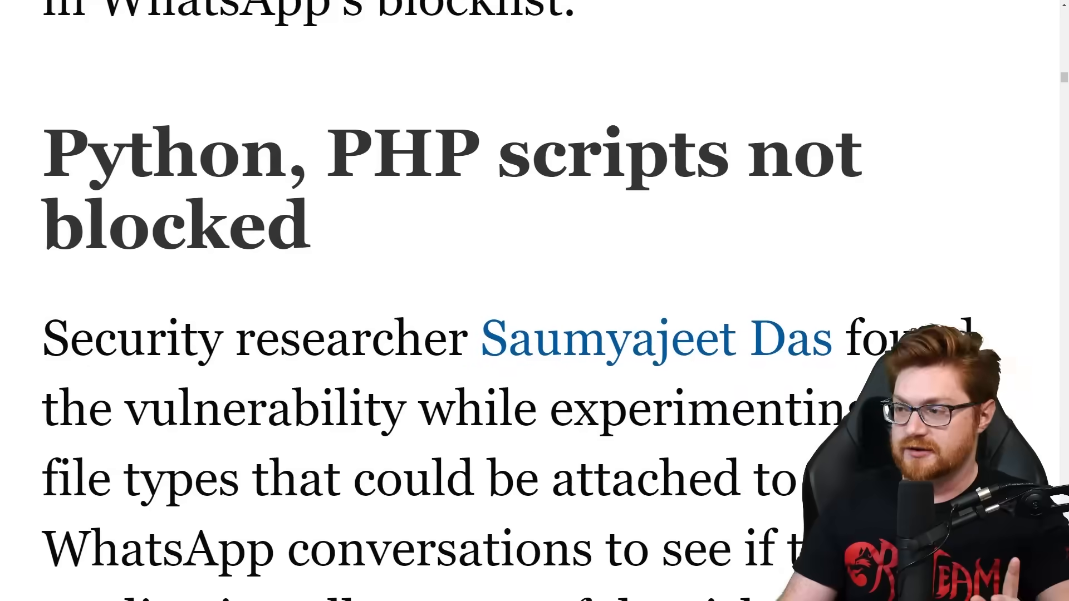
scroll(down, 3)
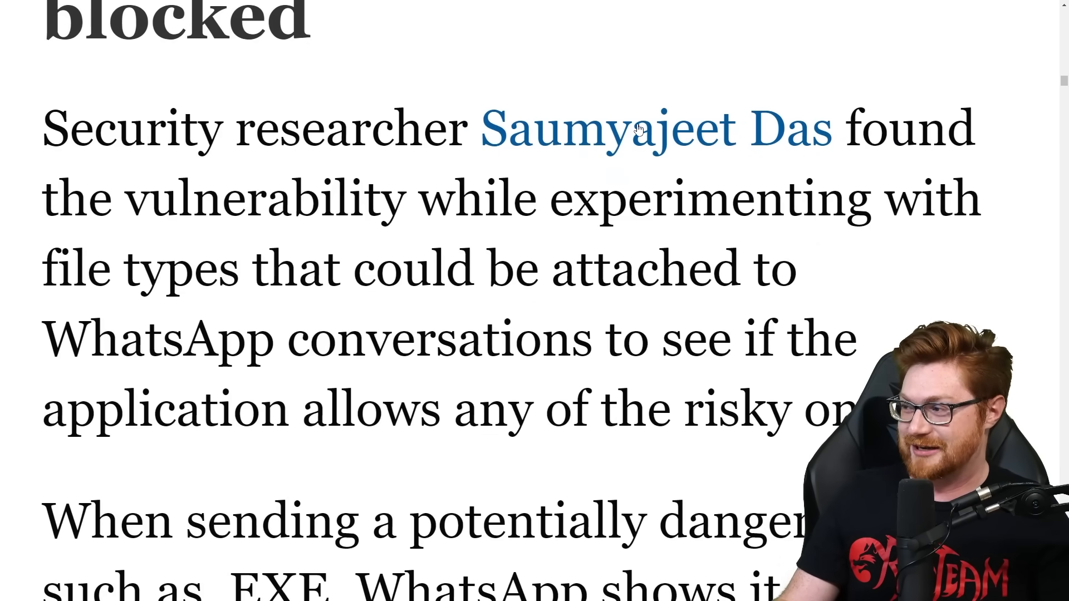
click(639, 128)
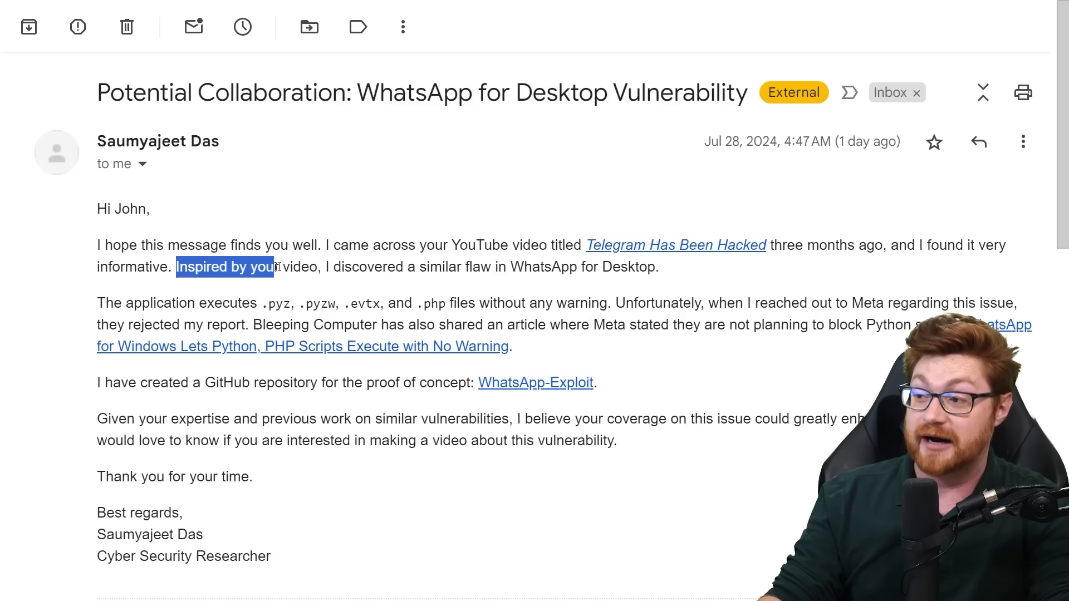
- Highlight the sentence about a similar WhatsApp for Desktop flaw and scroll down to the thread's reply
drag(273, 266, 627, 266)
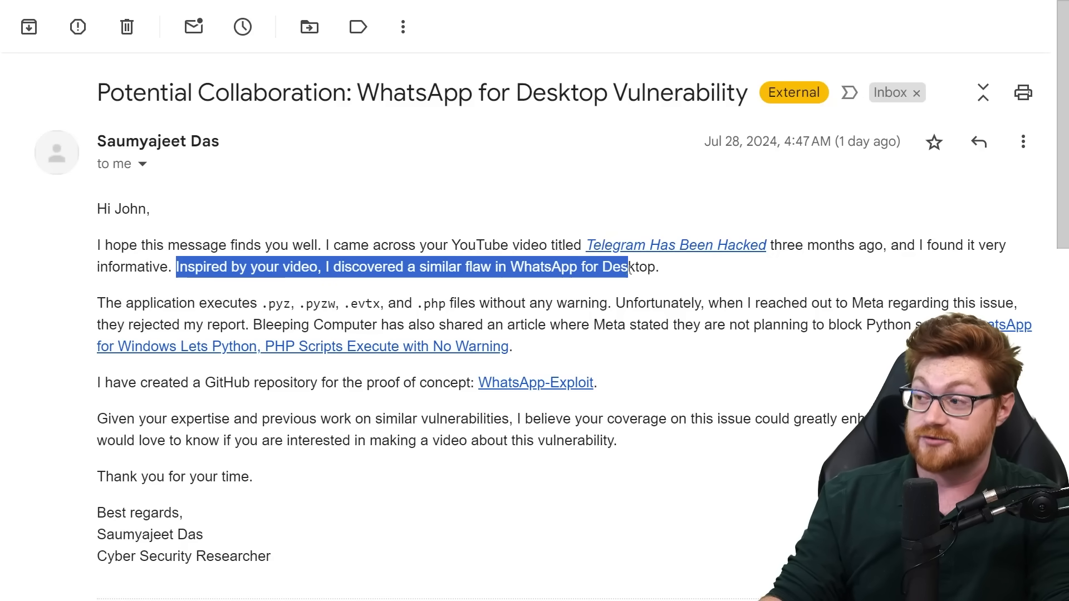
click(722, 452)
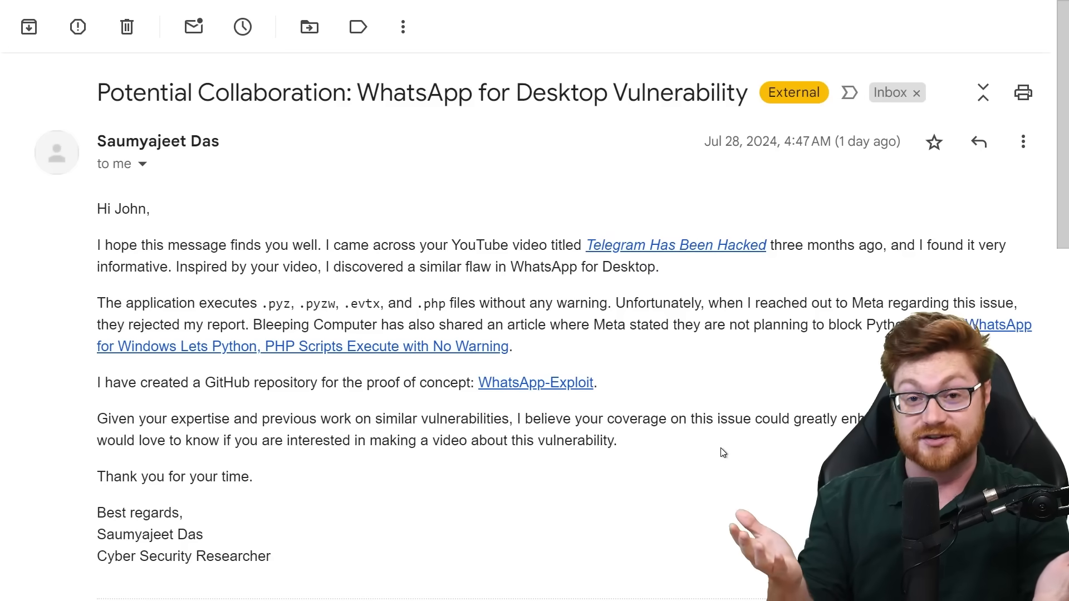
scroll(down, 3)
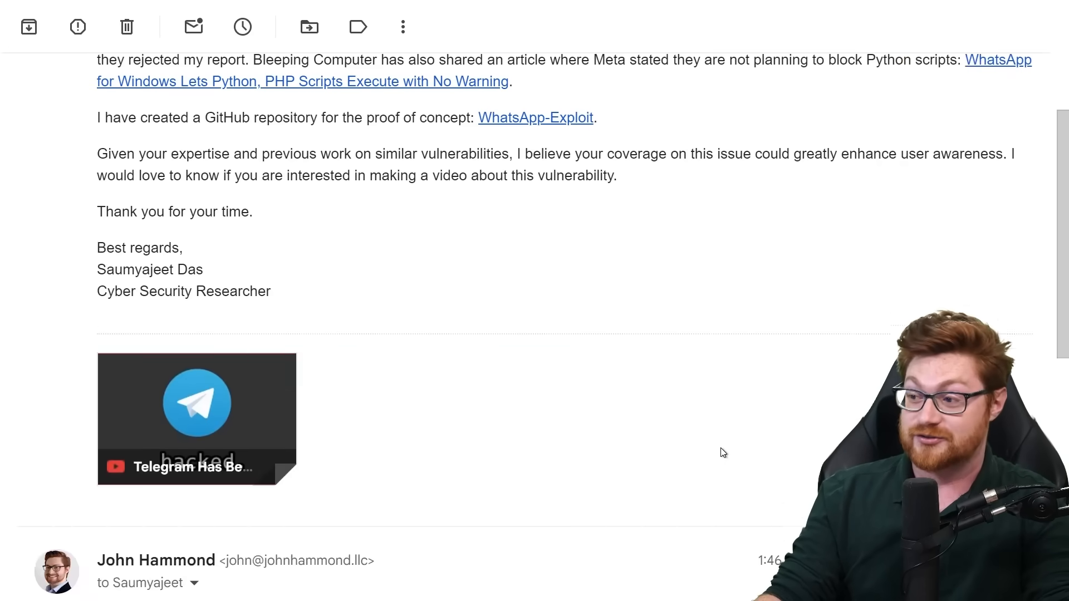
scroll(down, 3)
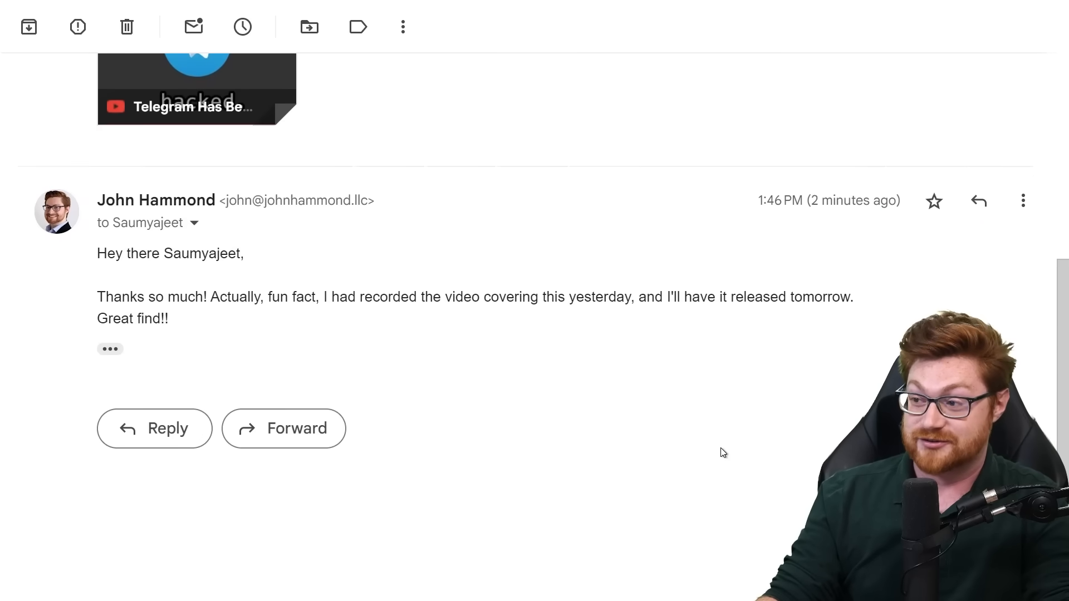
scroll(down, 3)
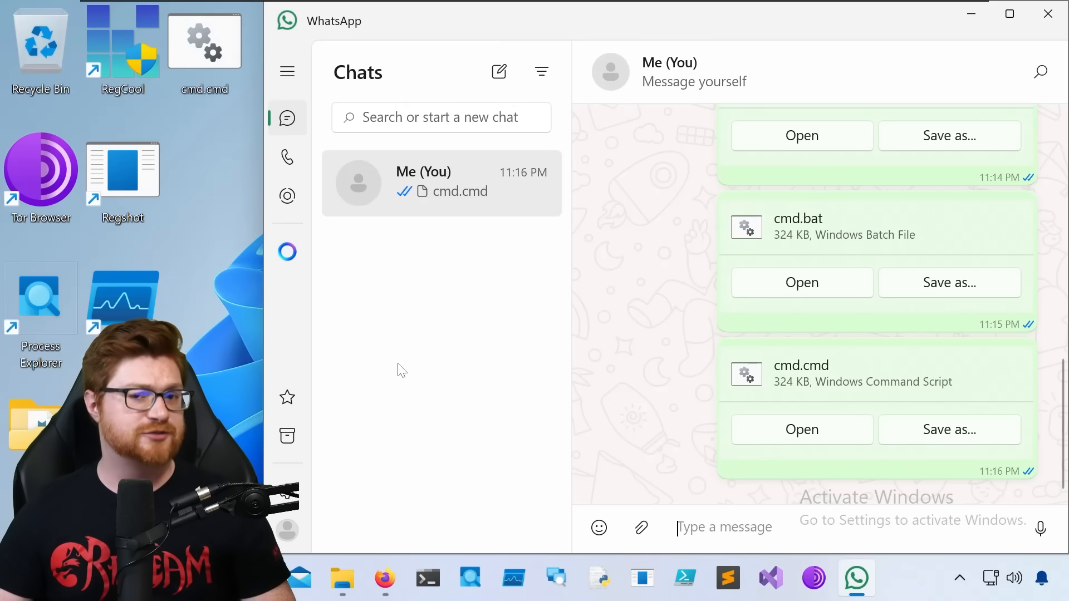
- Start a new Sublime Text file and save it to the Desktop as test.pyz
click(727, 577)
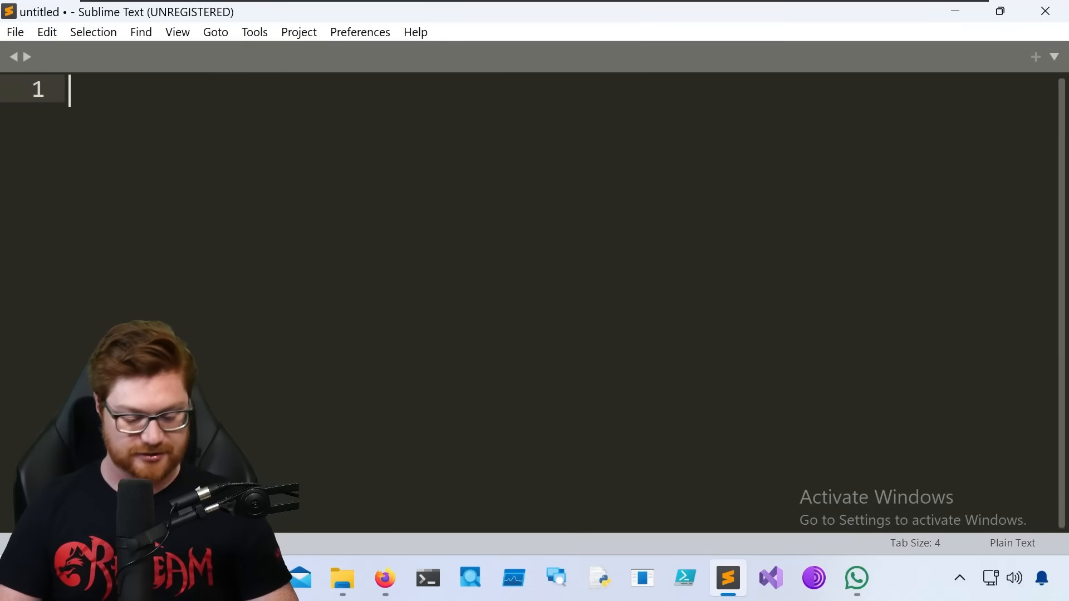
key(ctrl+s)
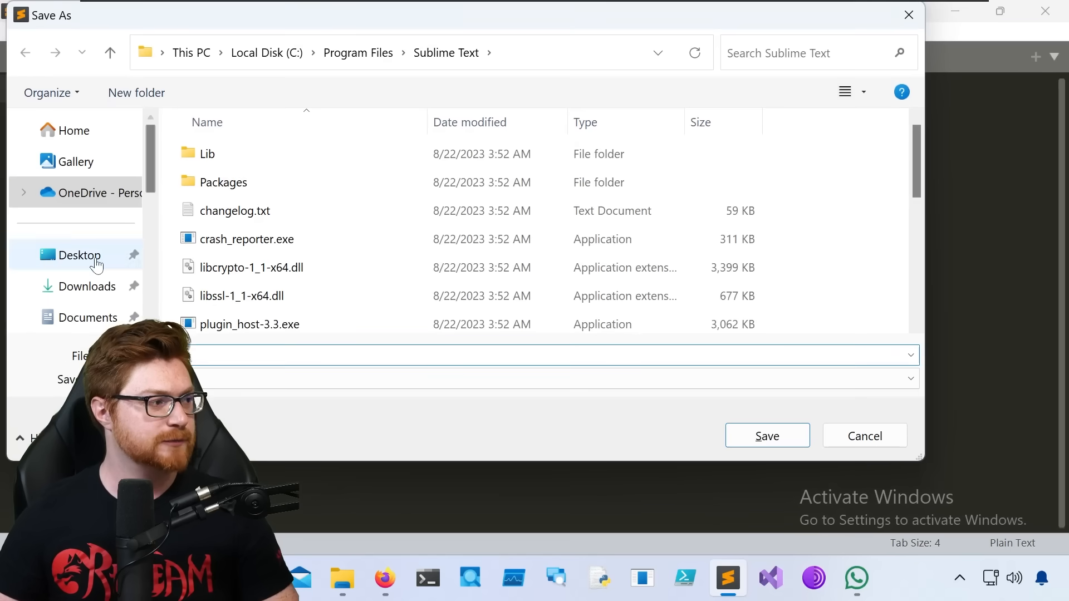
click(79, 255)
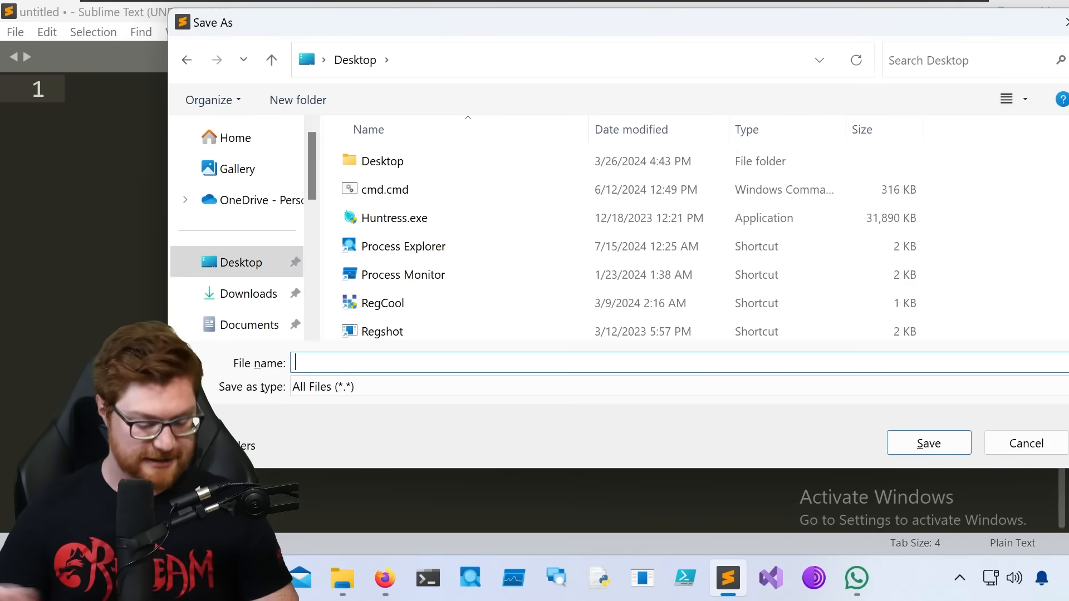
text(test.pyz)
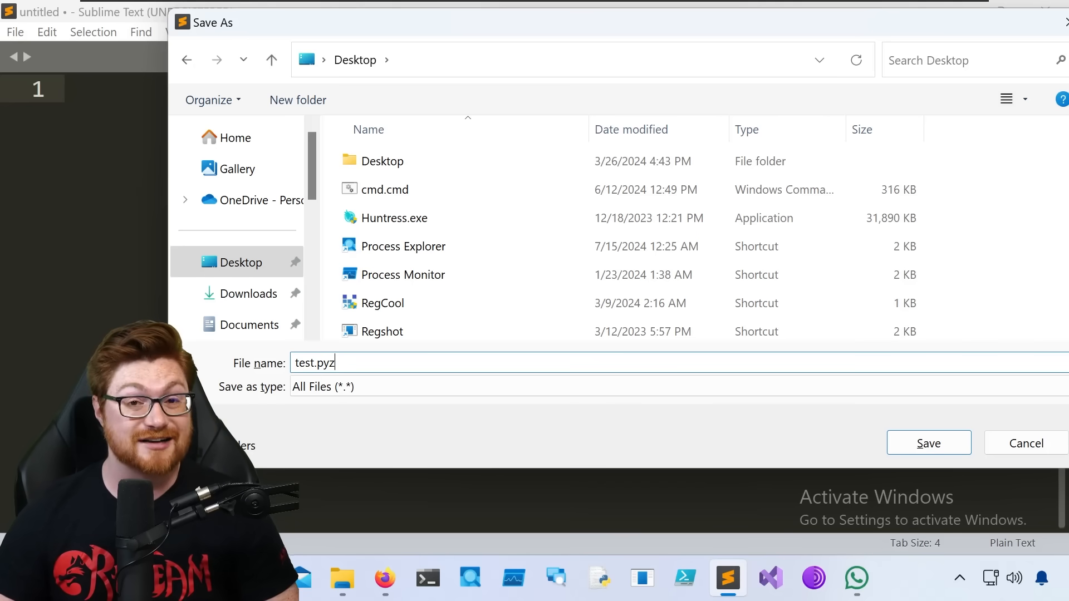
click(929, 443)
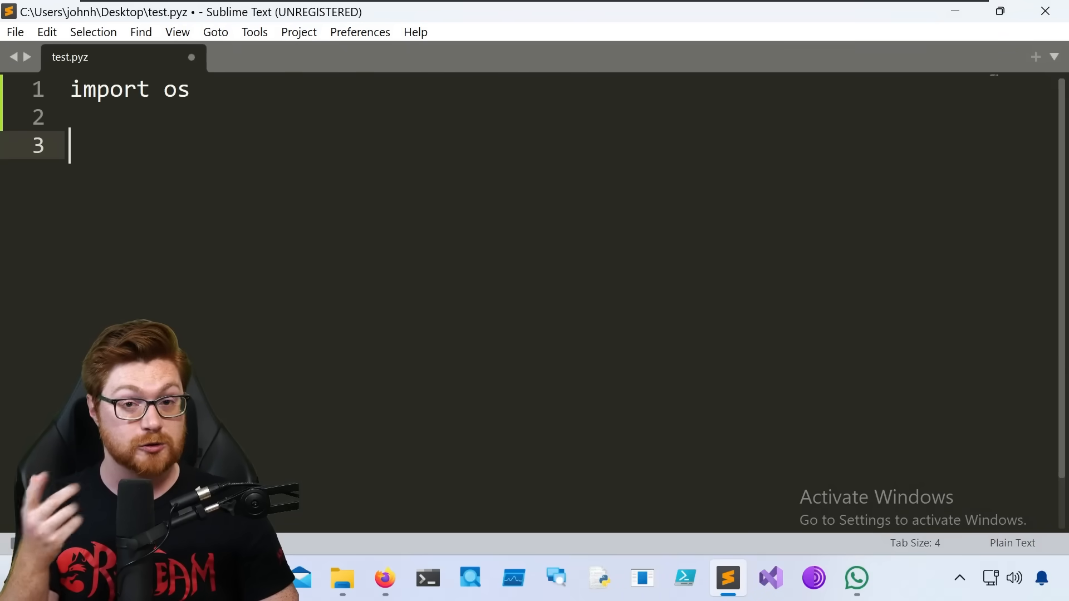
- Write import os / os.system("calc.exe") and set the file's syntax to Python
text(os.)
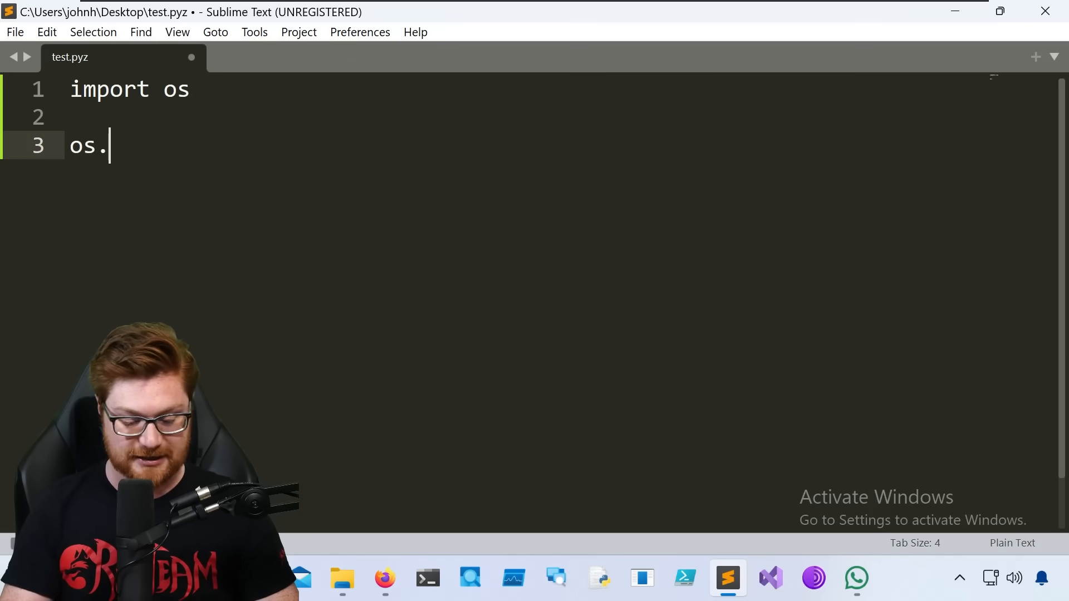
text(system(""))
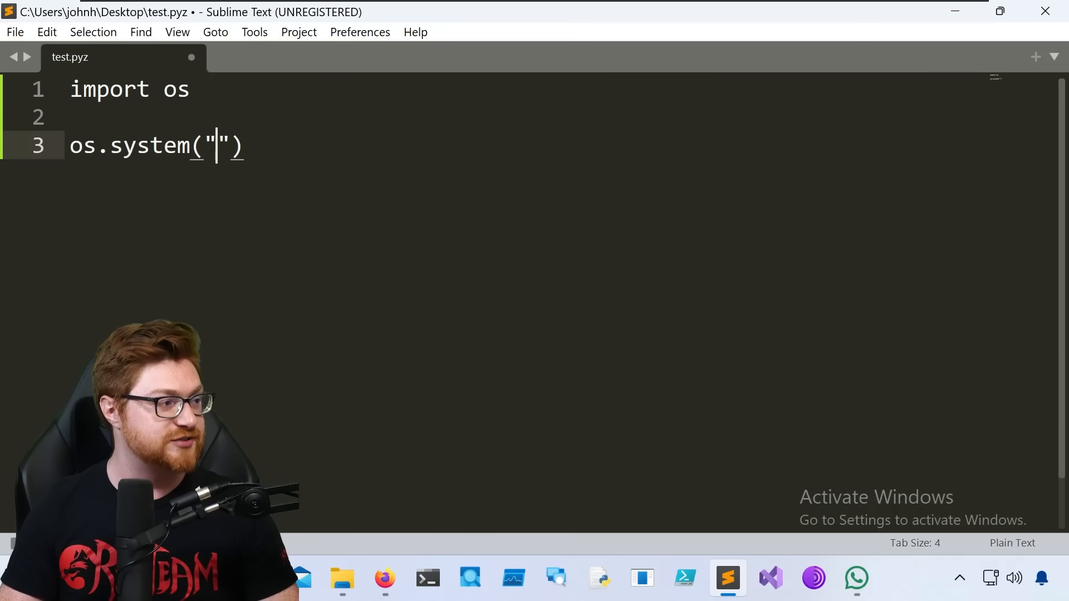
text(calc.exe)
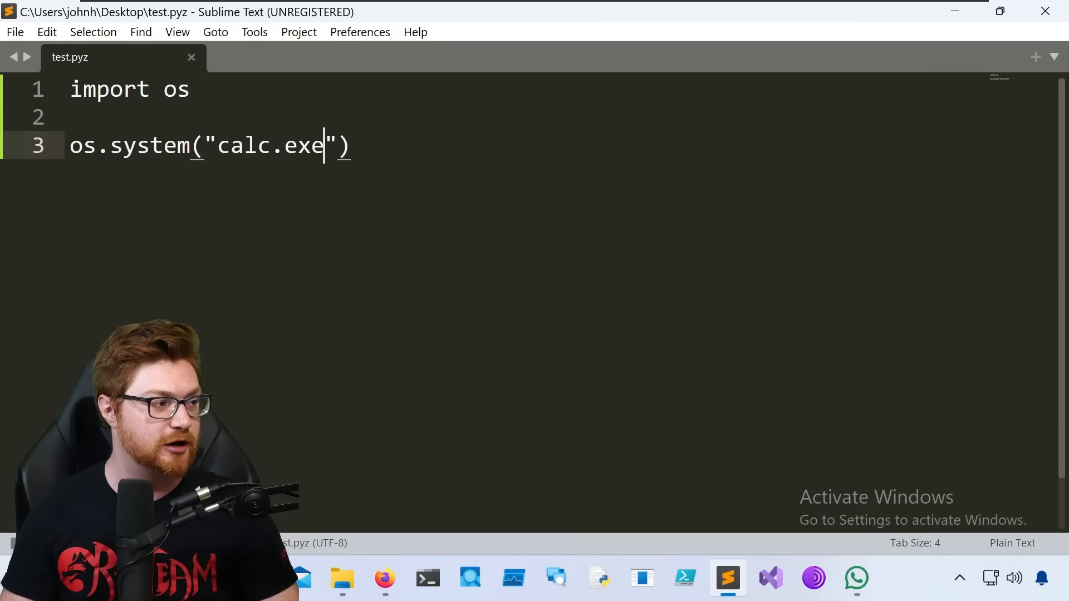
key(Ctrl+Shift+P)
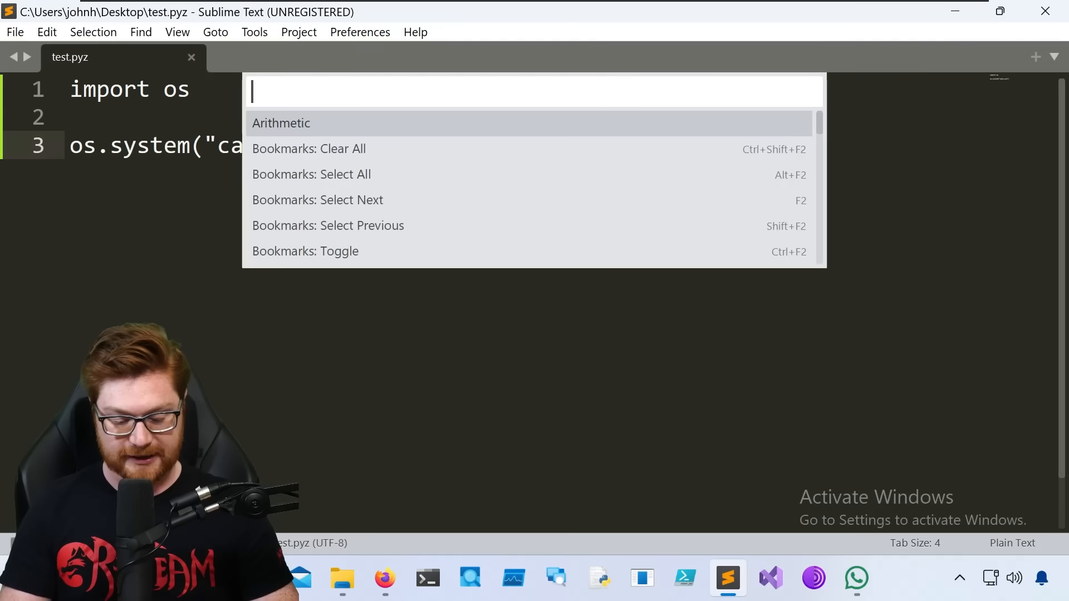
text(python)
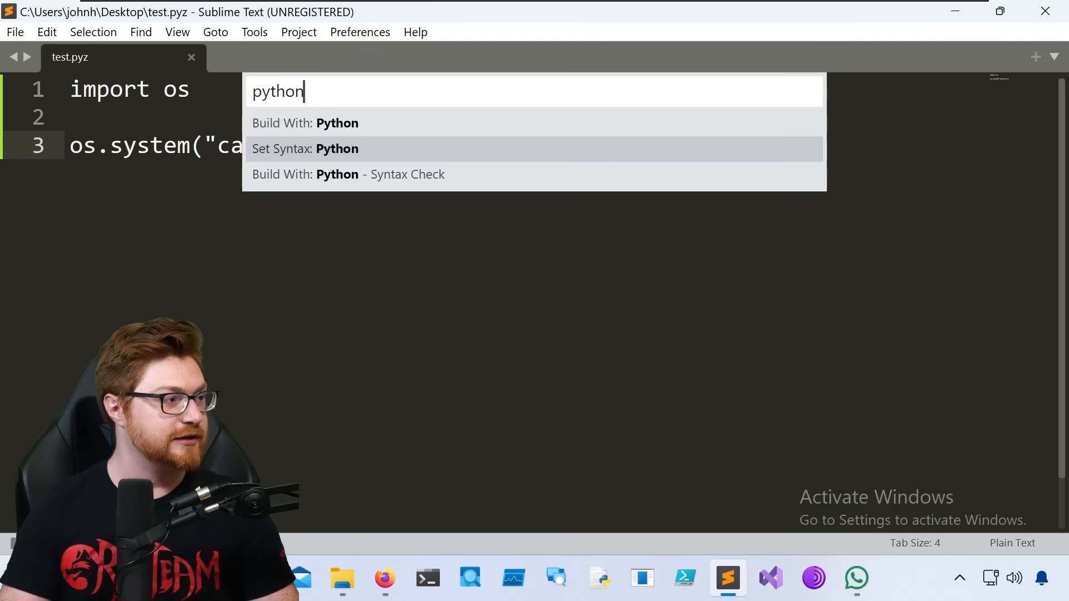
click(337, 149)
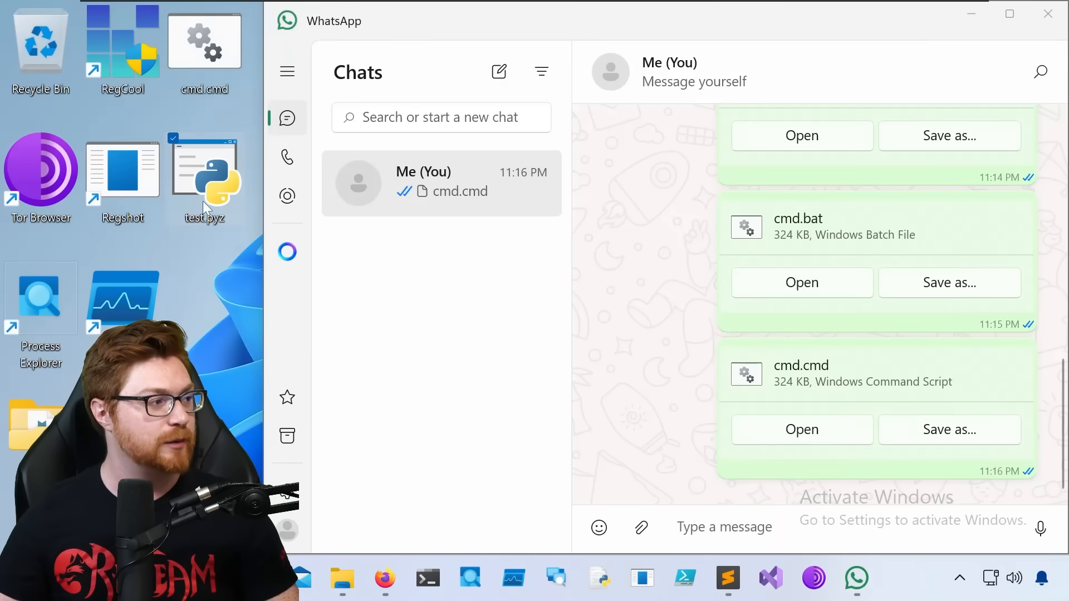
mouse_move(205, 209)
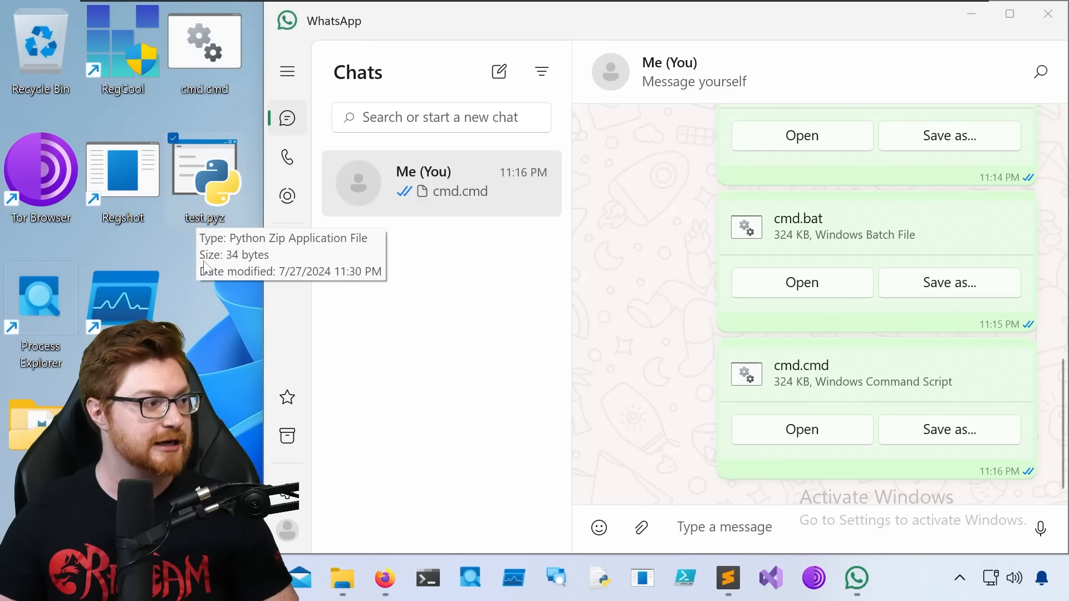
mouse_move(203, 311)
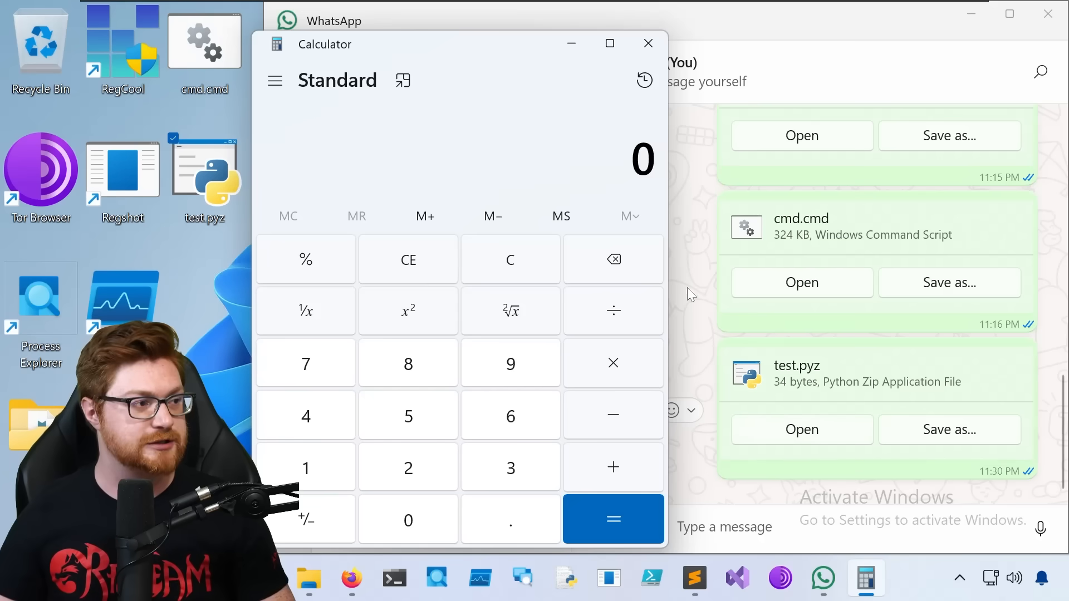
- Open the test.pyz attachment in the Me (You) chat so it launches Calculator
click(648, 42)
text(p)
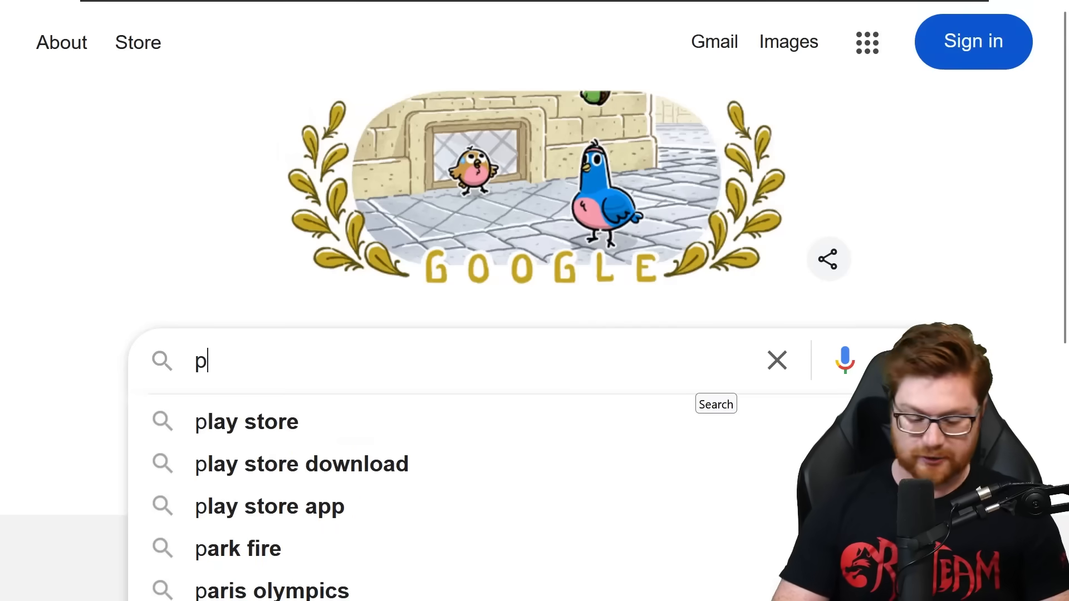
- Search Google for 'python reverse shell syntax'
text(ython reverse shell syntax)
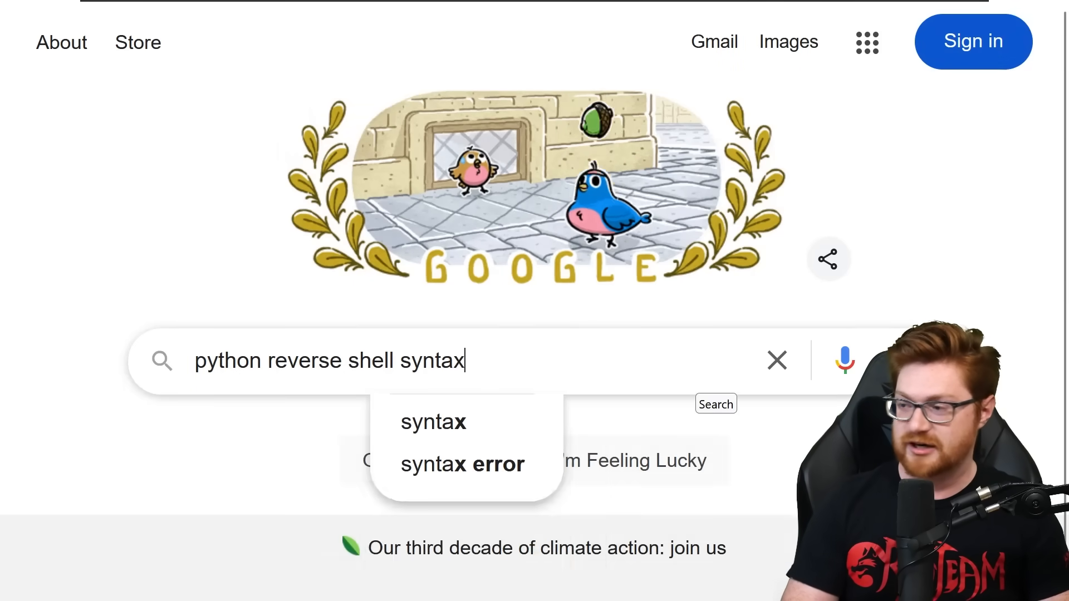
key(Enter)
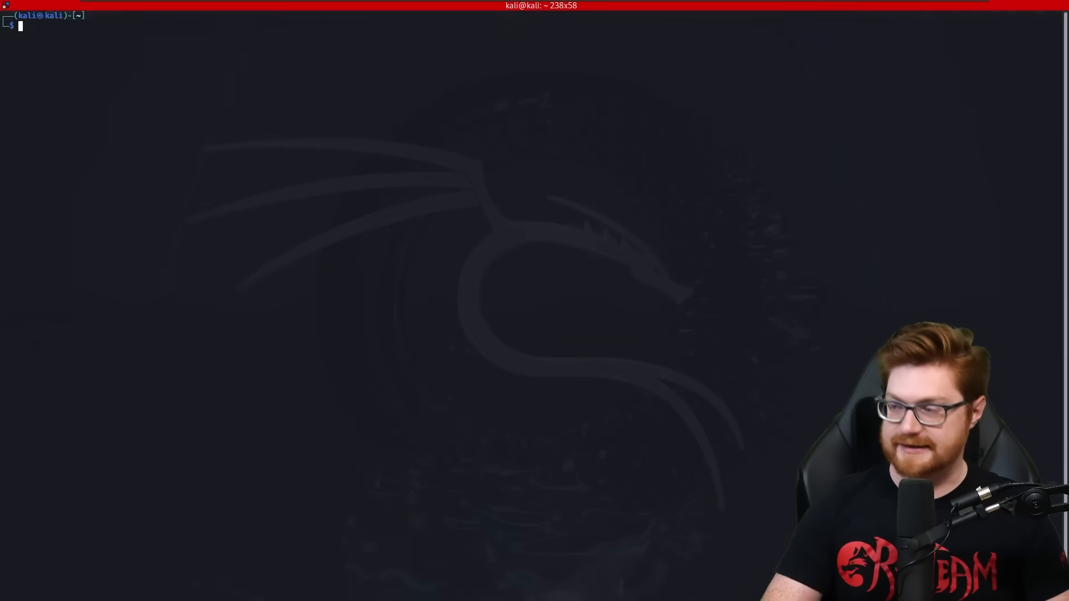
- Run ip a and copy the eth0 address 192.168.111.179
text(ip as)
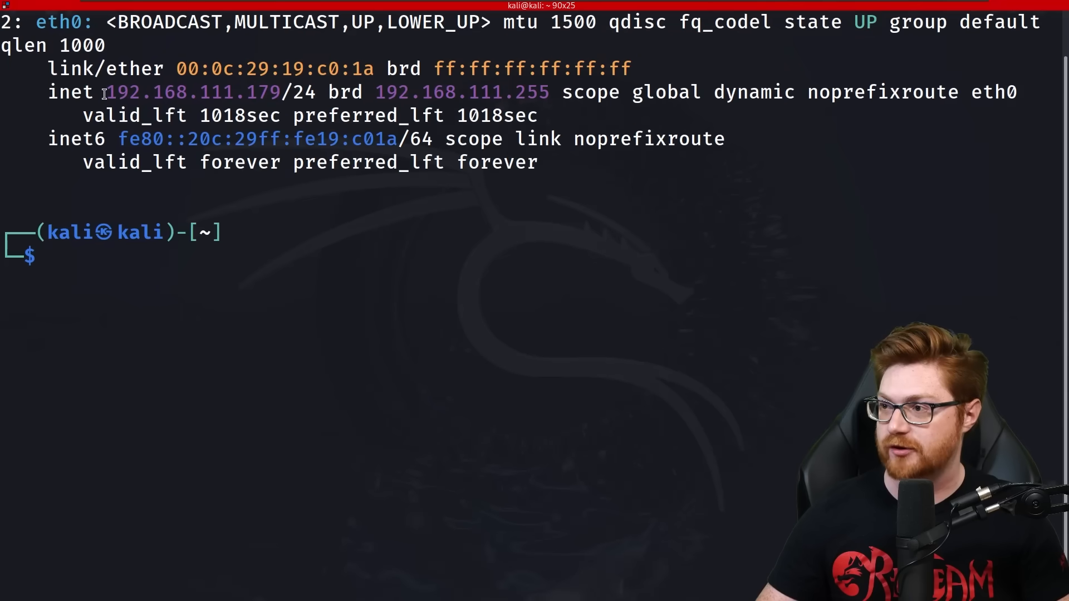
drag(106, 92, 279, 92)
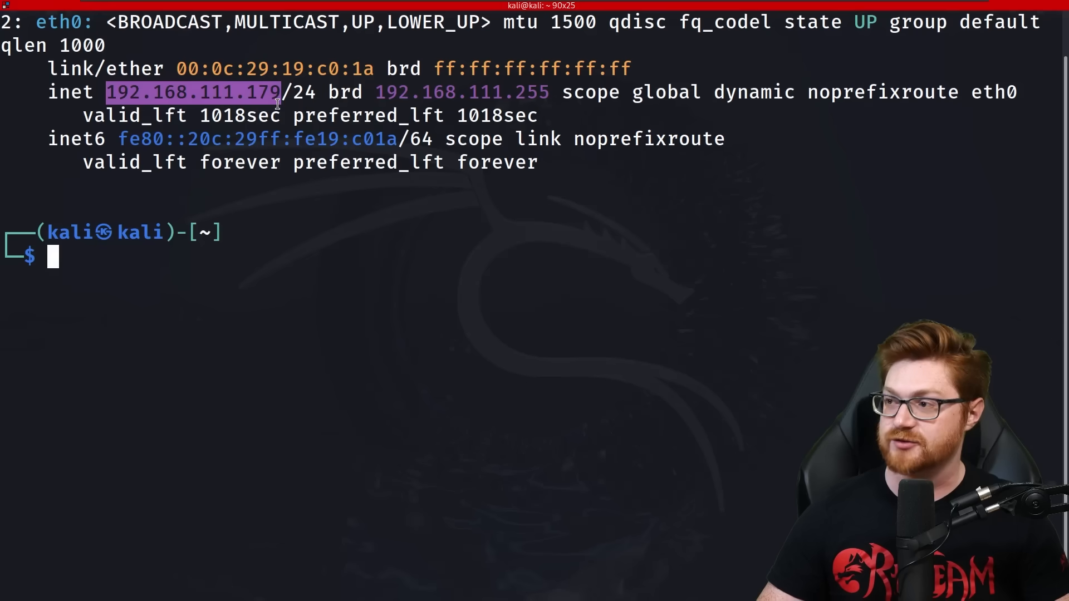
- Start a netcat listener with nc -lnvp 5002
text(nc -l)
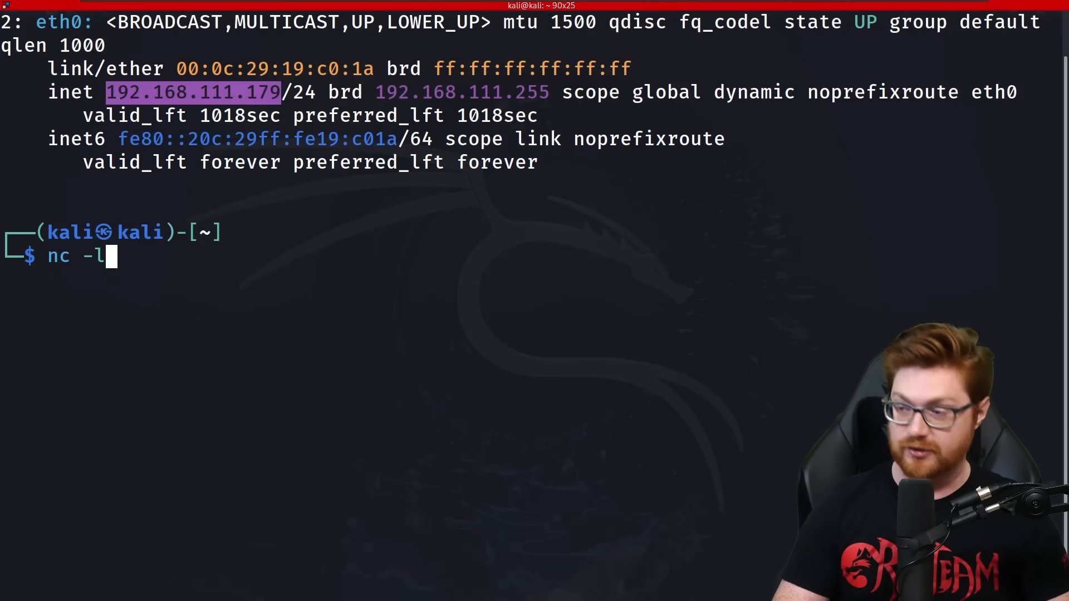
text(nvp 5002)
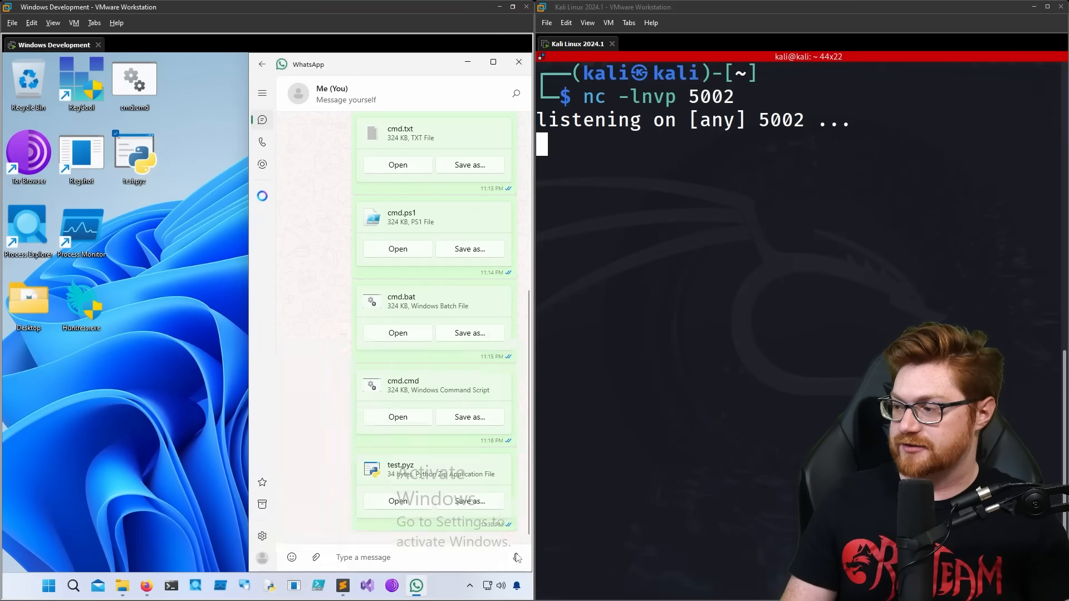
- Run the newest test.pyz so the reverse shell connects and answers cd and whoami, then minimize py.exe
click(397, 501)
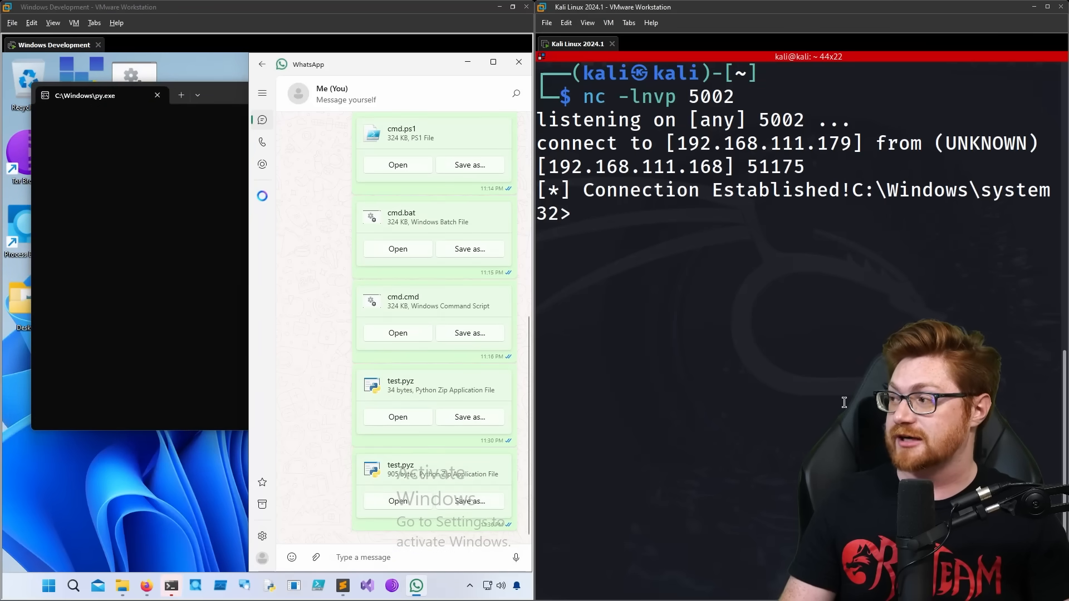
text(p)
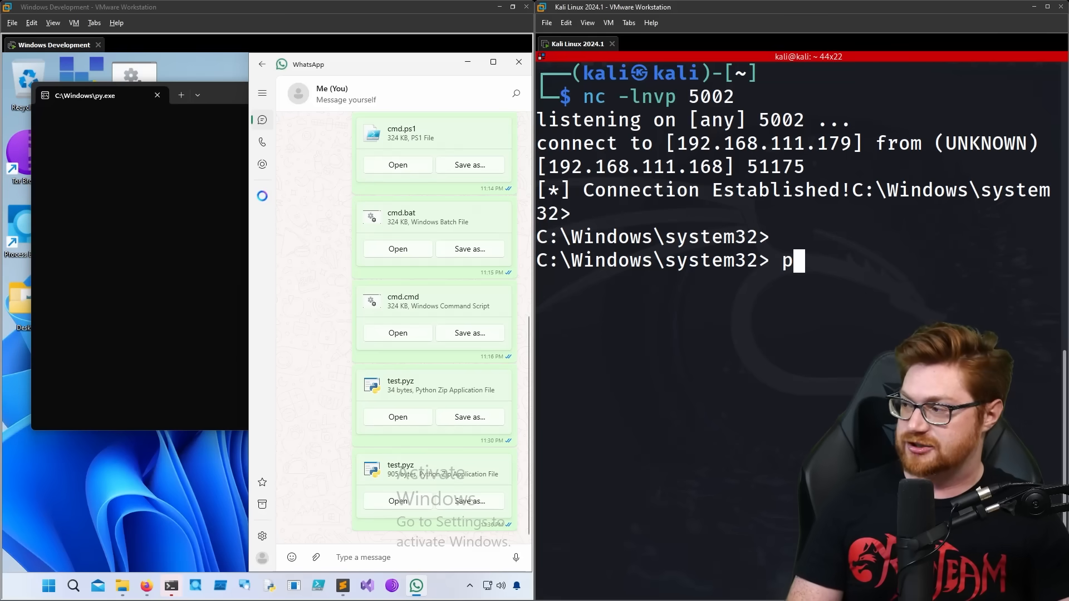
key(Backspace)
text(cd)
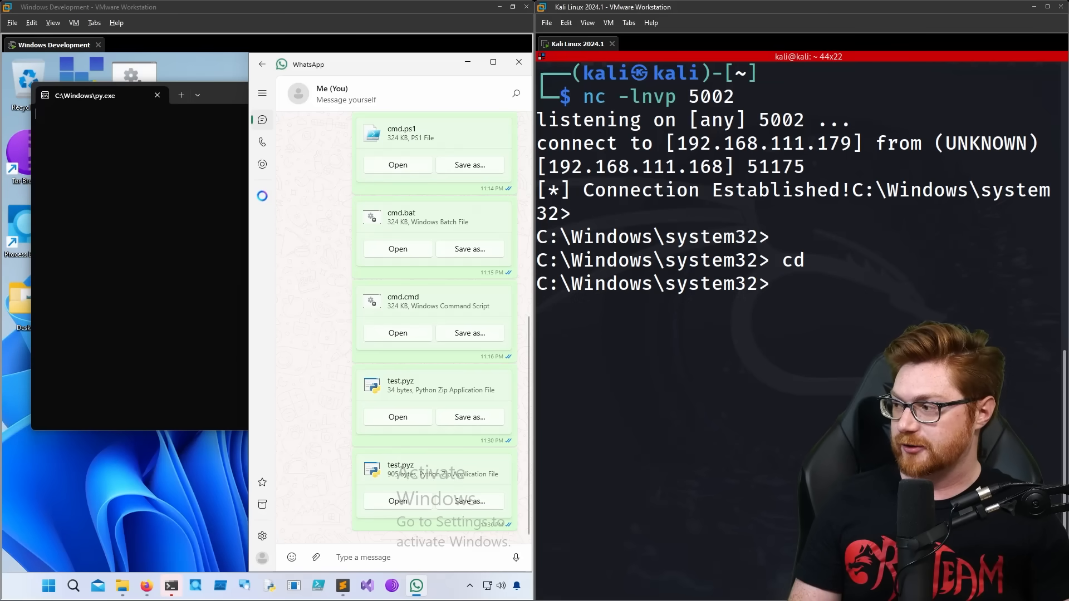
text(whoami)
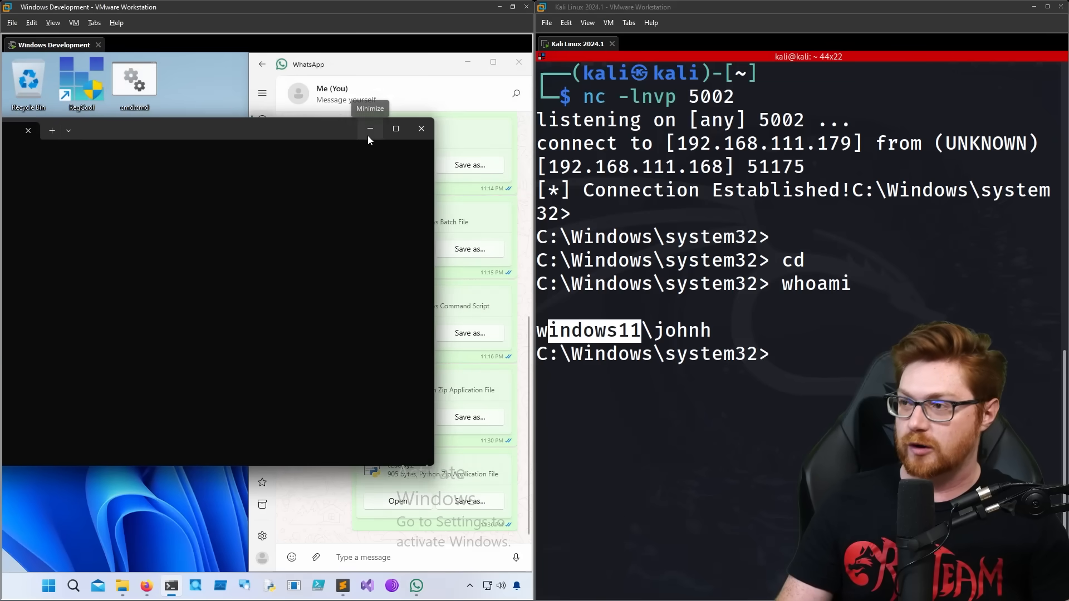
click(370, 129)
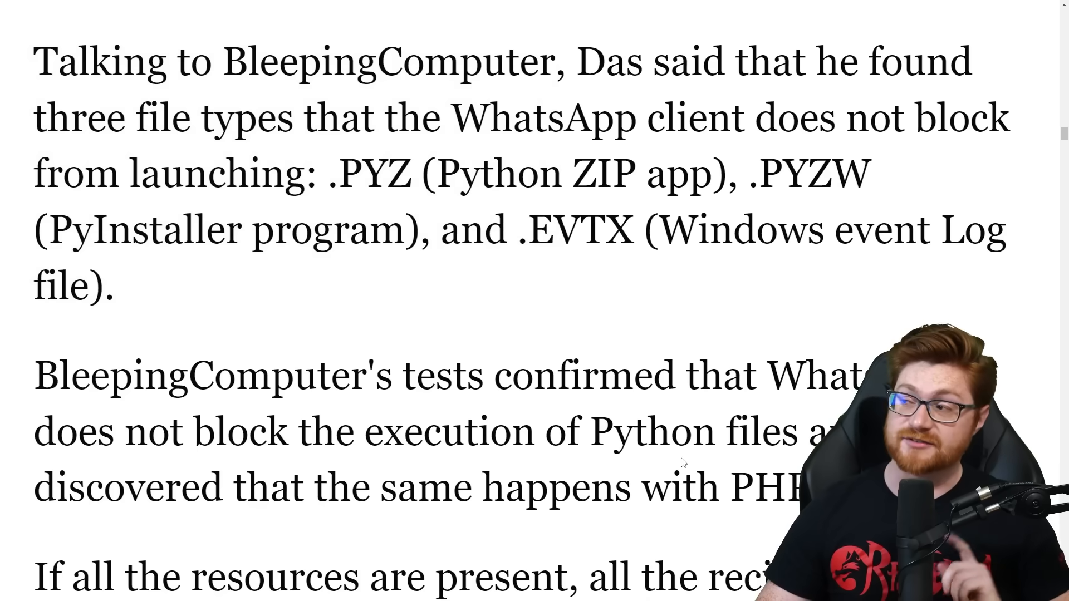
double_click(374, 176)
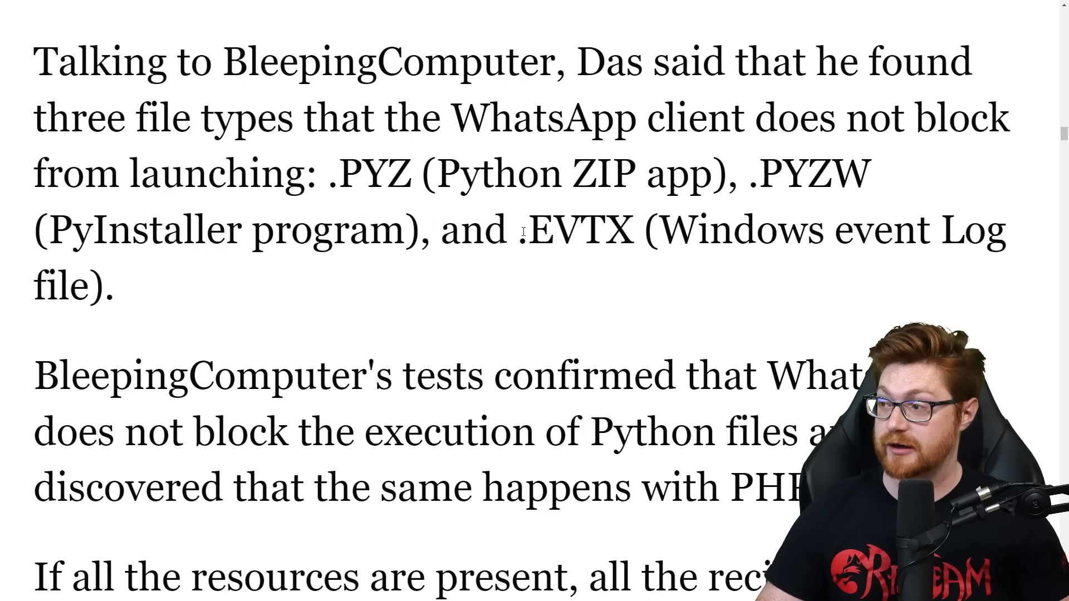
drag(661, 229, 115, 286)
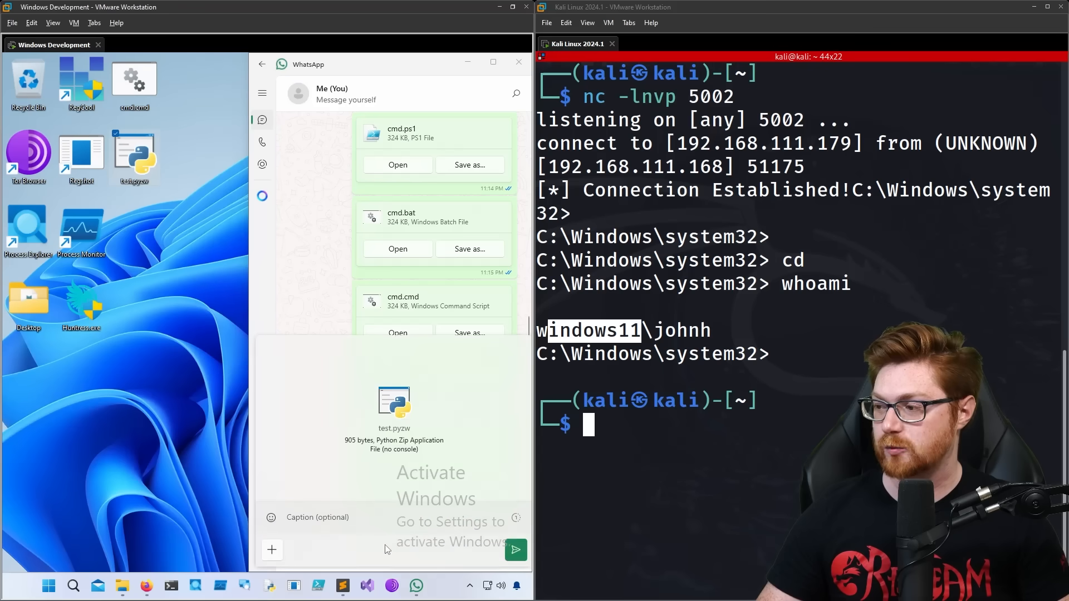
- Send and run test.pyzw, then cd C:\ and list the directory in the new netcat shell
click(515, 550)
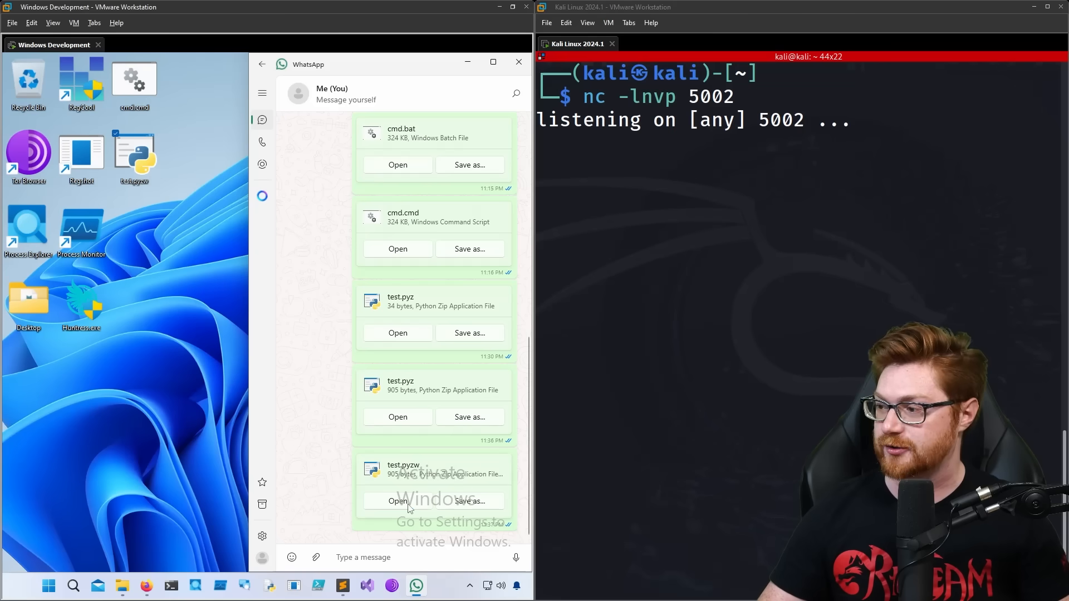
click(396, 501)
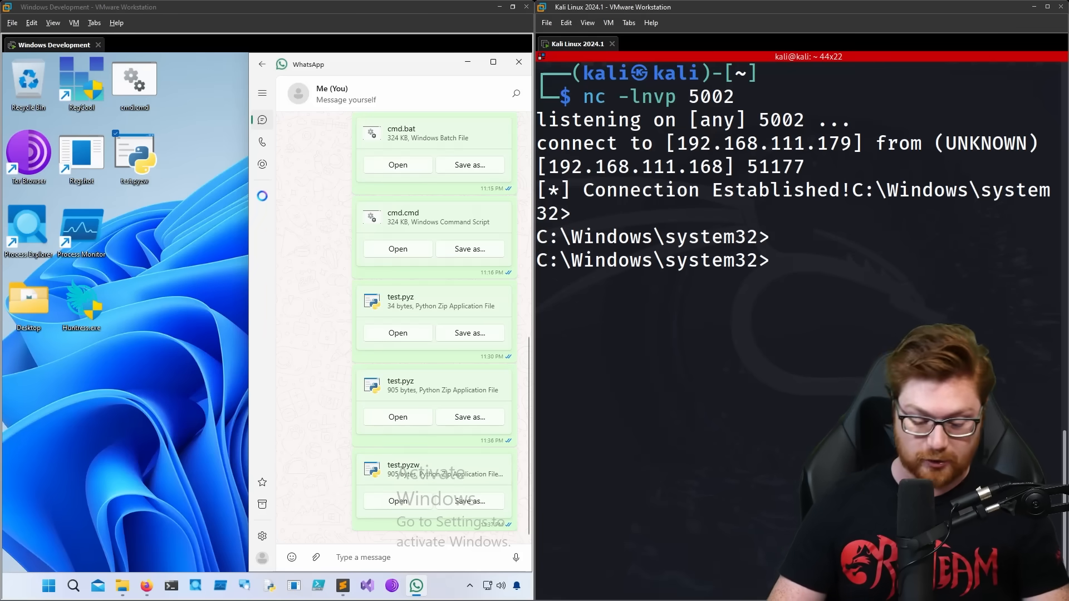
text(cd C:\)
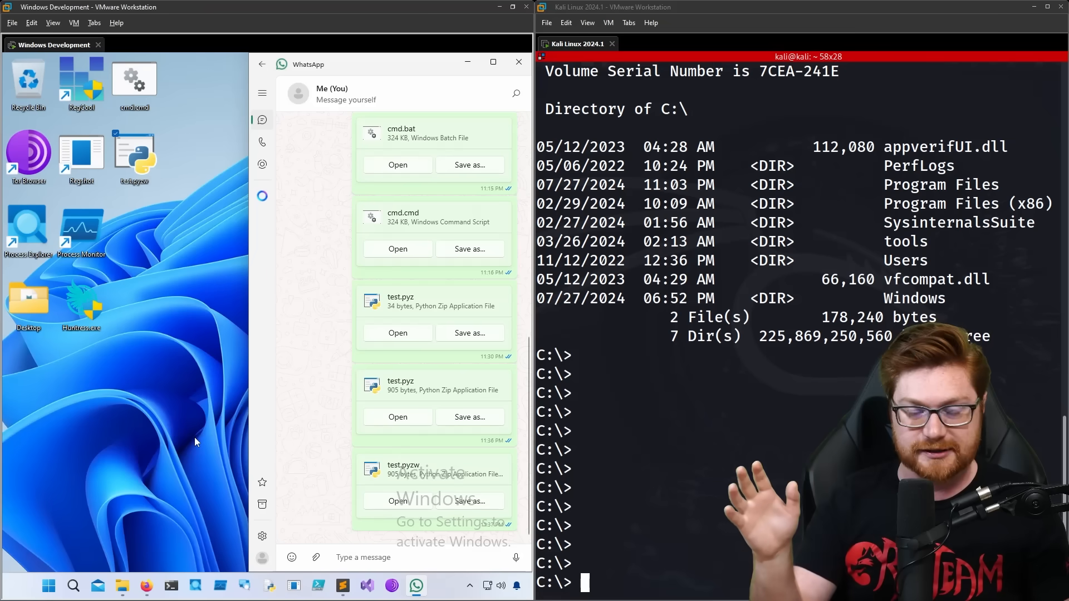
mouse_move(202, 433)
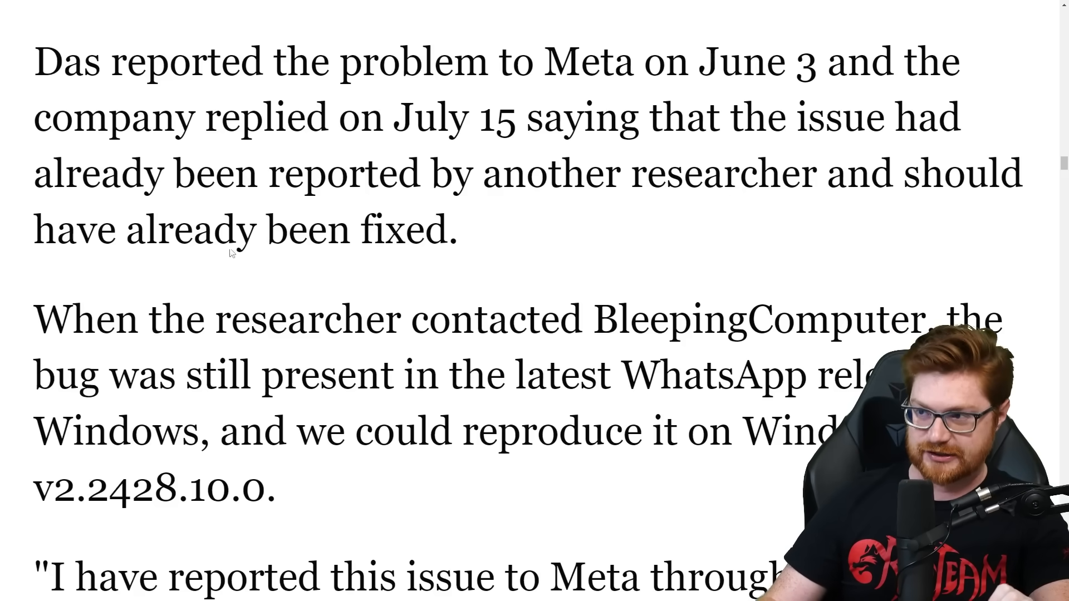
drag(32, 61, 437, 62)
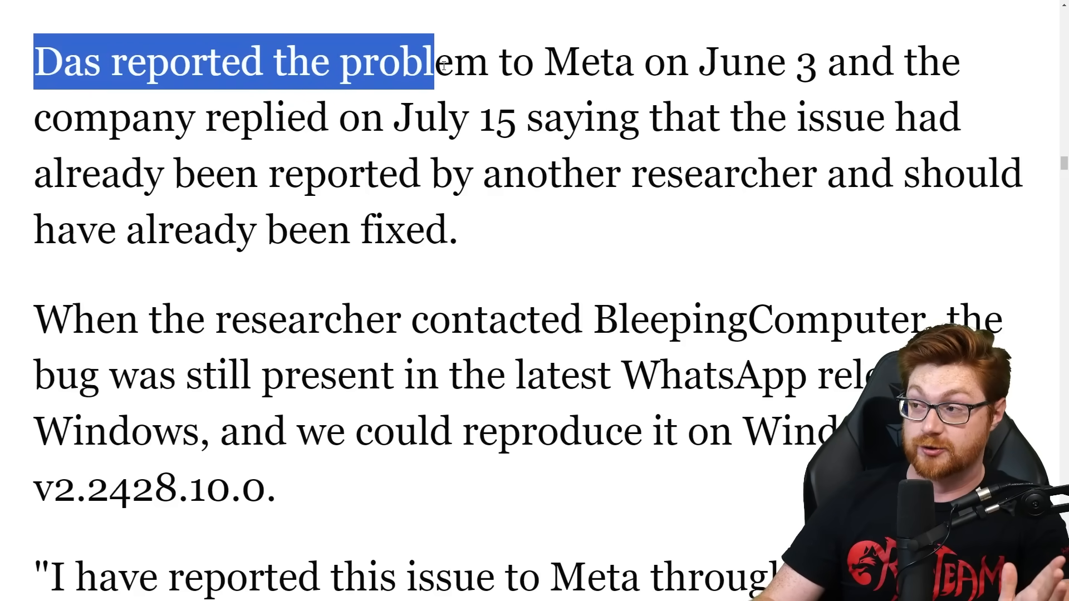
drag(437, 62, 818, 61)
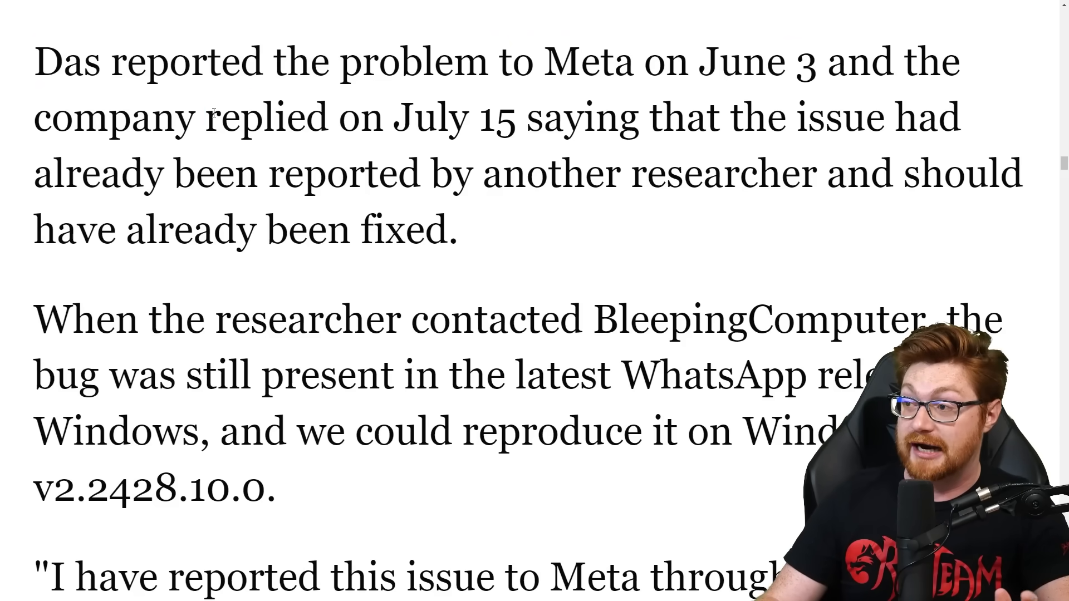
drag(524, 117, 961, 117)
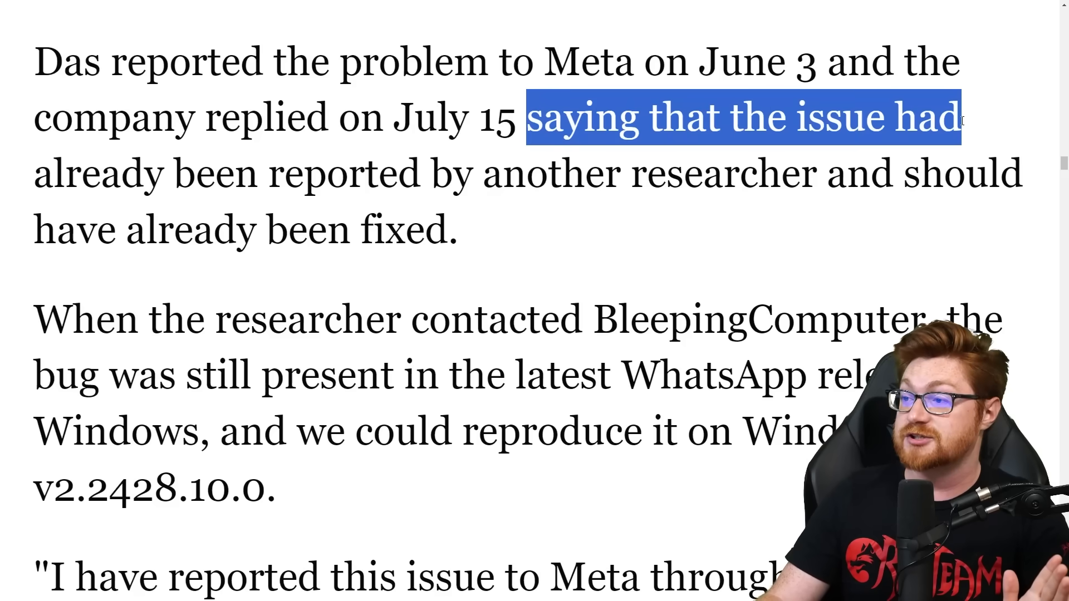
drag(259, 172, 764, 173)
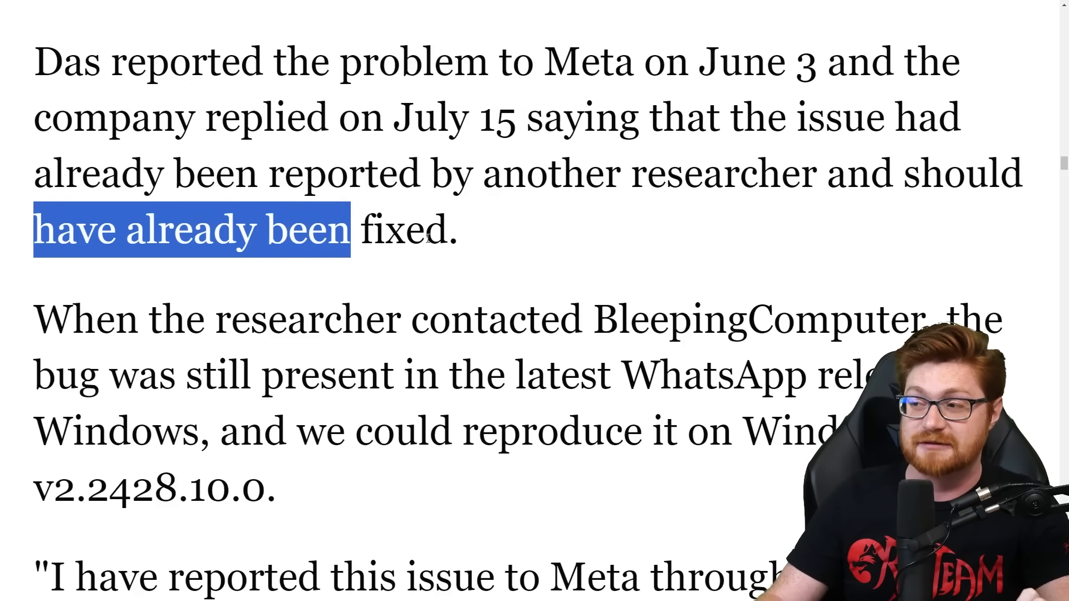
click(516, 240)
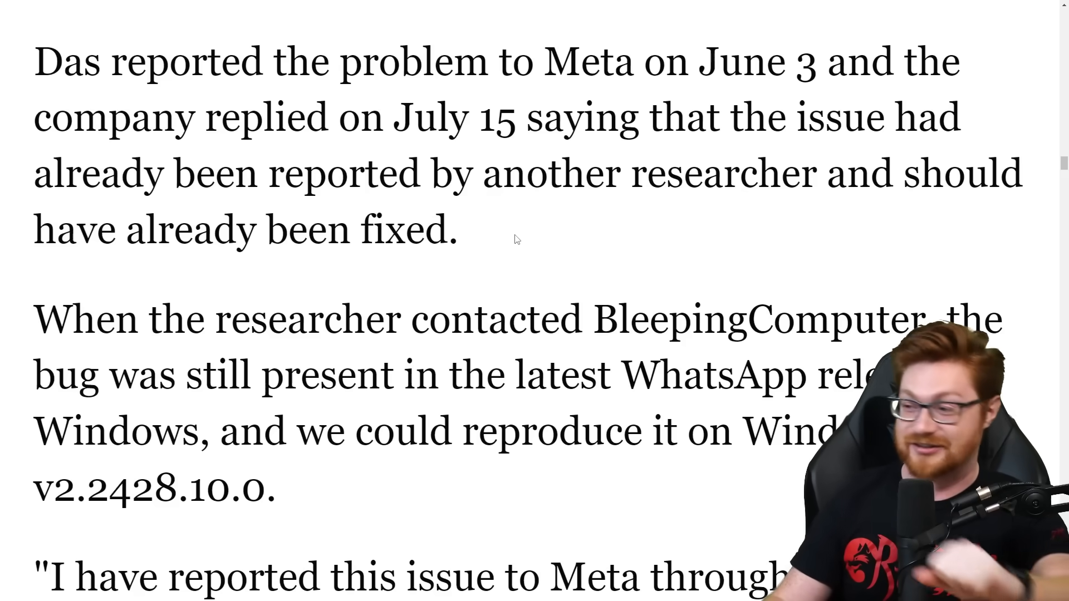
scroll(down, 3)
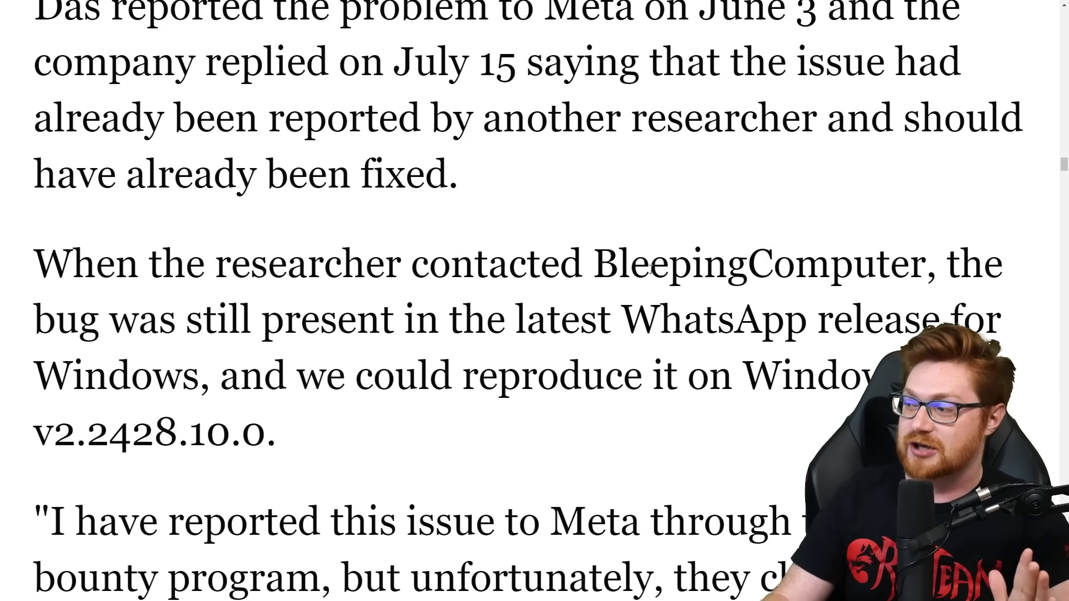
scroll(down, 3)
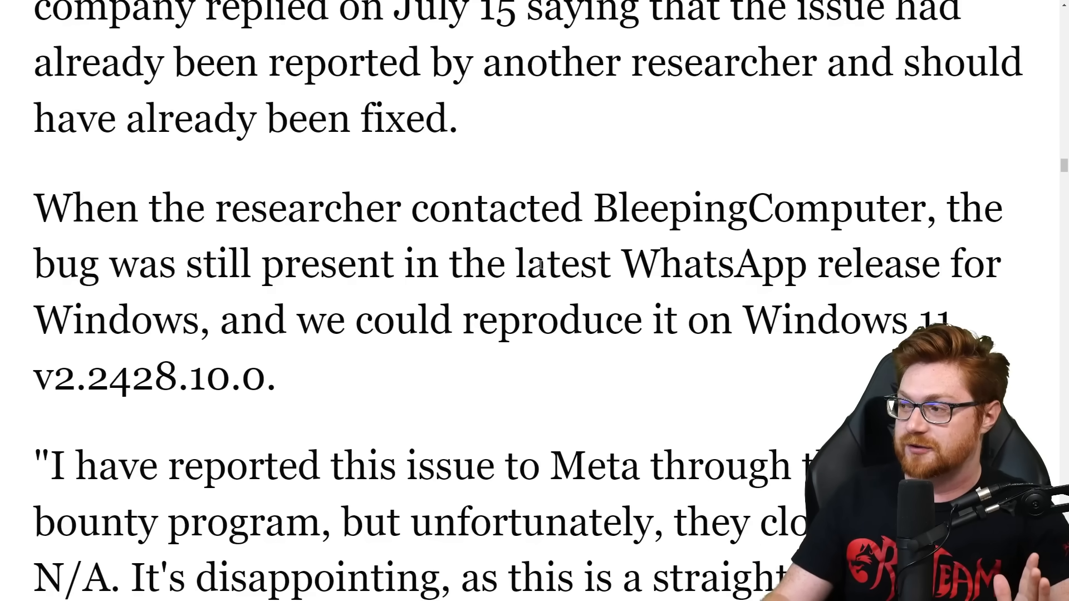
scroll(down, 3)
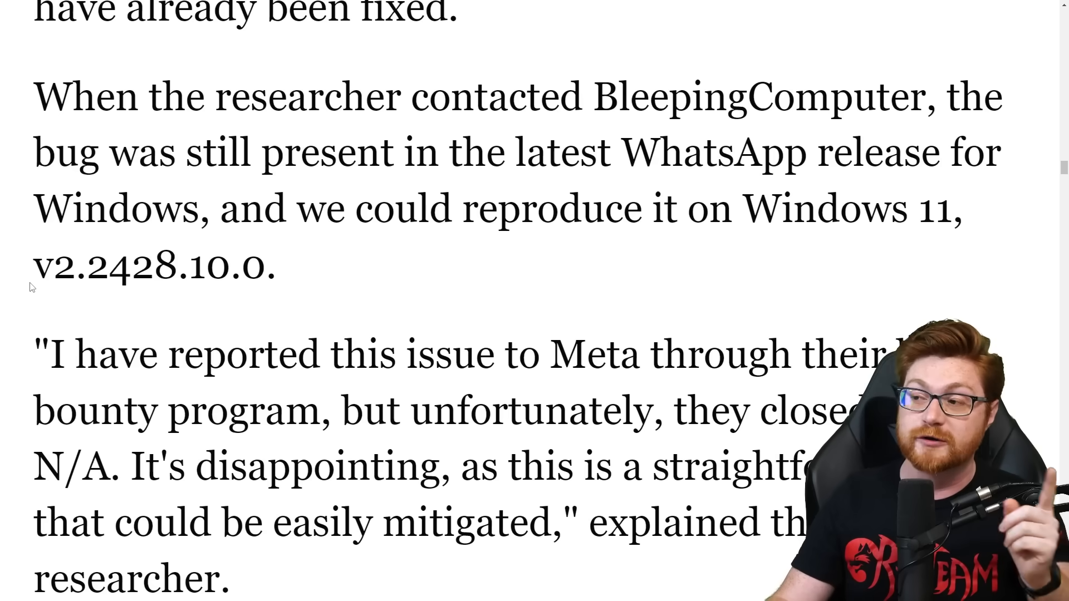
double_click(53, 274)
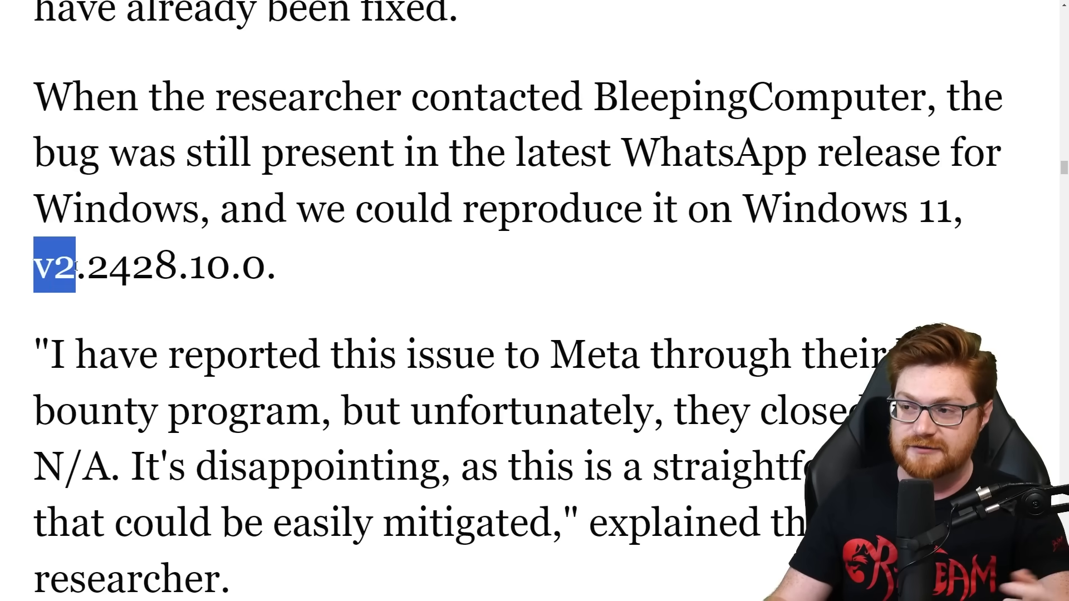
drag(76, 266, 270, 266)
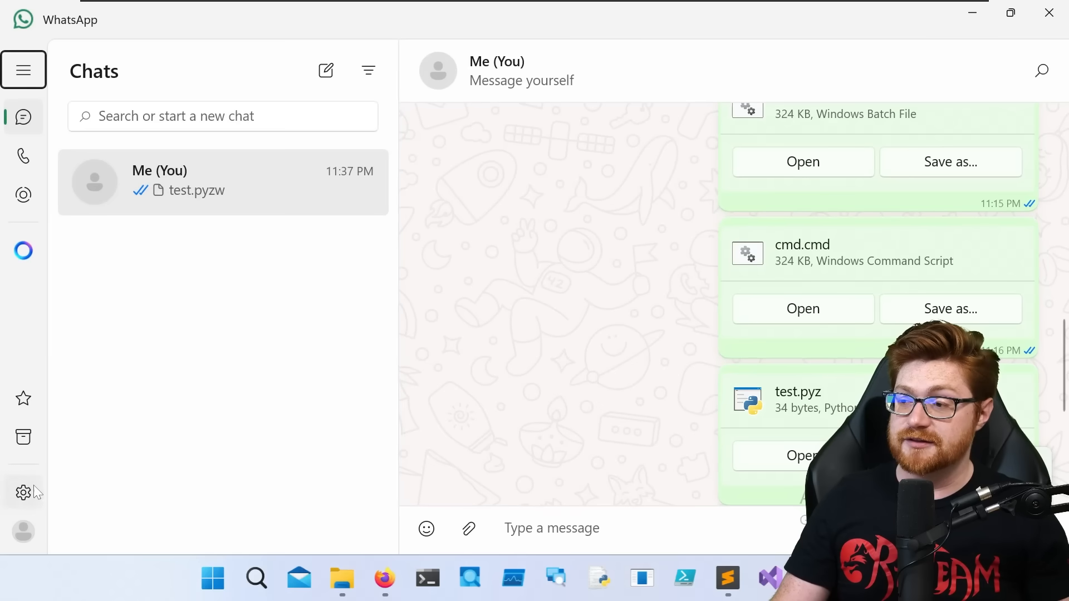
- Go to WhatsApp Settings > Help to check the installed version
click(24, 492)
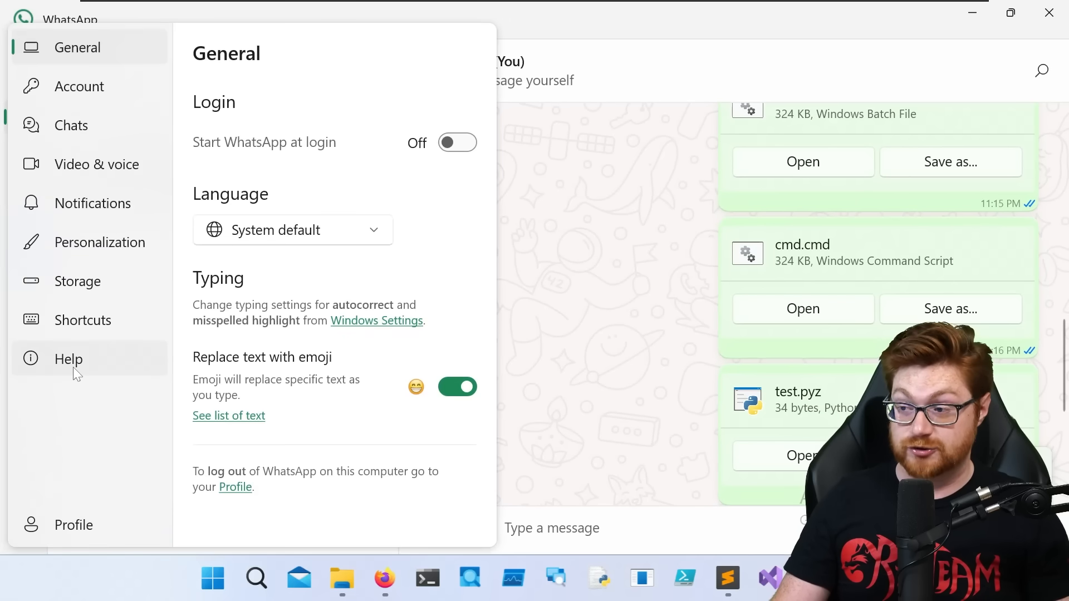
click(68, 359)
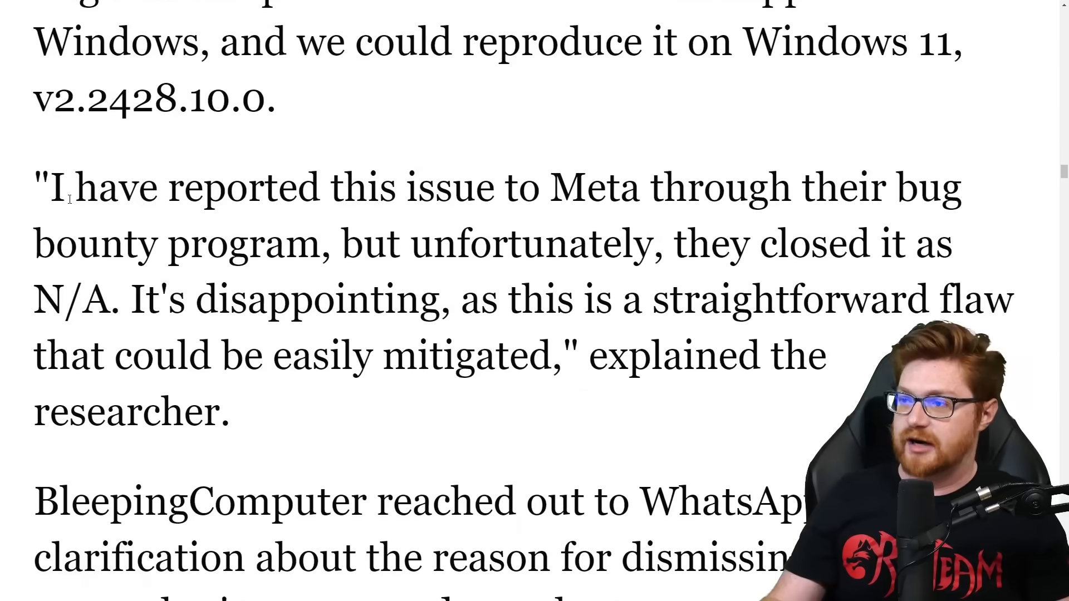
scroll(down, 3)
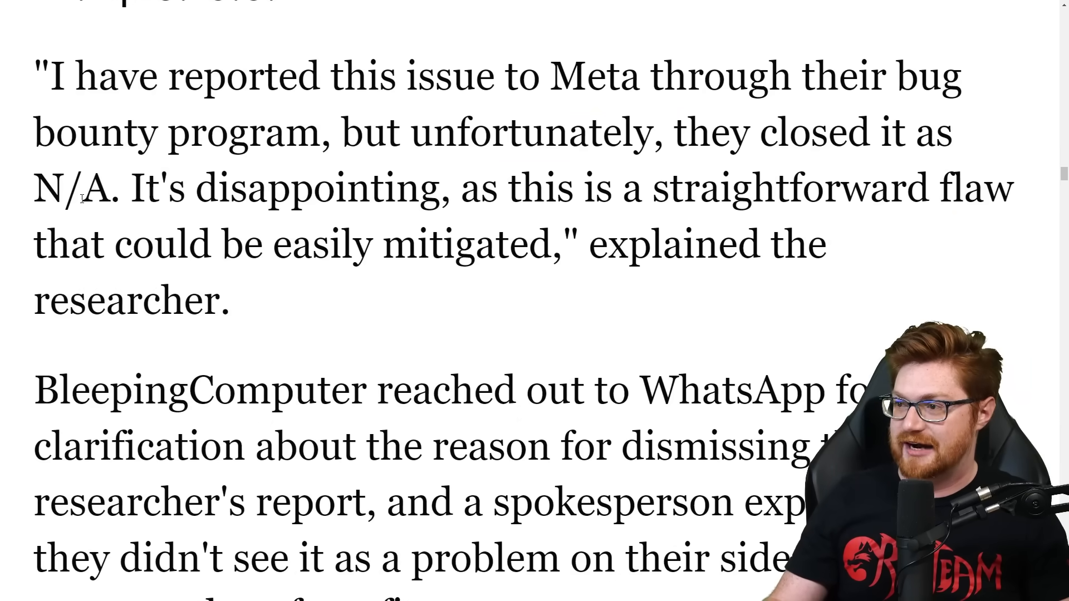
drag(122, 187, 348, 187)
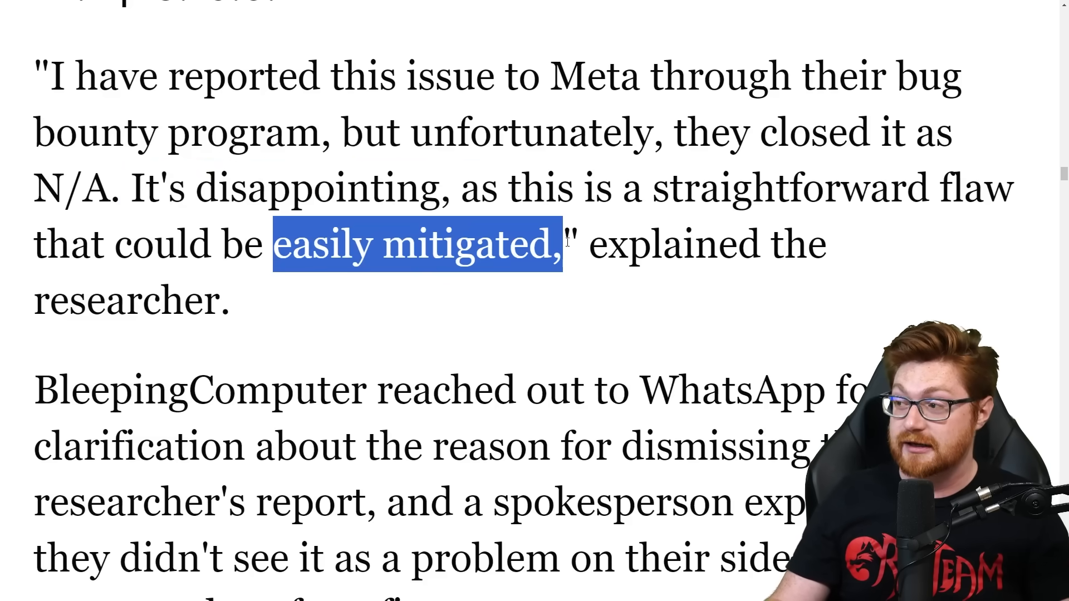
click(573, 285)
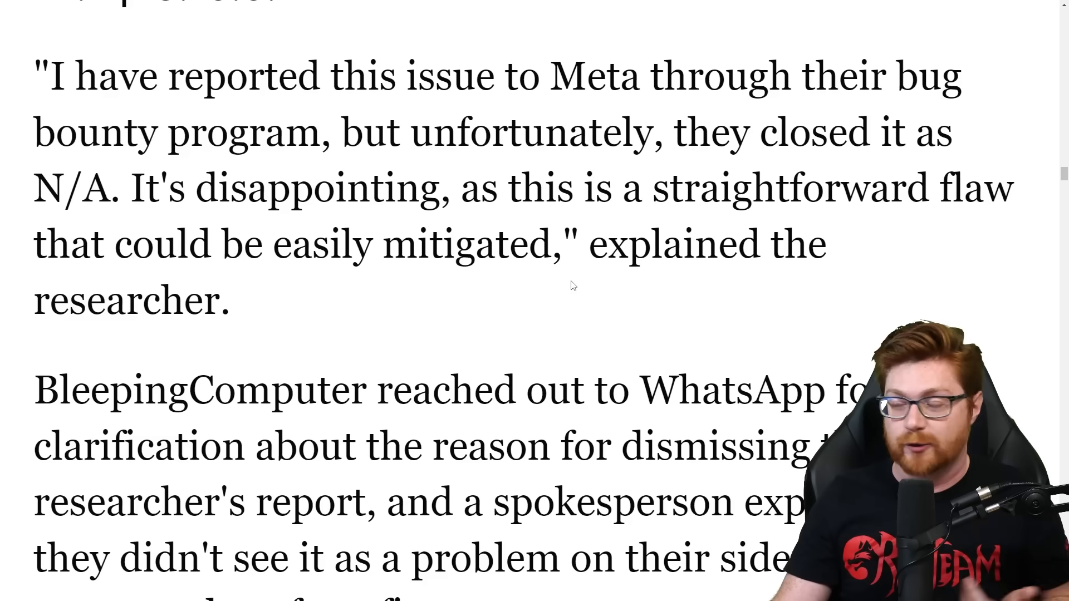
scroll(down, 3)
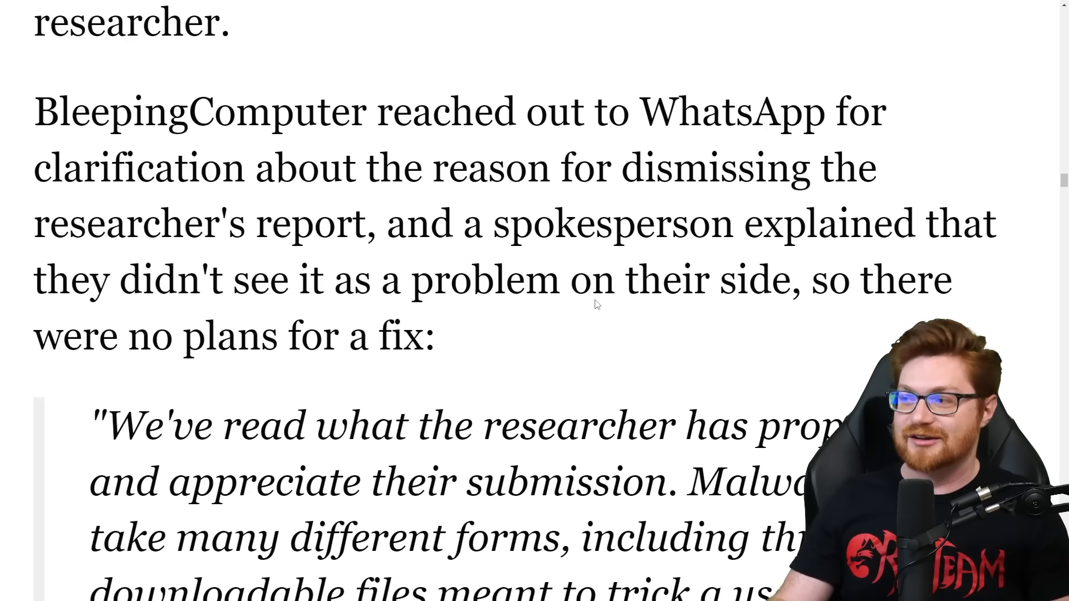
drag(32, 112, 774, 111)
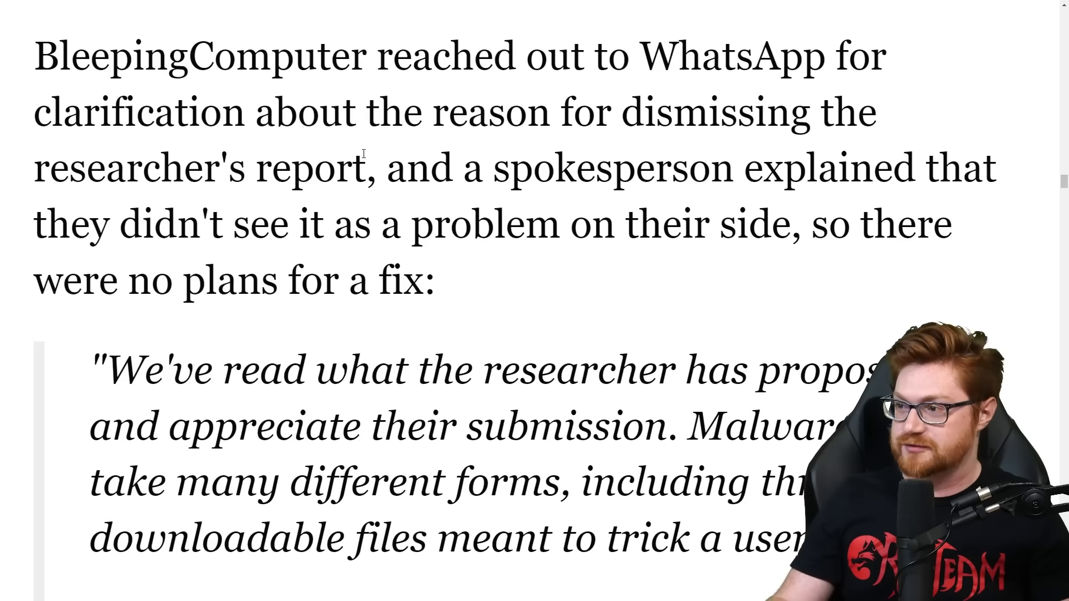
scroll(down, 3)
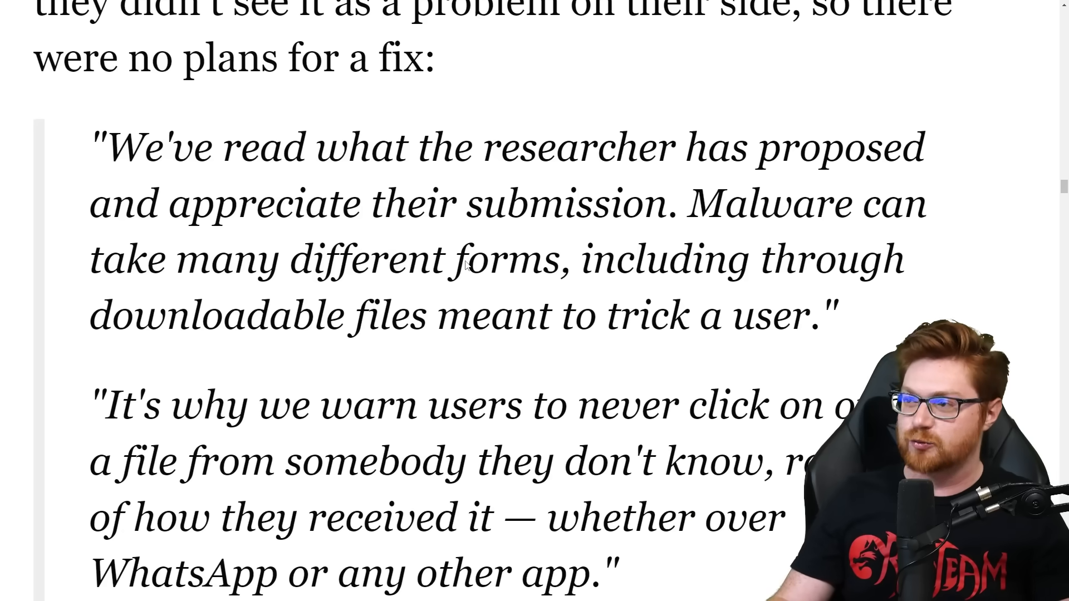
scroll(down, 3)
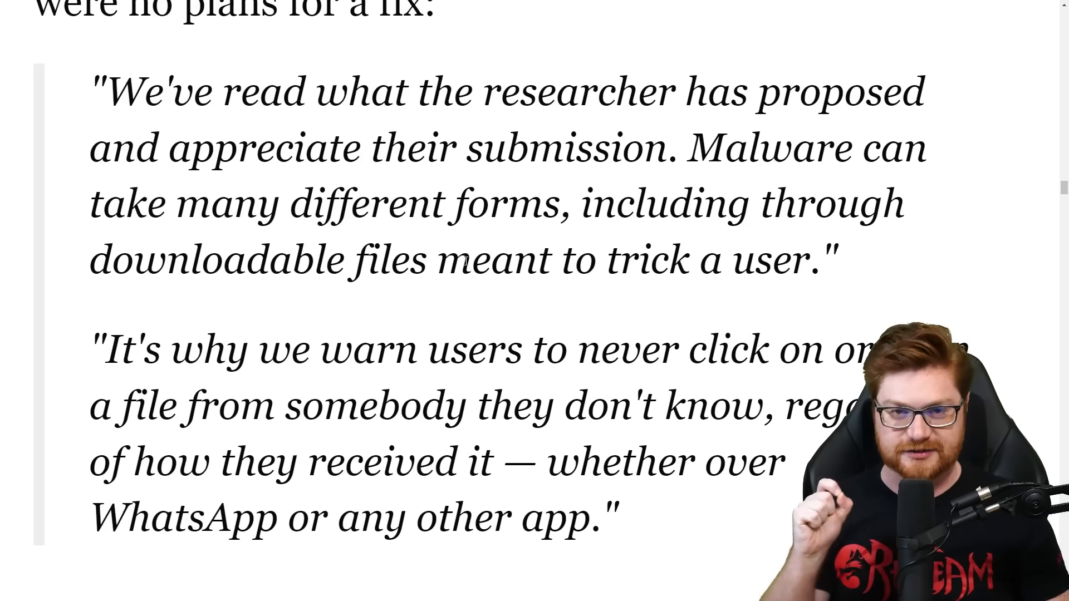
drag(109, 91, 318, 90)
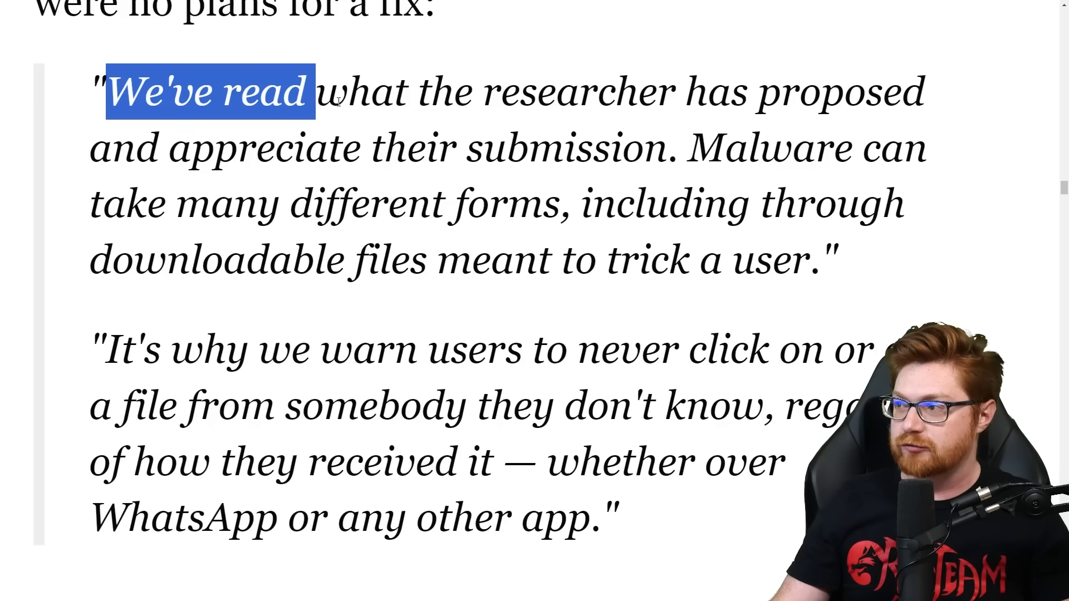
drag(314, 92, 928, 148)
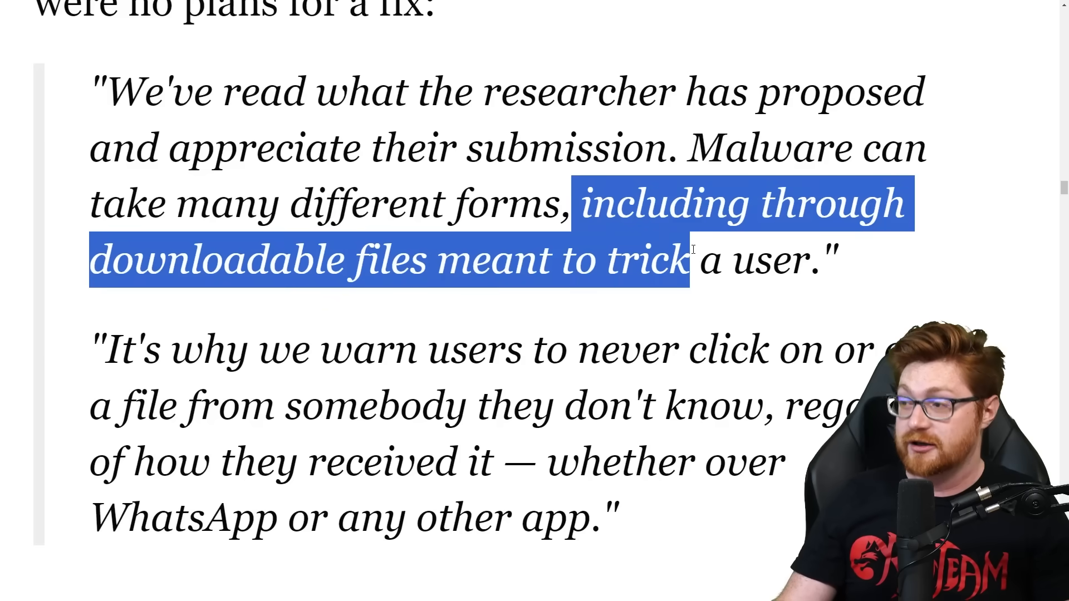
scroll(down, 3)
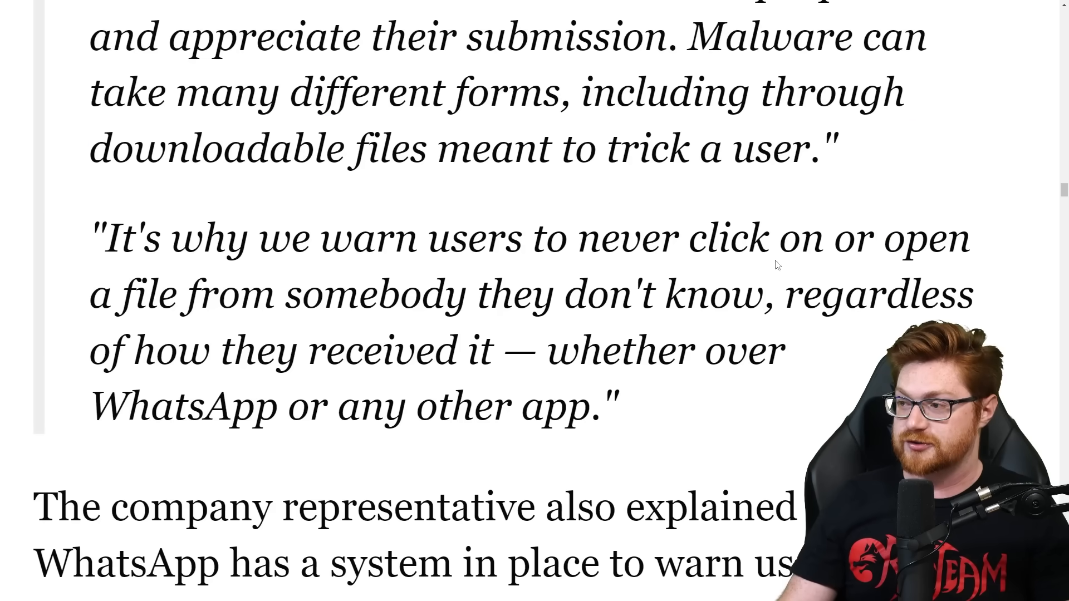
drag(96, 239, 947, 238)
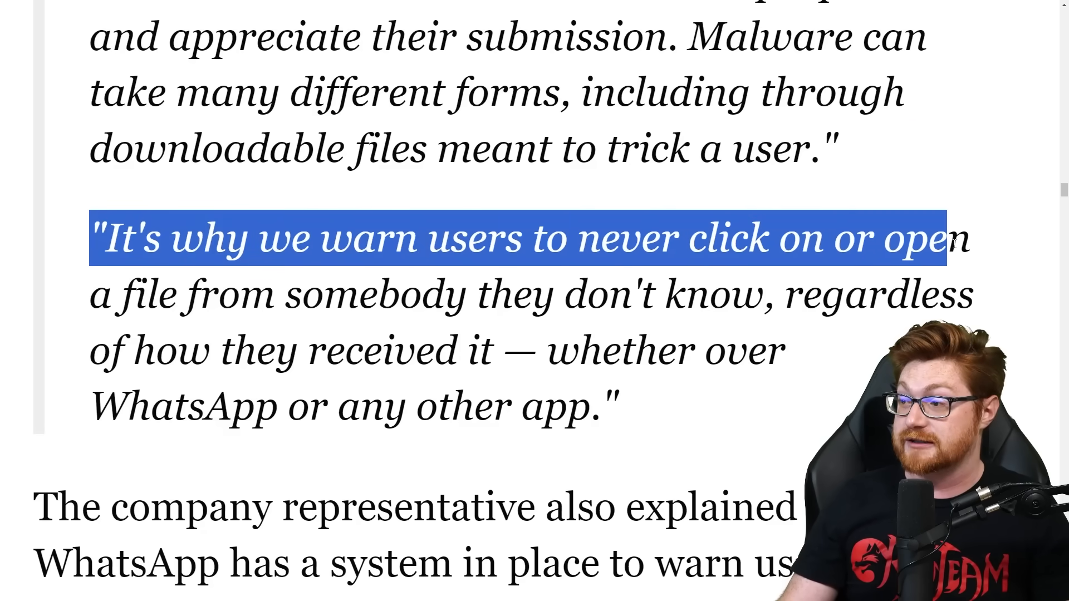
drag(961, 238, 948, 294)
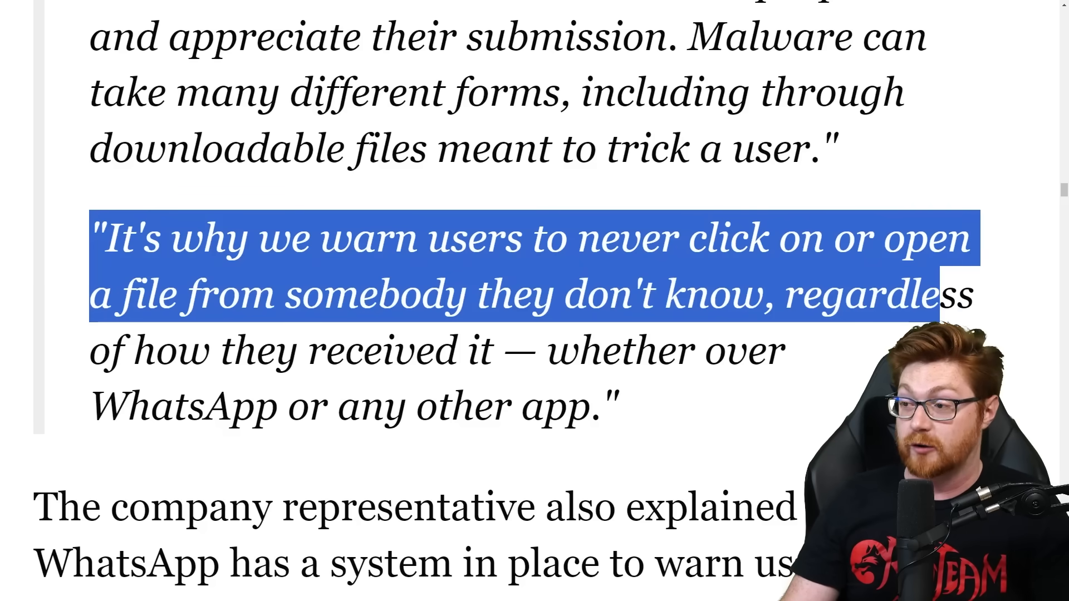
drag(940, 293, 614, 405)
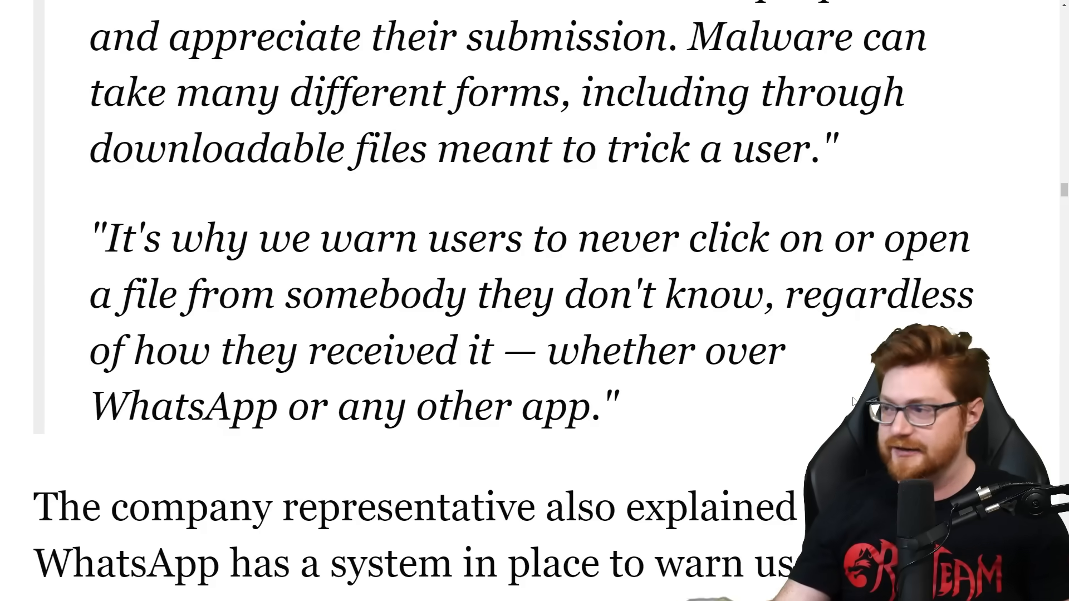
scroll(up, 3)
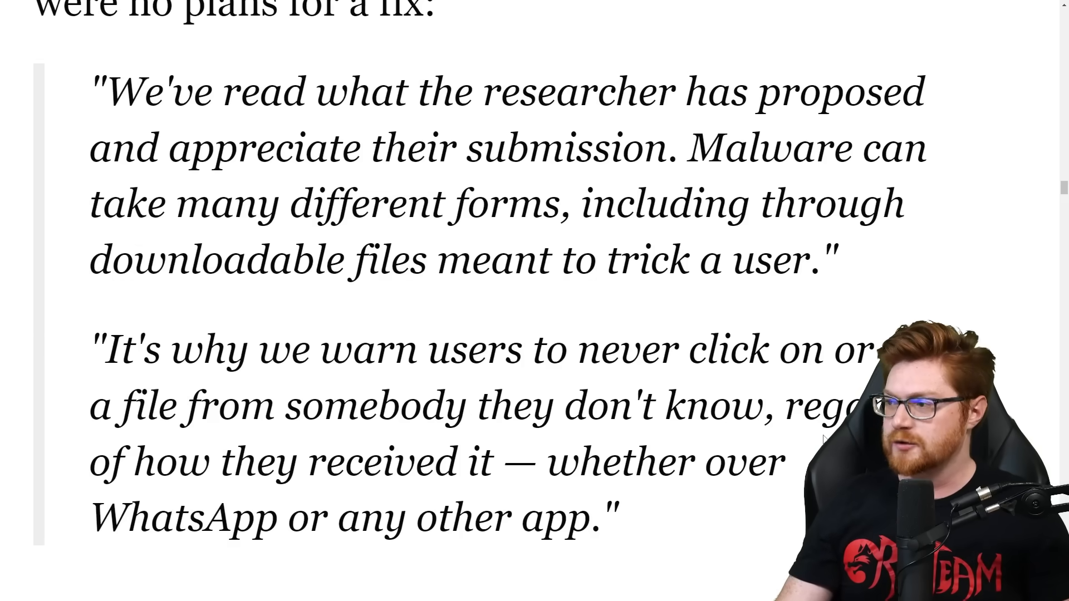
scroll(down, 3)
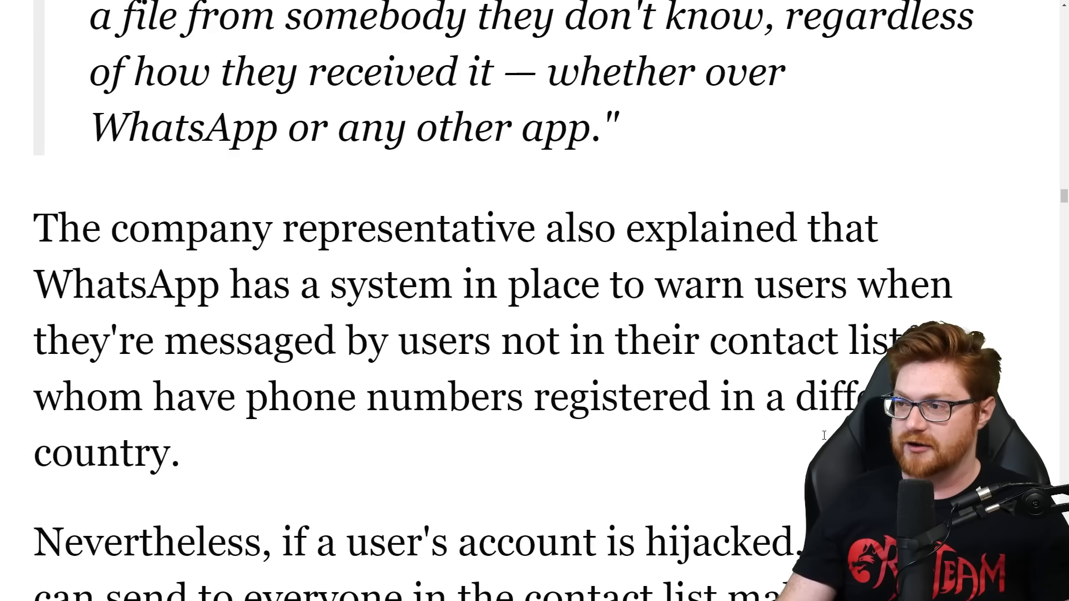
scroll(down, 3)
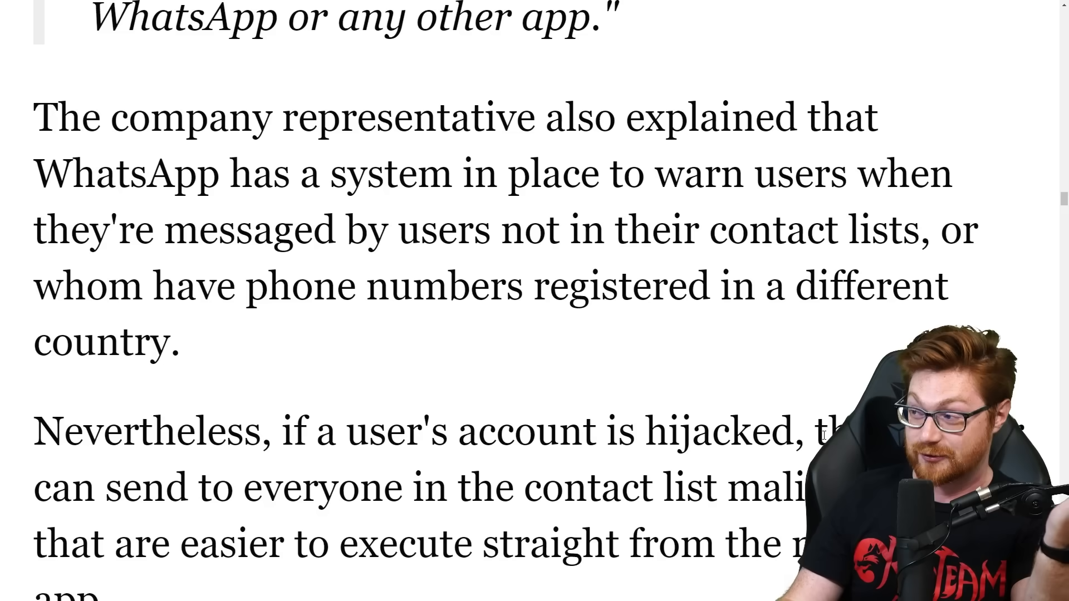
- Read the article to its end, highlighting the quotes about contact lists and enhancing user security
scroll(down, 3)
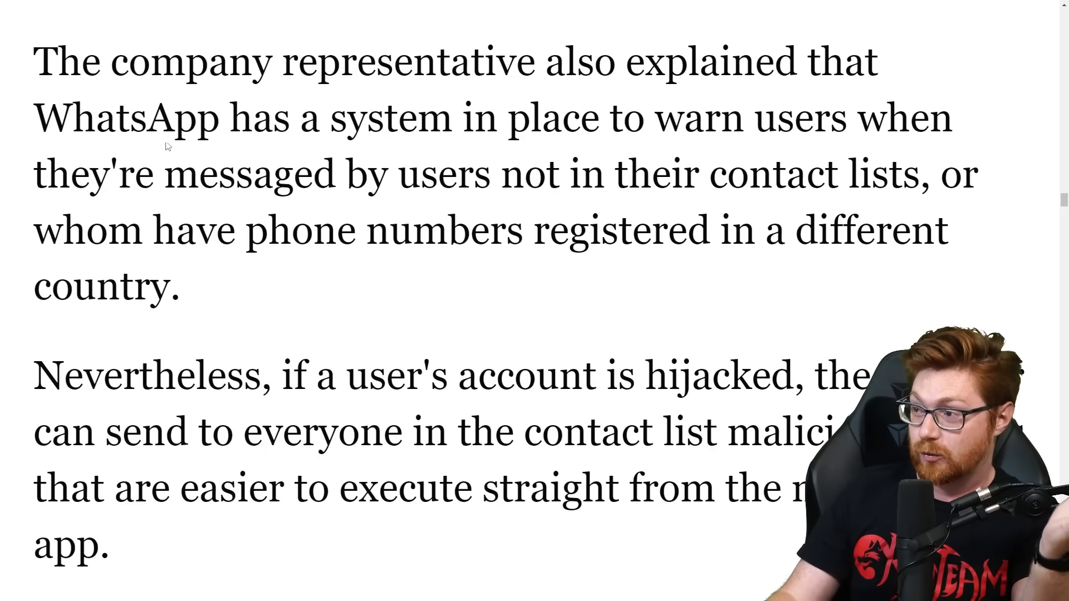
drag(37, 117, 839, 117)
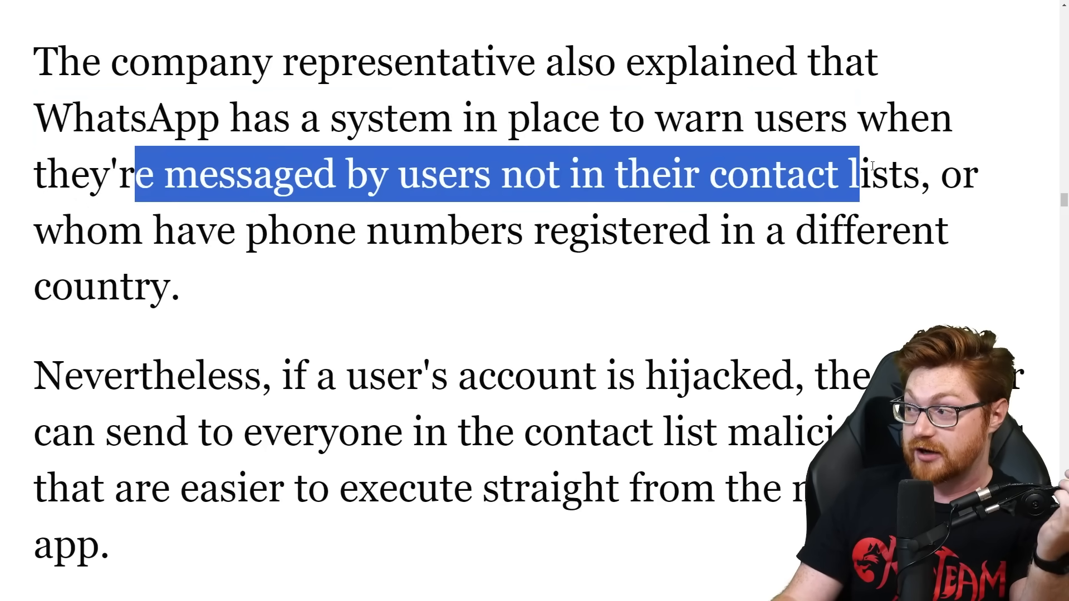
scroll(down, 3)
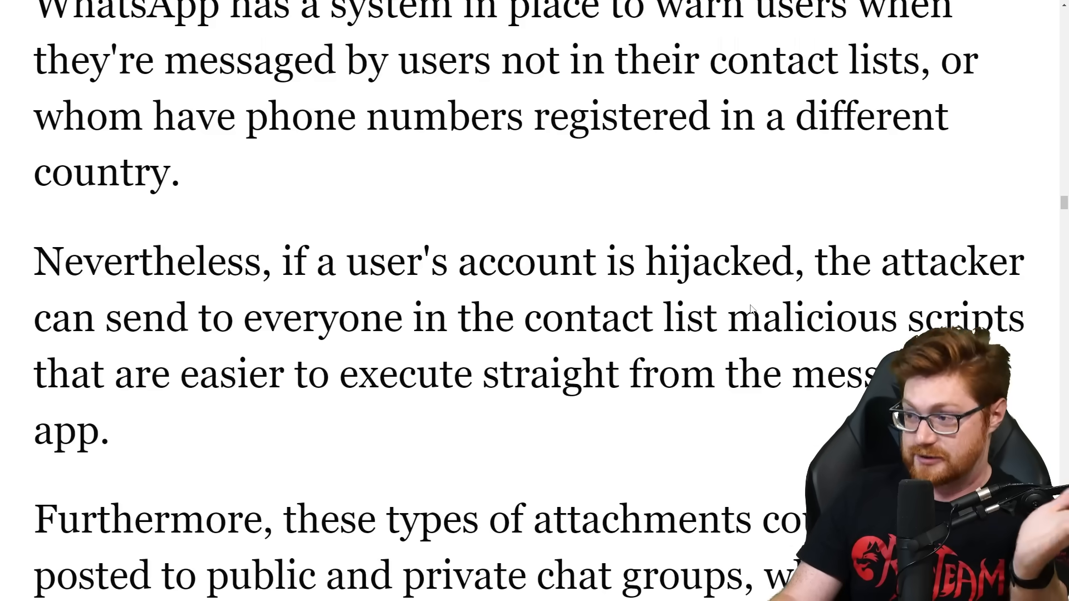
scroll(down, 3)
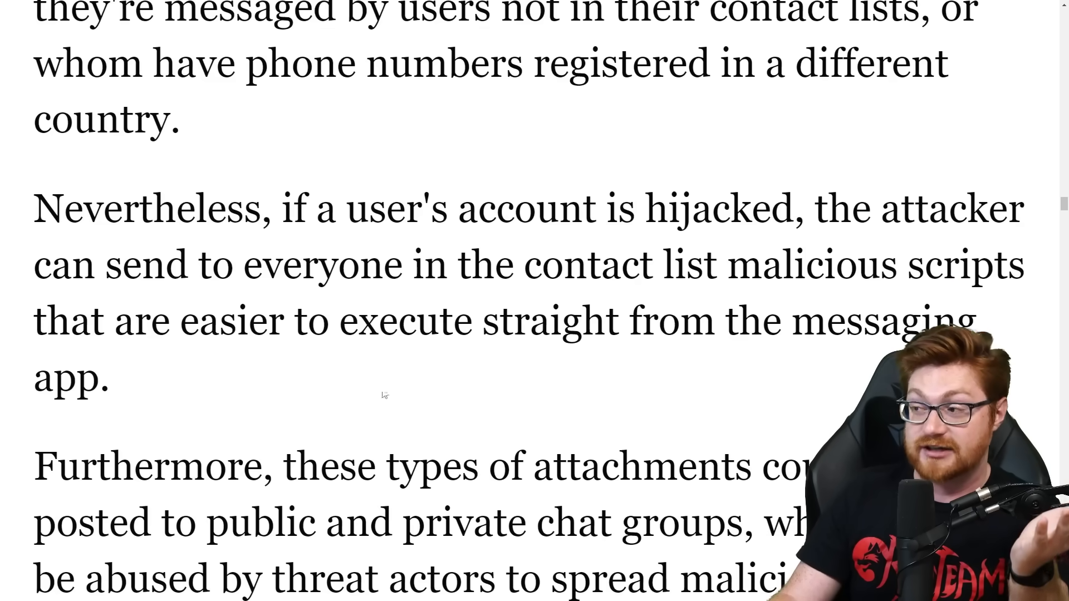
scroll(down, 3)
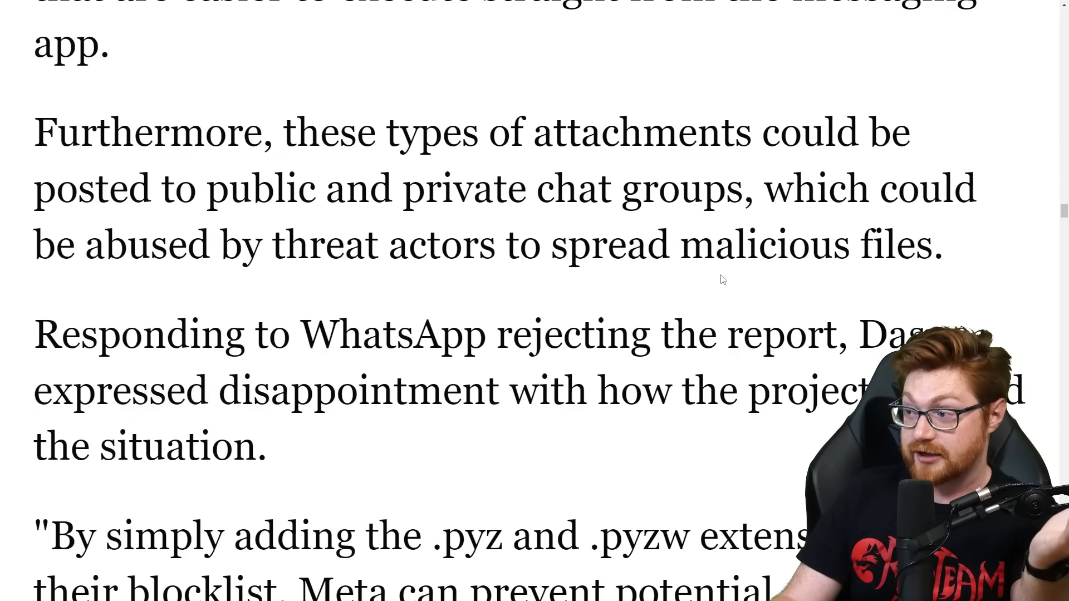
scroll(down, 3)
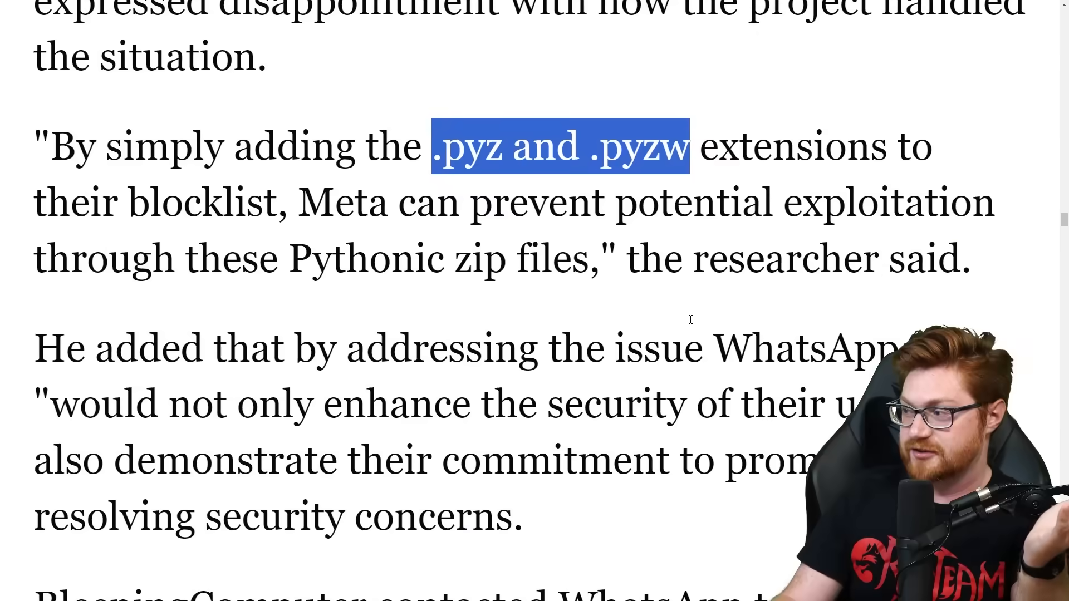
scroll(down, 3)
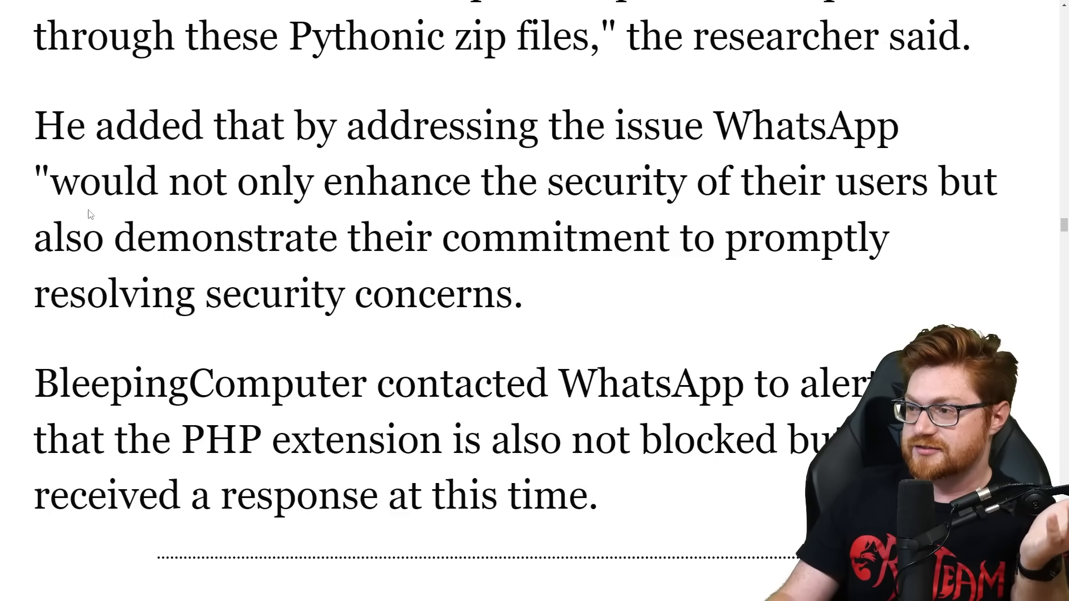
drag(55, 181, 954, 182)
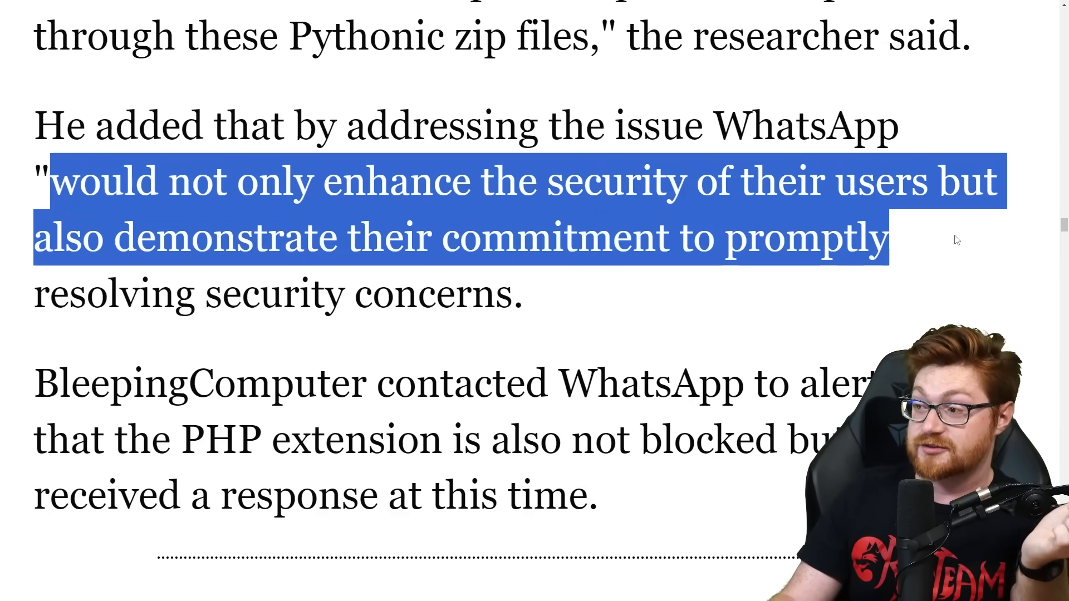
drag(886, 238, 525, 294)
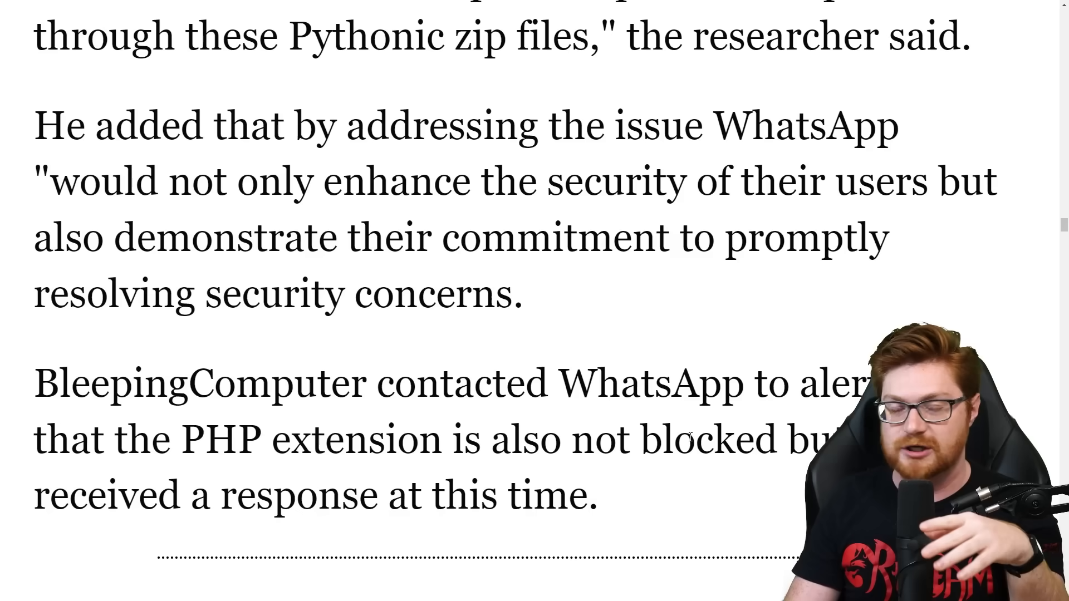
scroll(down, 3)
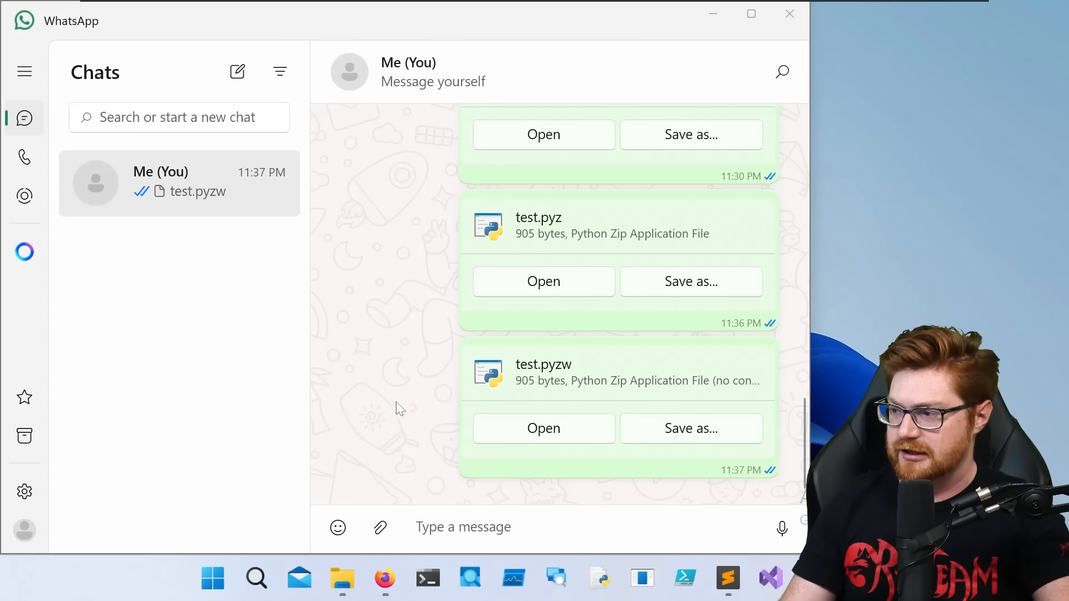
scroll(up, 3)
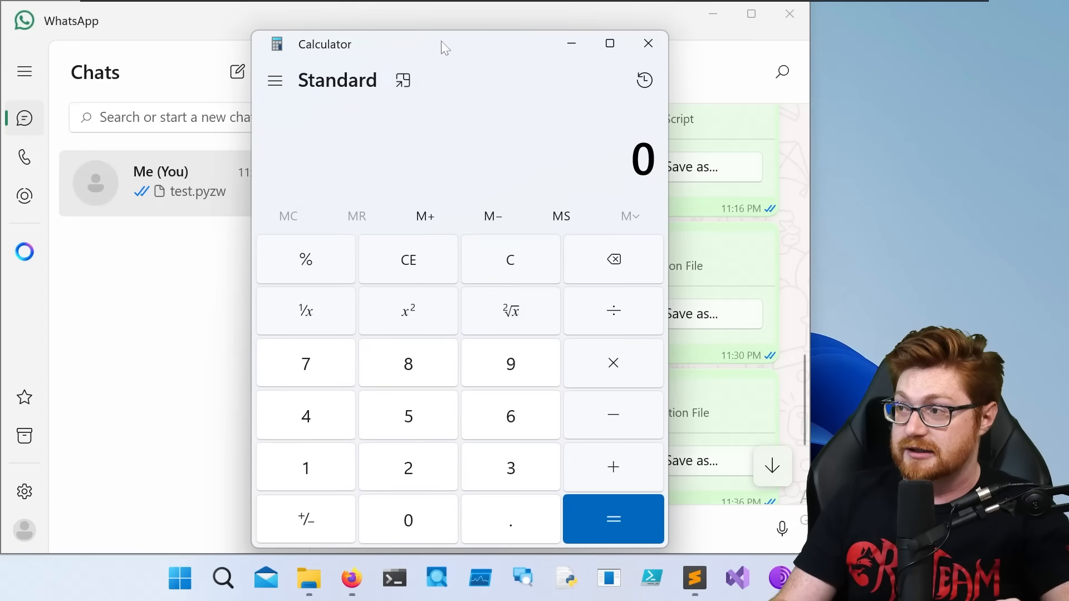
drag(441, 43, 390, 36)
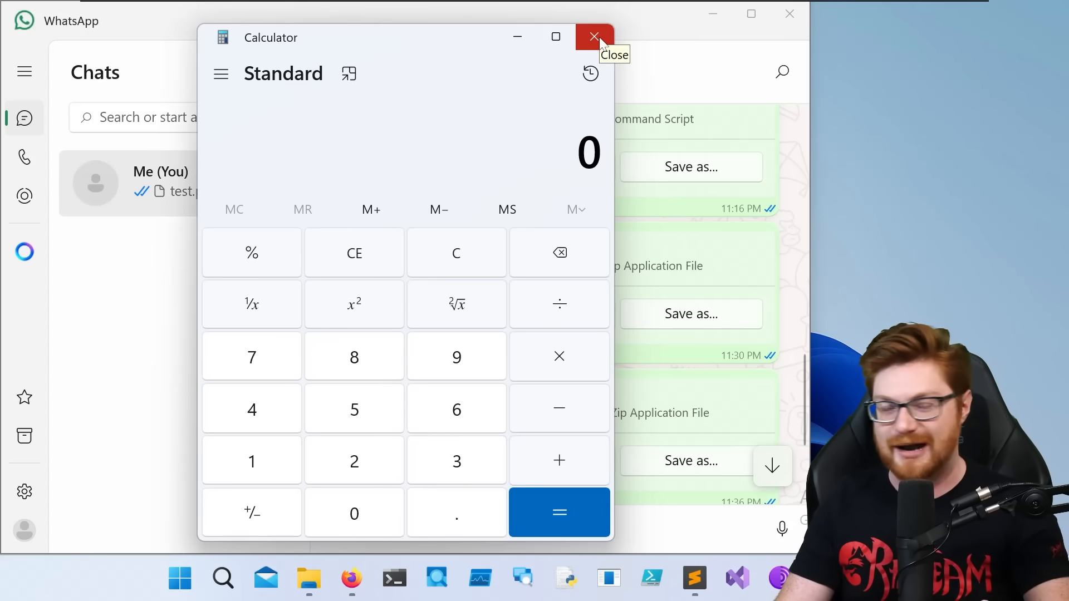
click(590, 35)
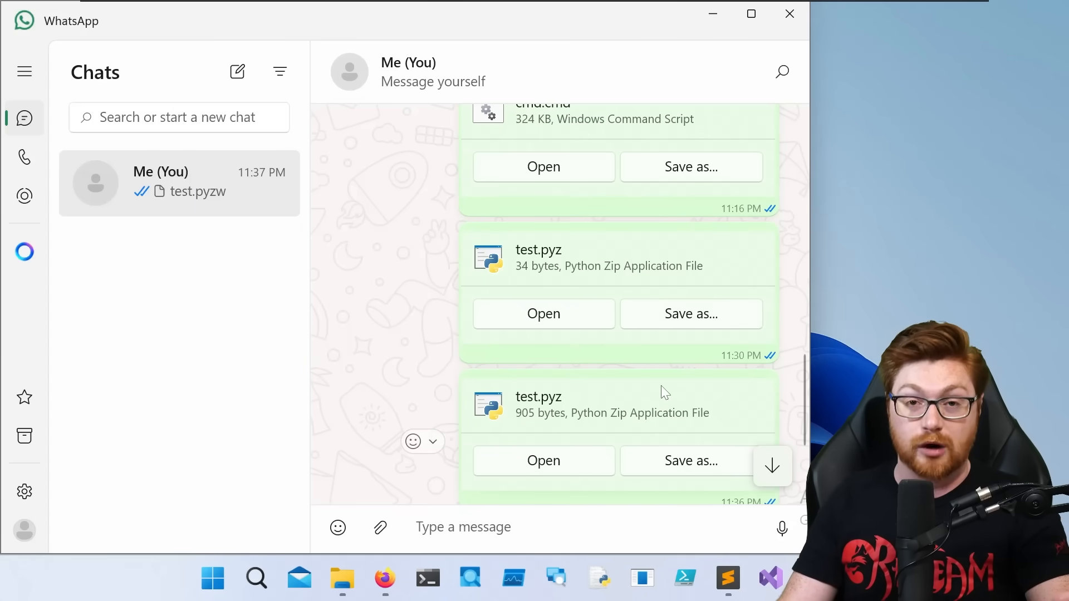